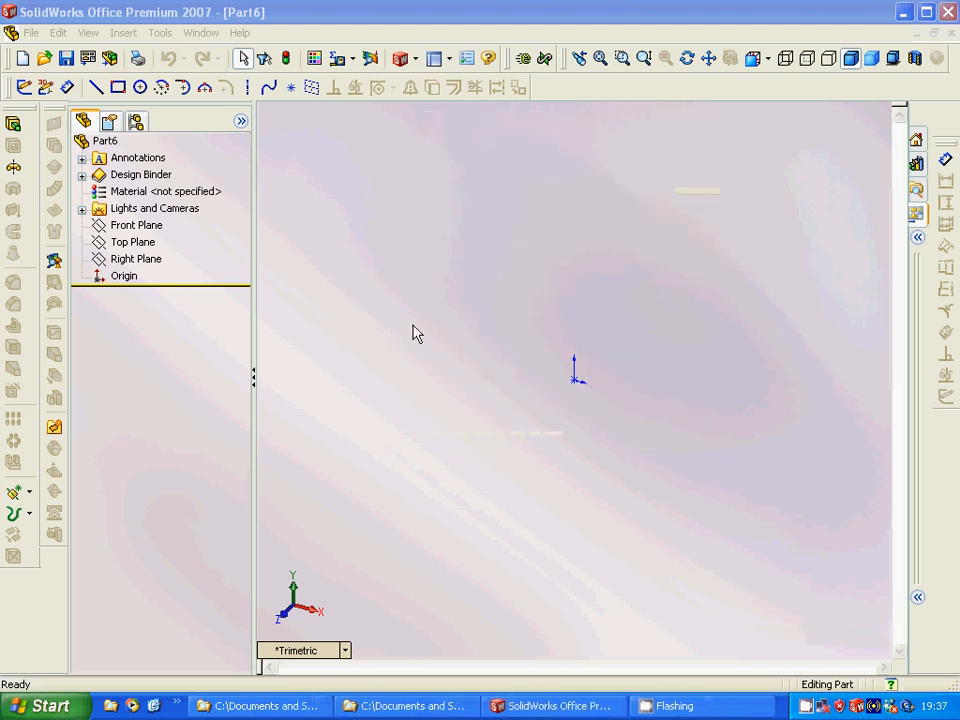
mouse_move(403, 335)
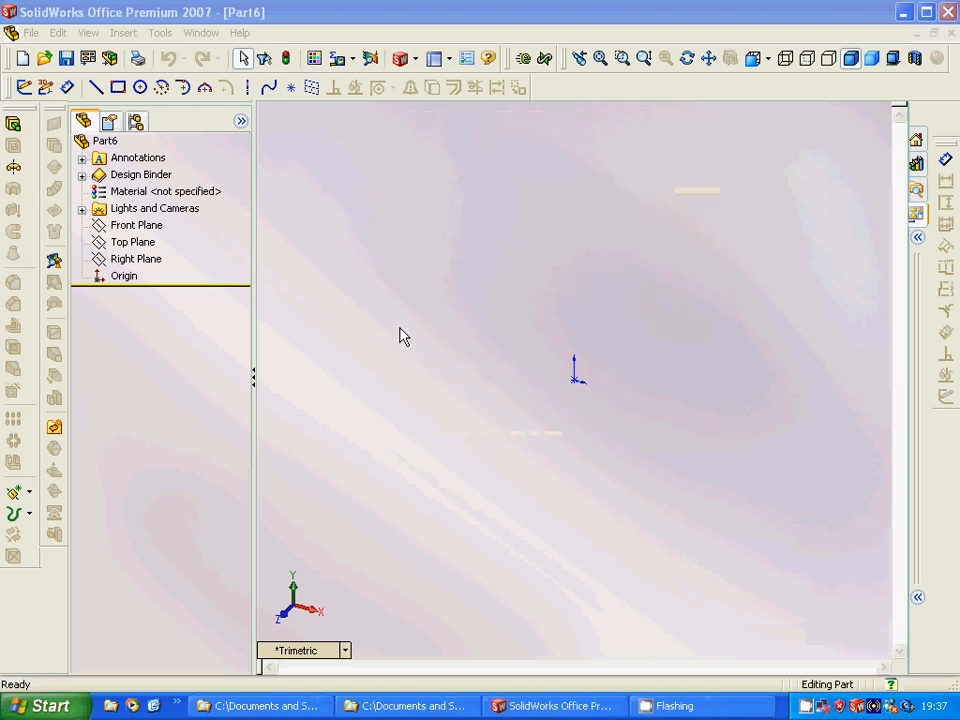
mouse_move(380, 336)
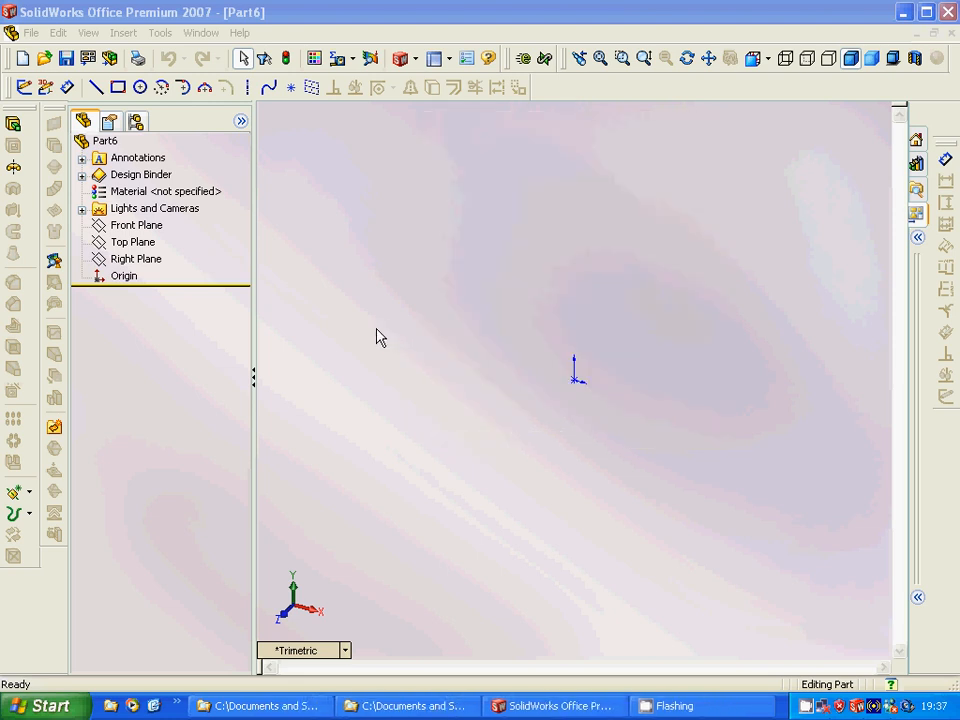
mouse_move(372, 366)
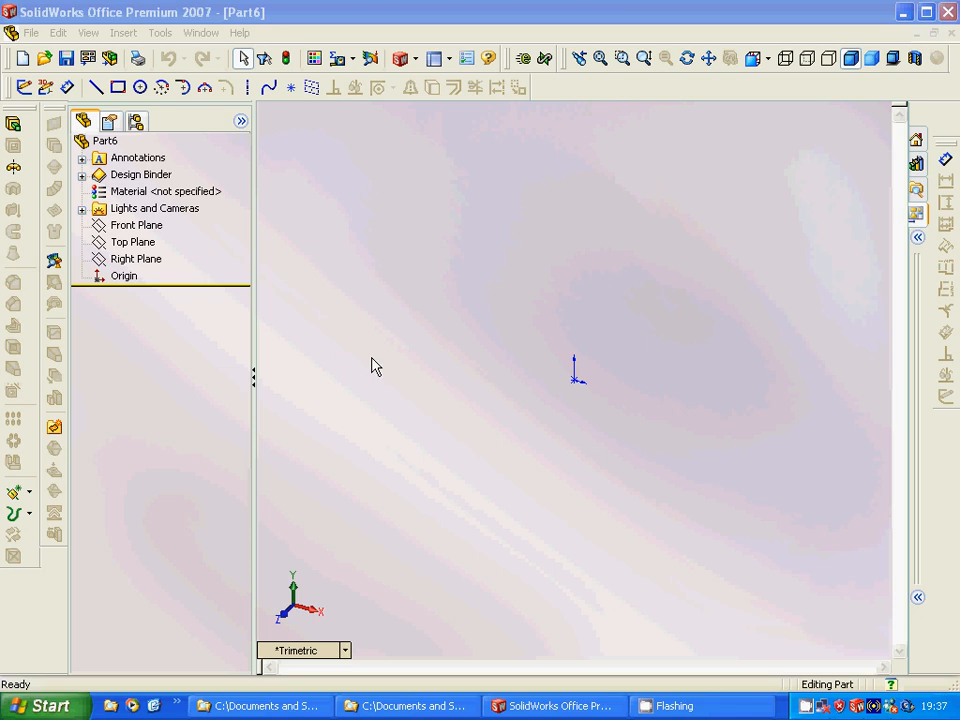
mouse_move(548, 375)
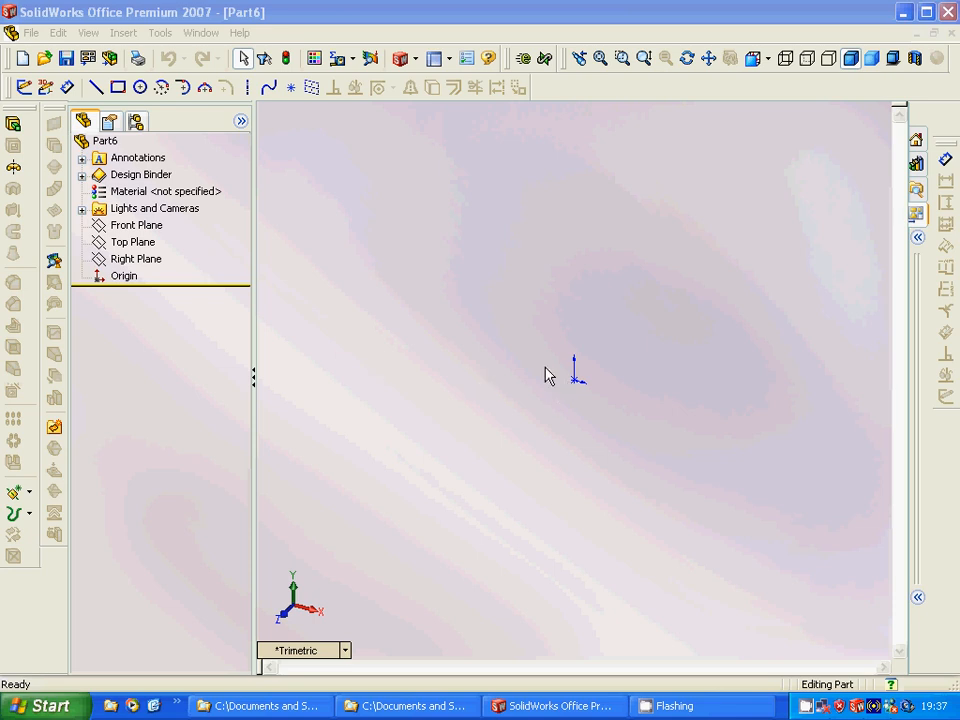
Sketch a radius-20 circle at the origin on the Front Plane, viewed head-on
left_click(136, 224)
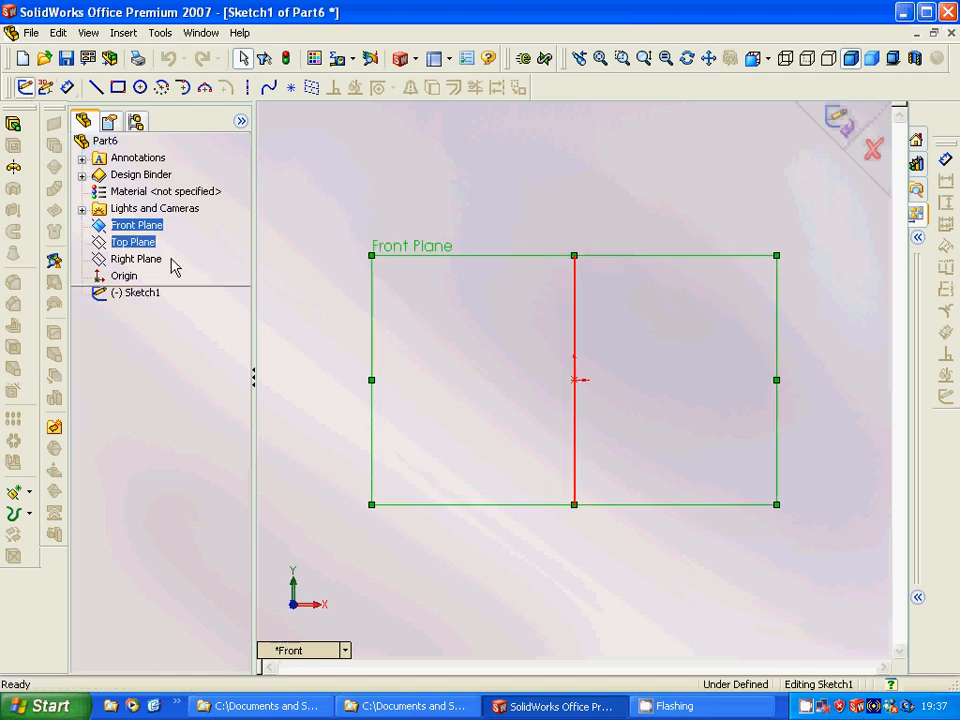
left_click(140, 86)
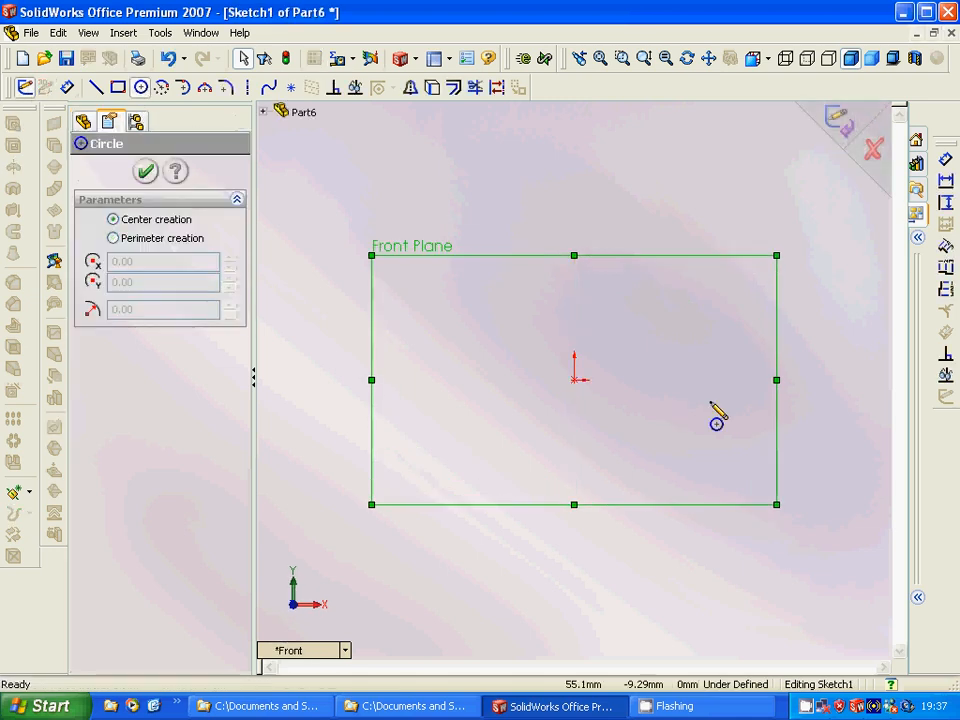
mouse_move(743, 367)
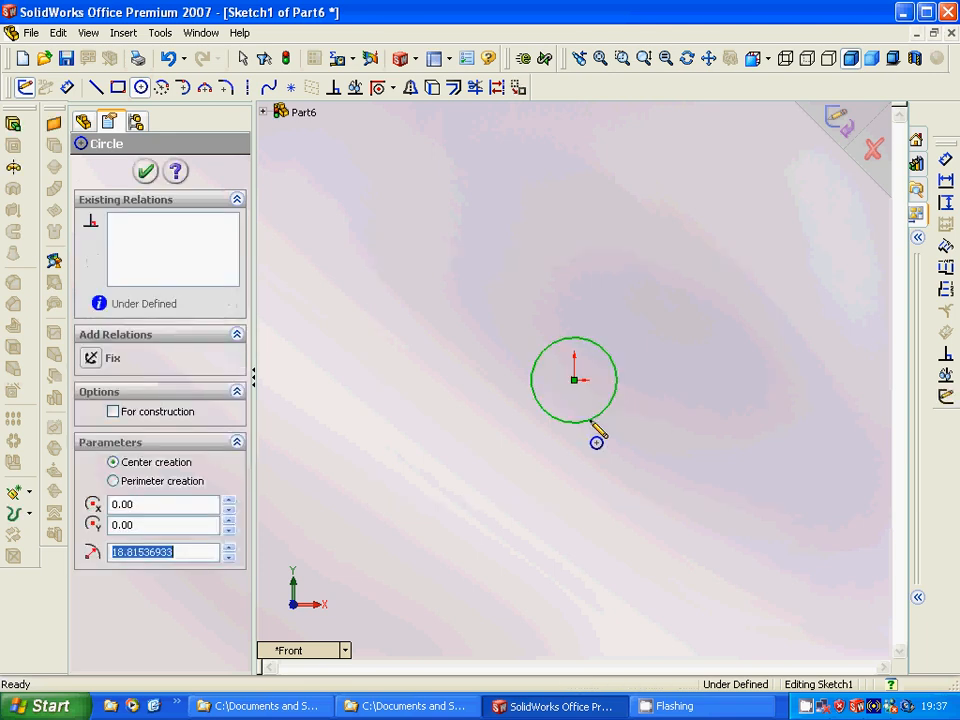
type("20.00")
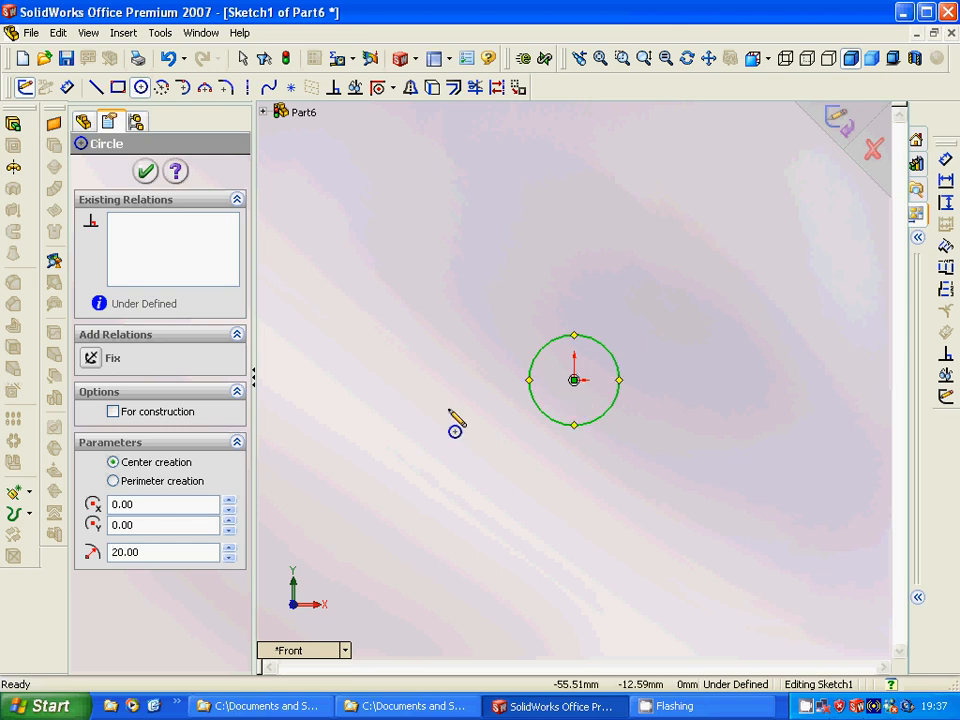
mouse_move(638, 93)
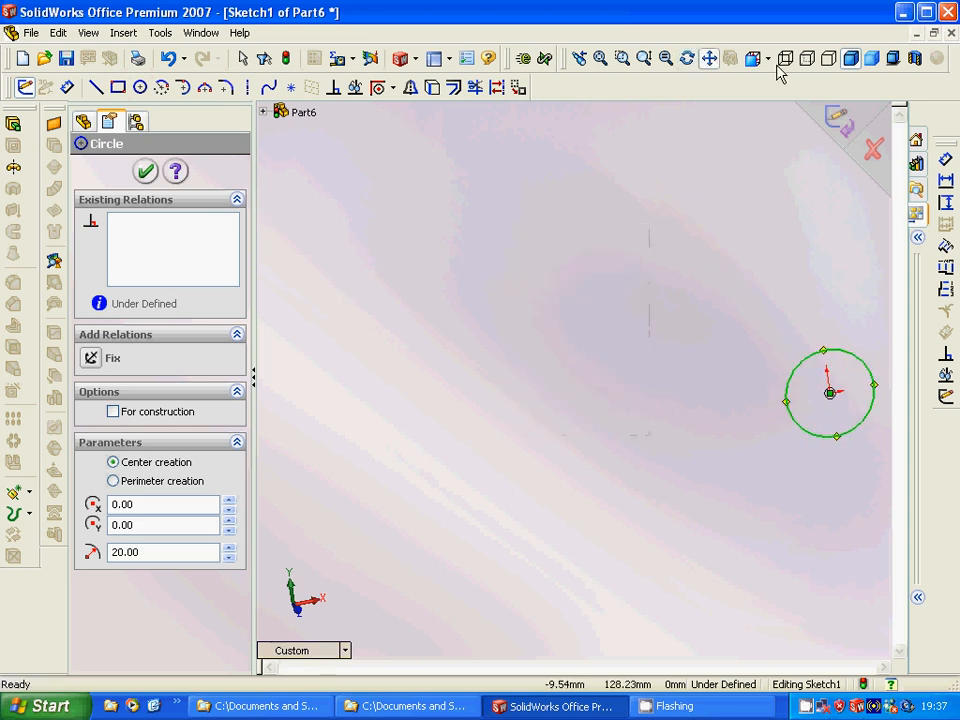
left_click(768, 58)
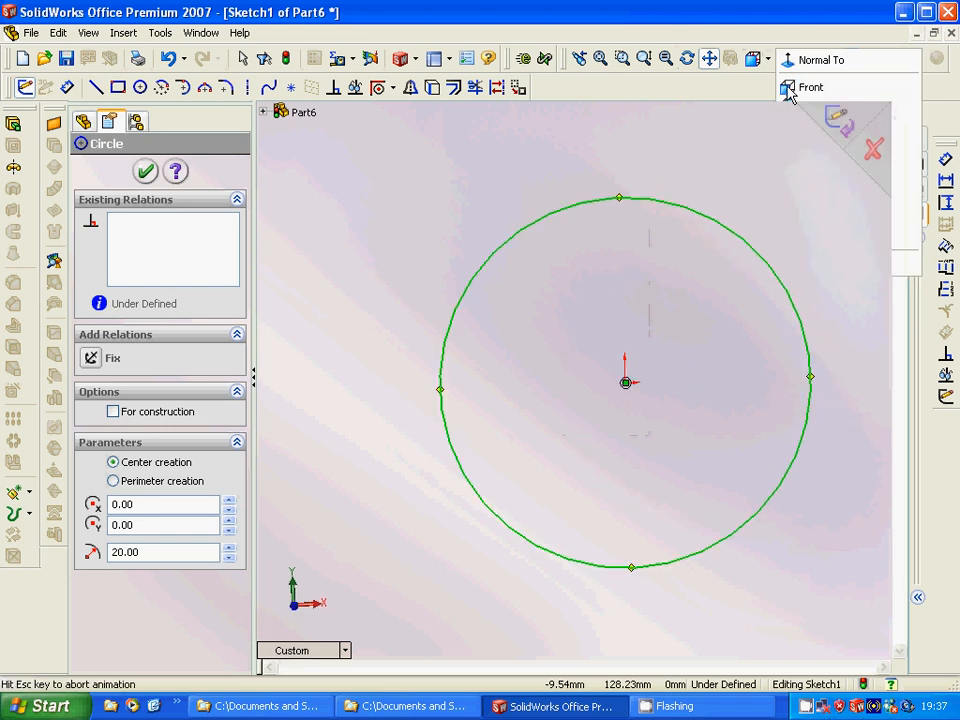
left_click(810, 87)
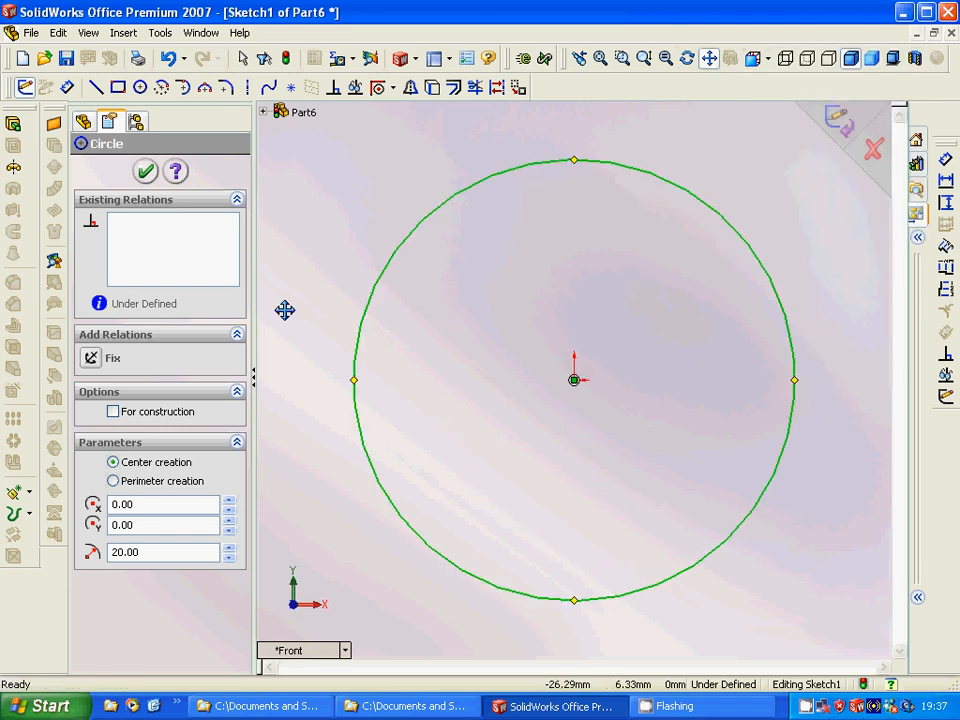
left_click(644, 58)
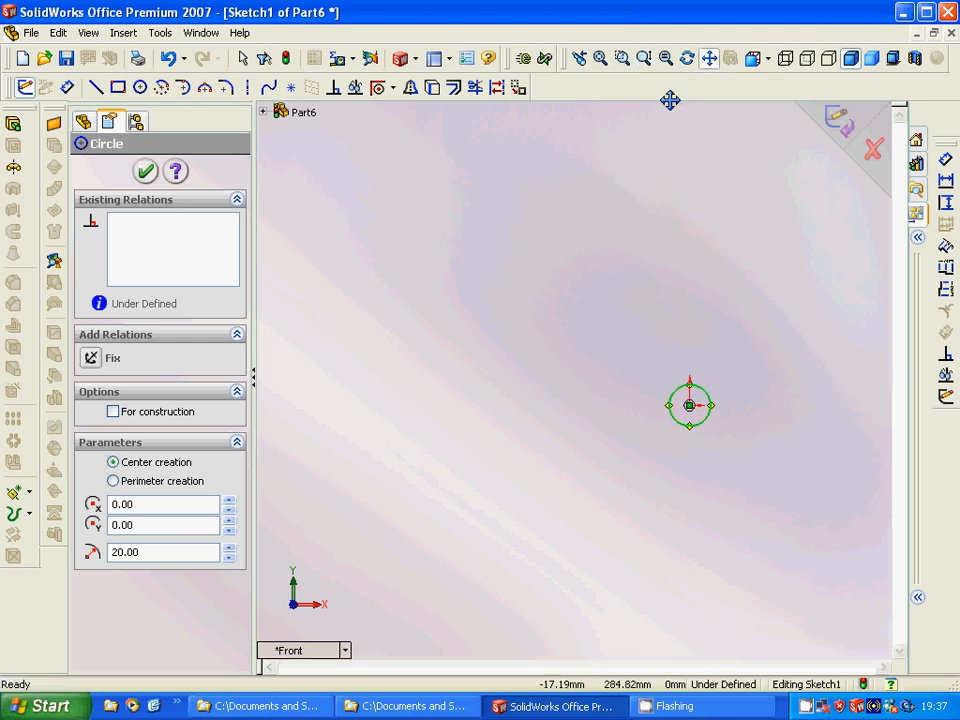
mouse_move(138, 150)
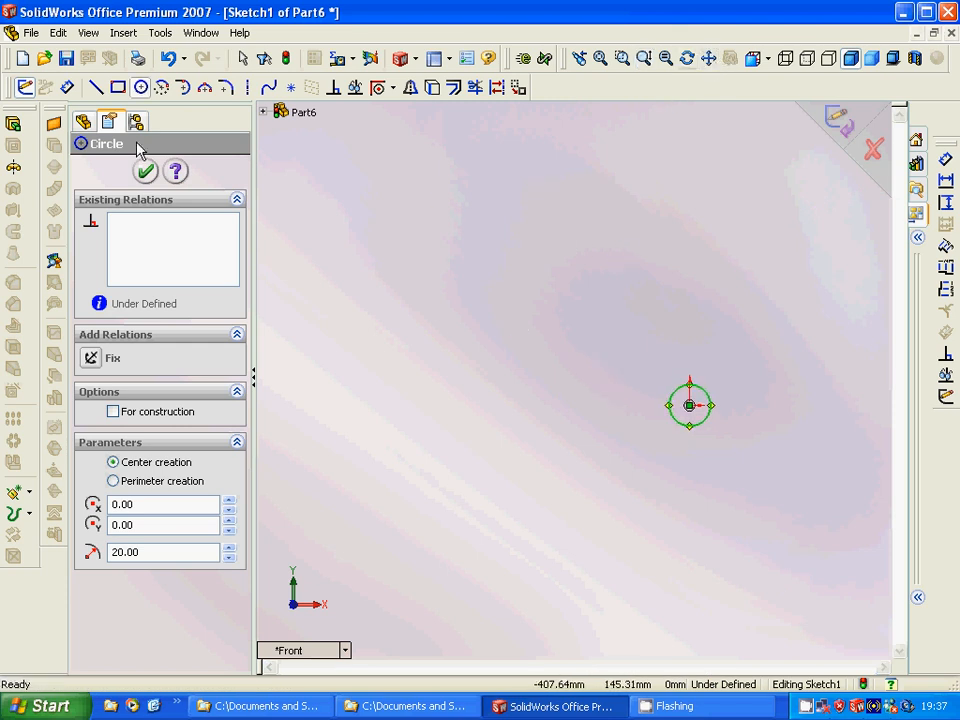
mouse_move(700, 412)
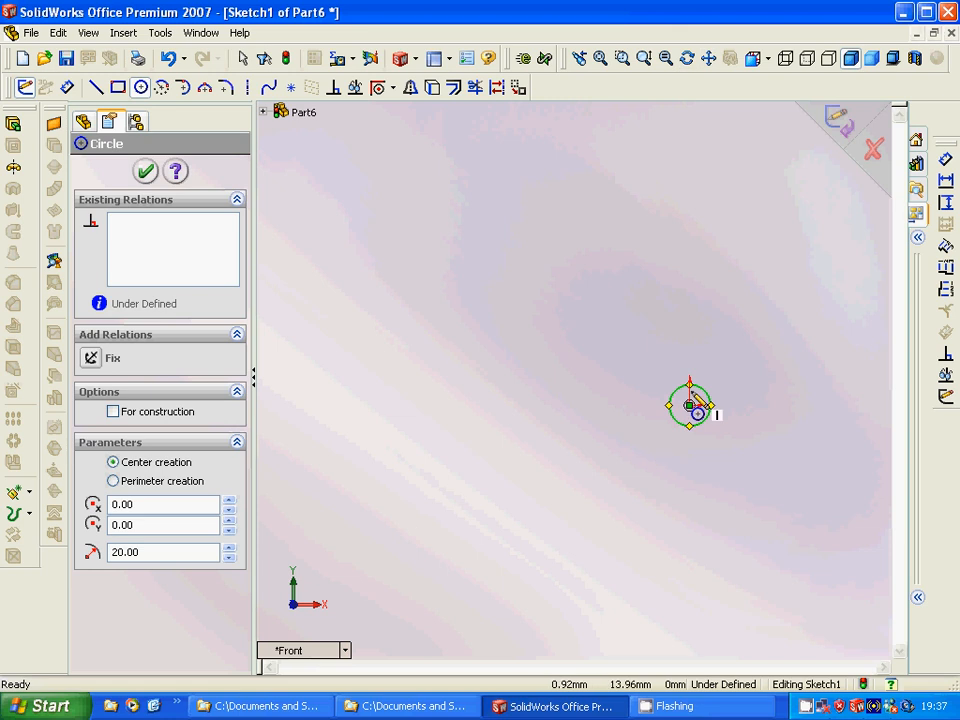
mouse_move(445, 425)
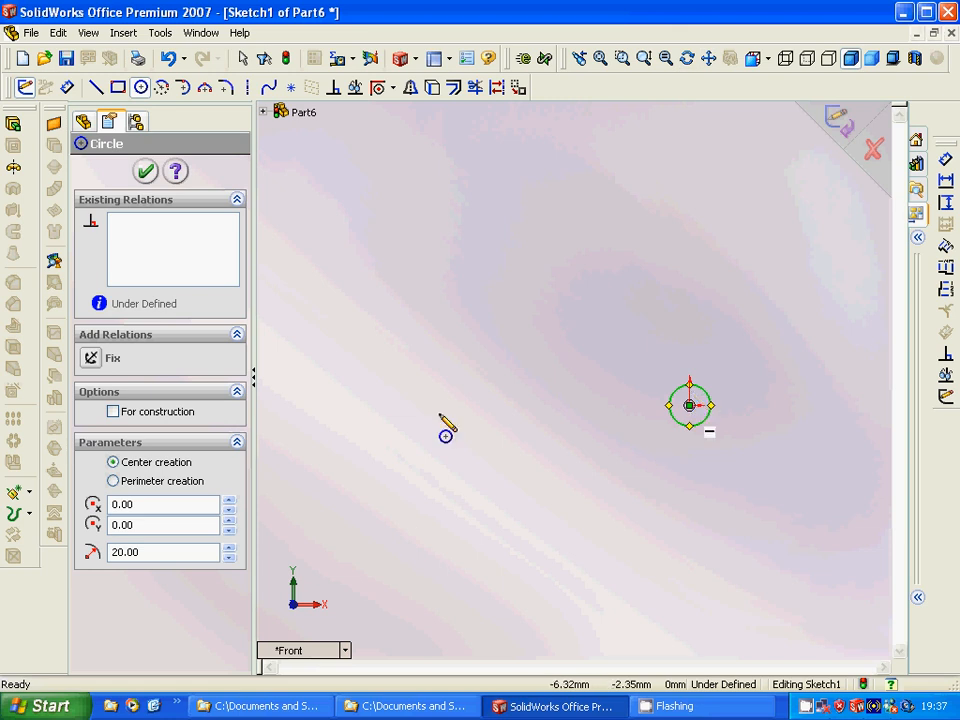
Place a radius-40 circle level with the first, about 248 mm to the left
left_click(690, 405)
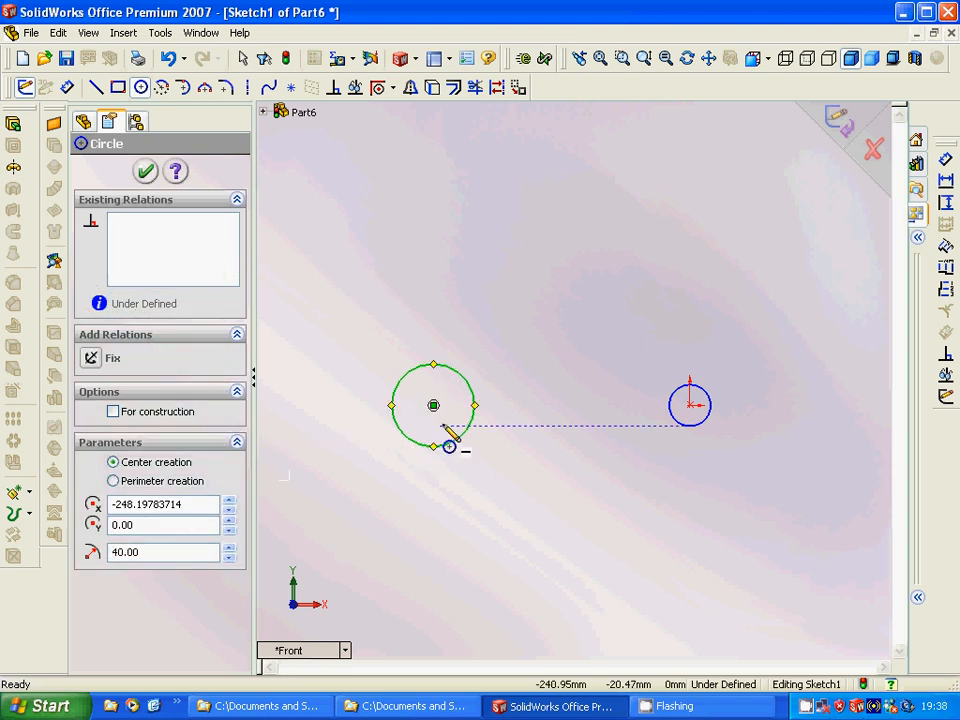
mouse_move(432, 590)
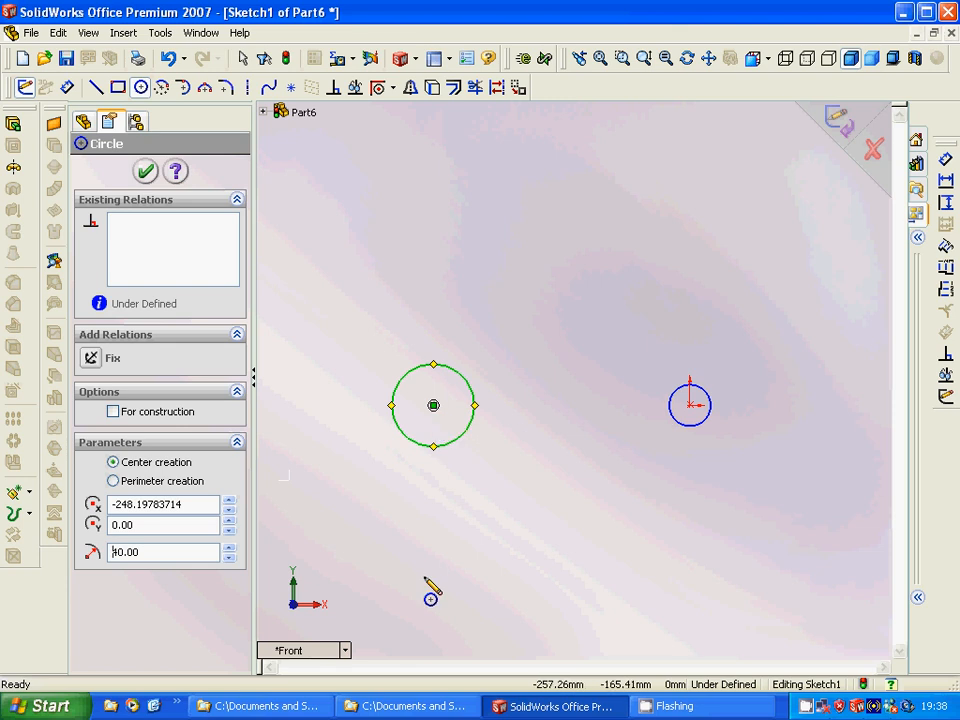
mouse_move(438, 585)
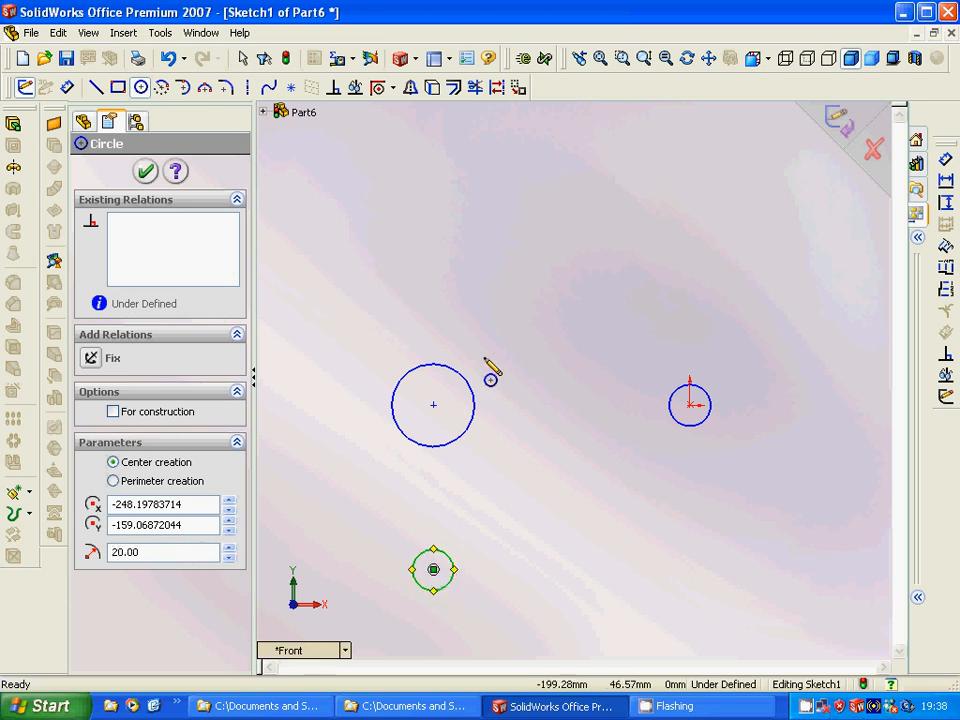
mouse_move(365, 360)
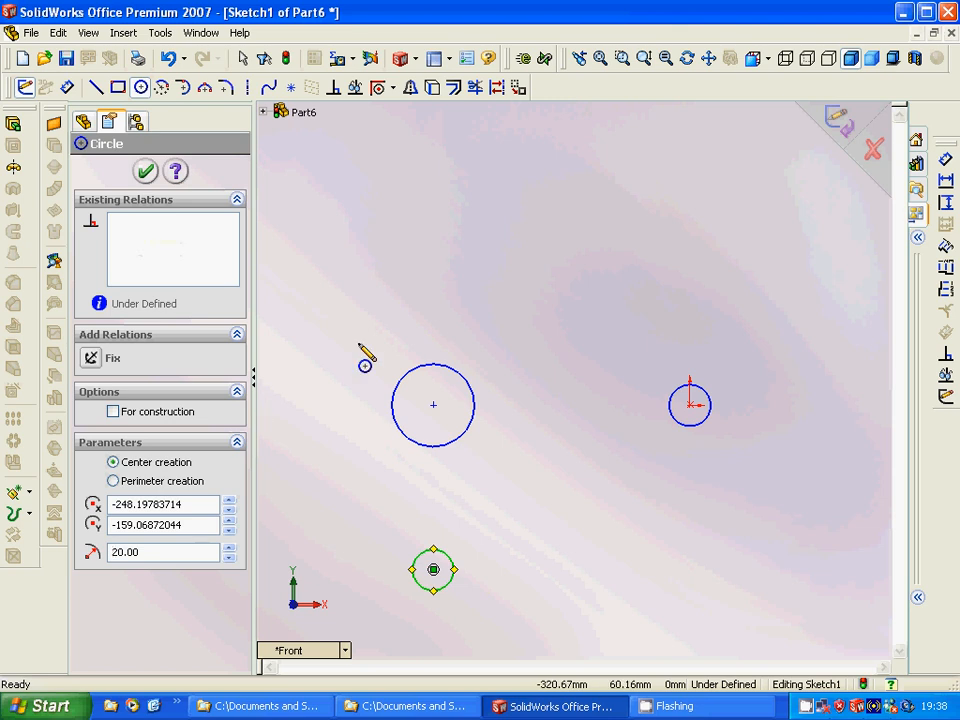
mouse_move(750, 325)
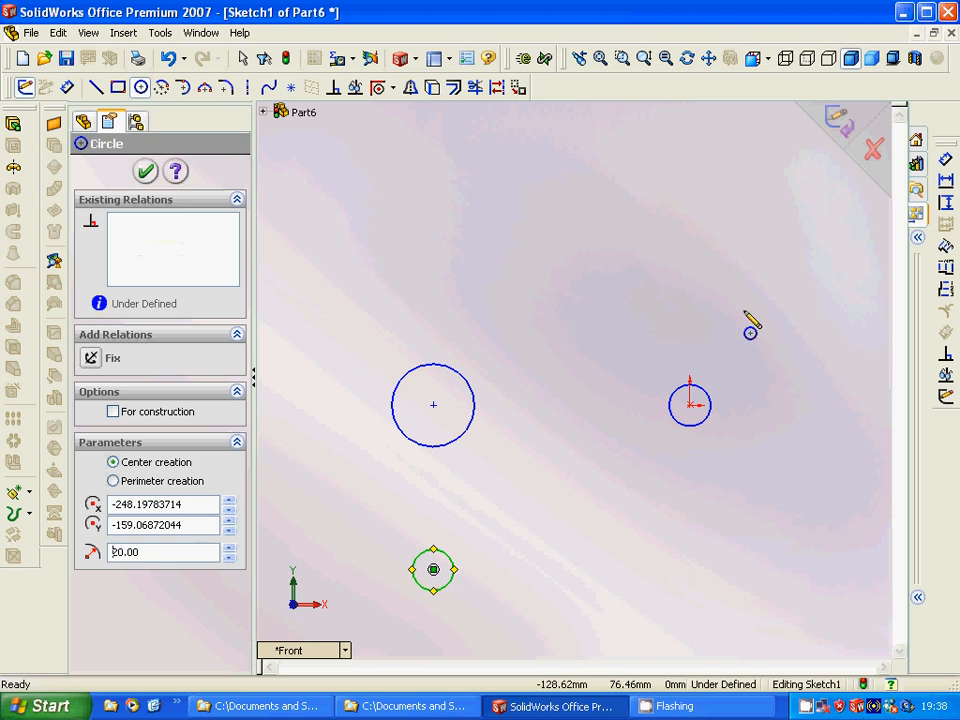
mouse_move(5, 95)
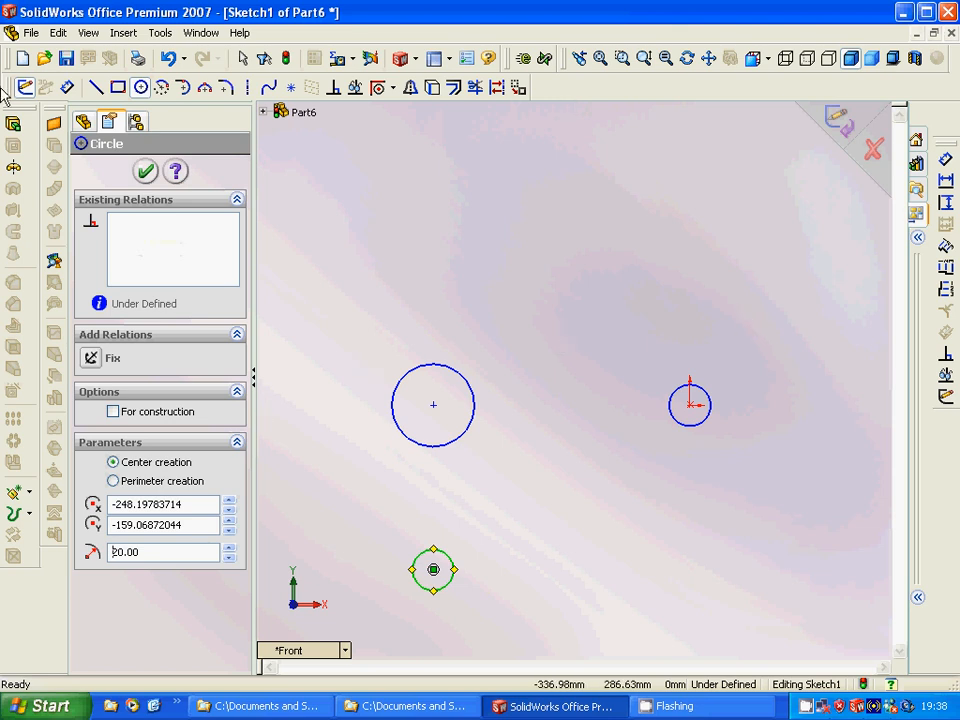
Draw straight lines linking the large circle to each small circle
left_click(94, 87)
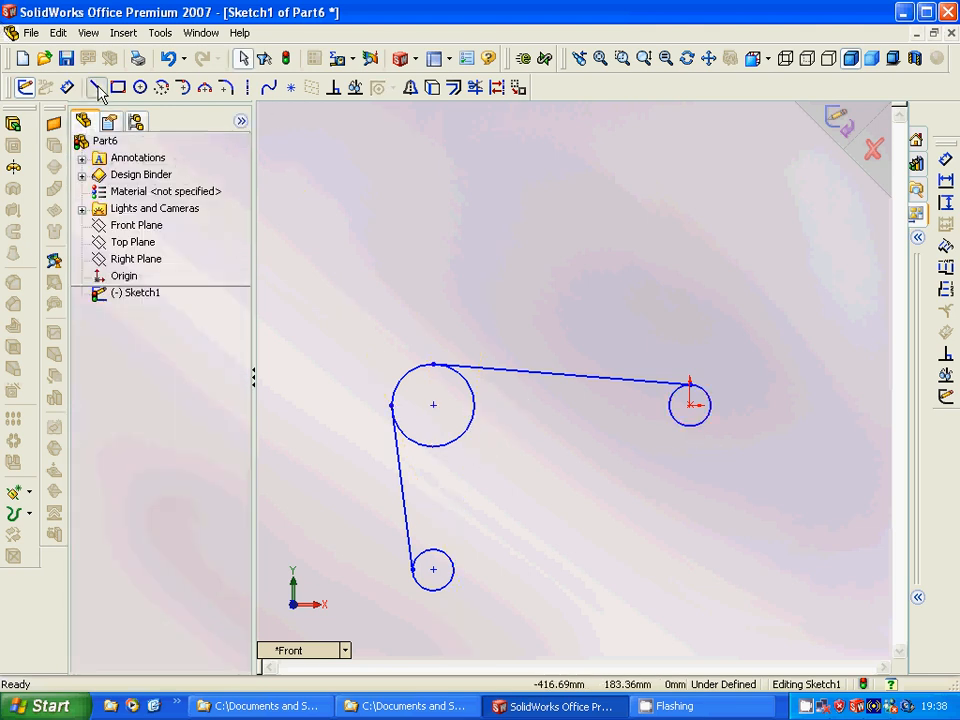
left_click(94, 87)
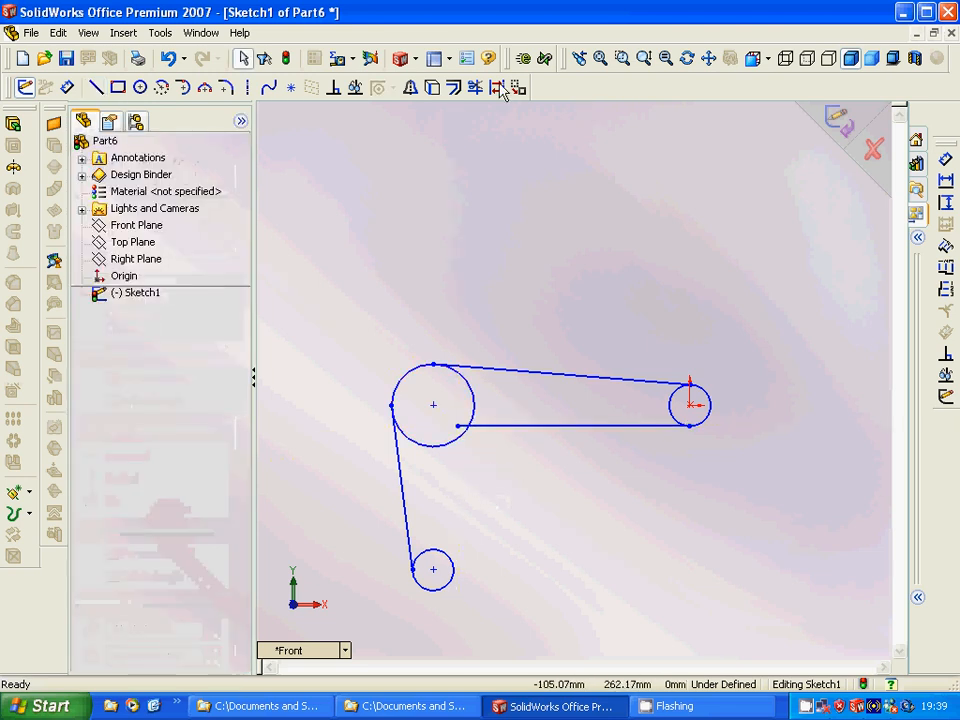
Trim the excess line end and inner large-circle arc, adding a fourth line
left_click(474, 87)
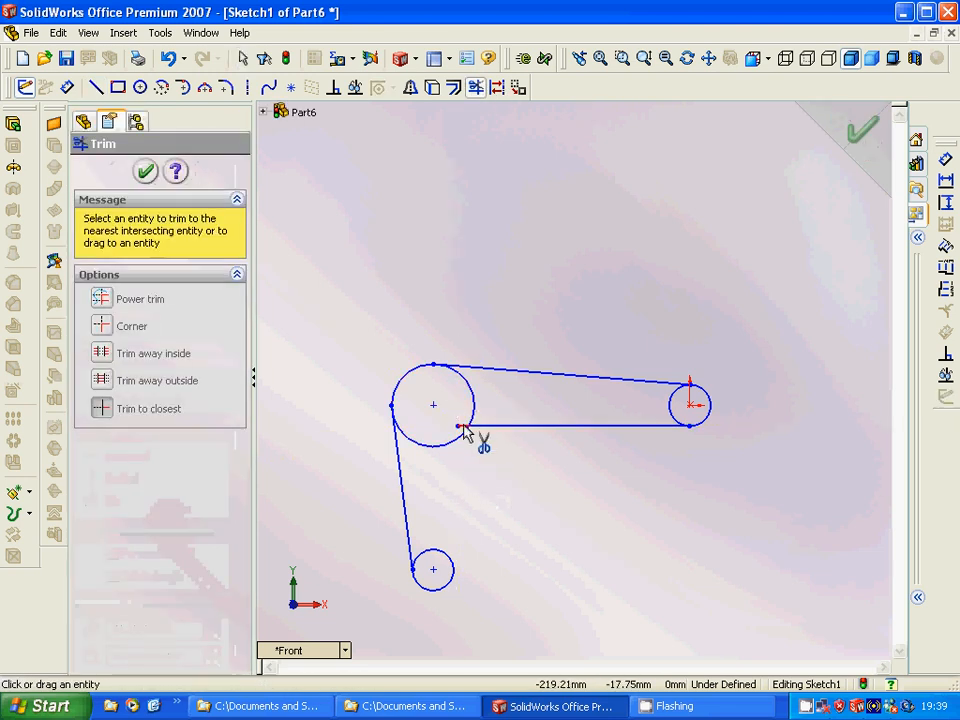
left_click(460, 430)
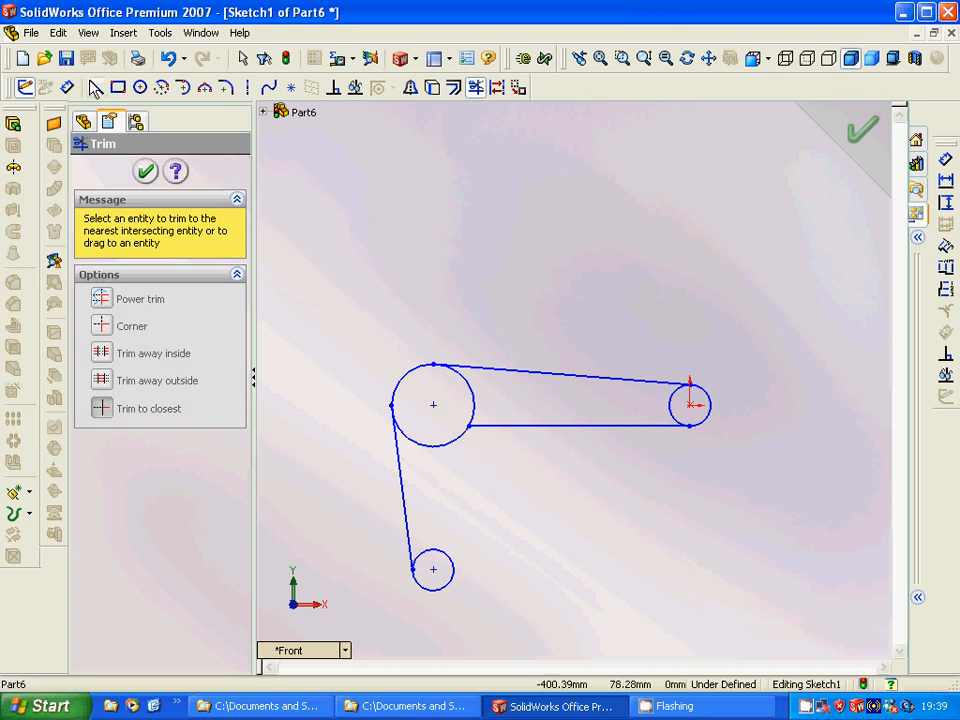
left_click(145, 171)
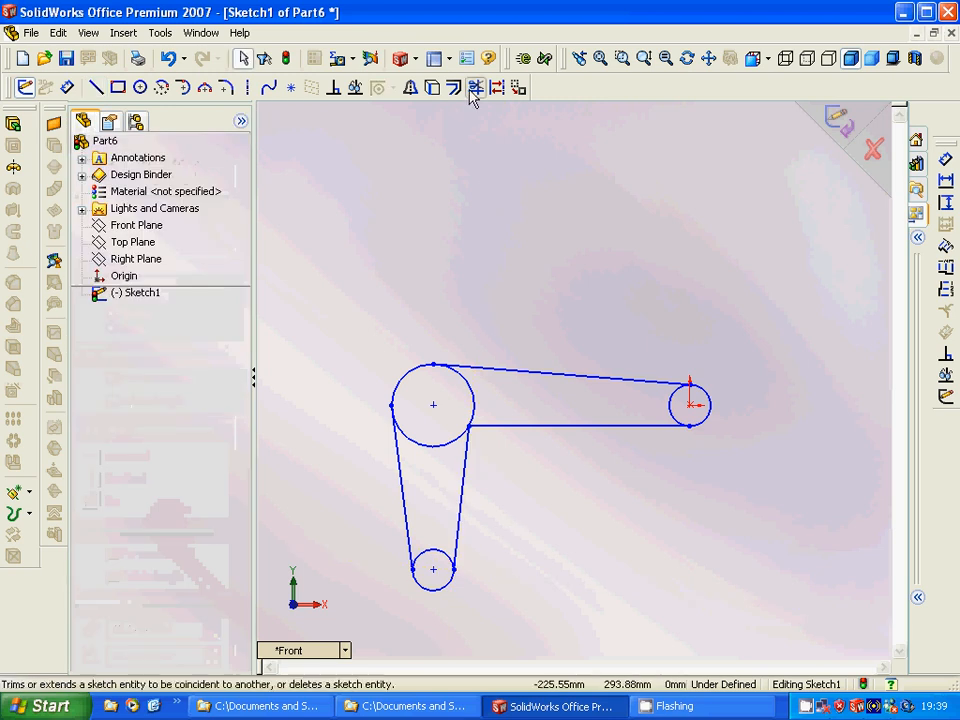
left_click(475, 87)
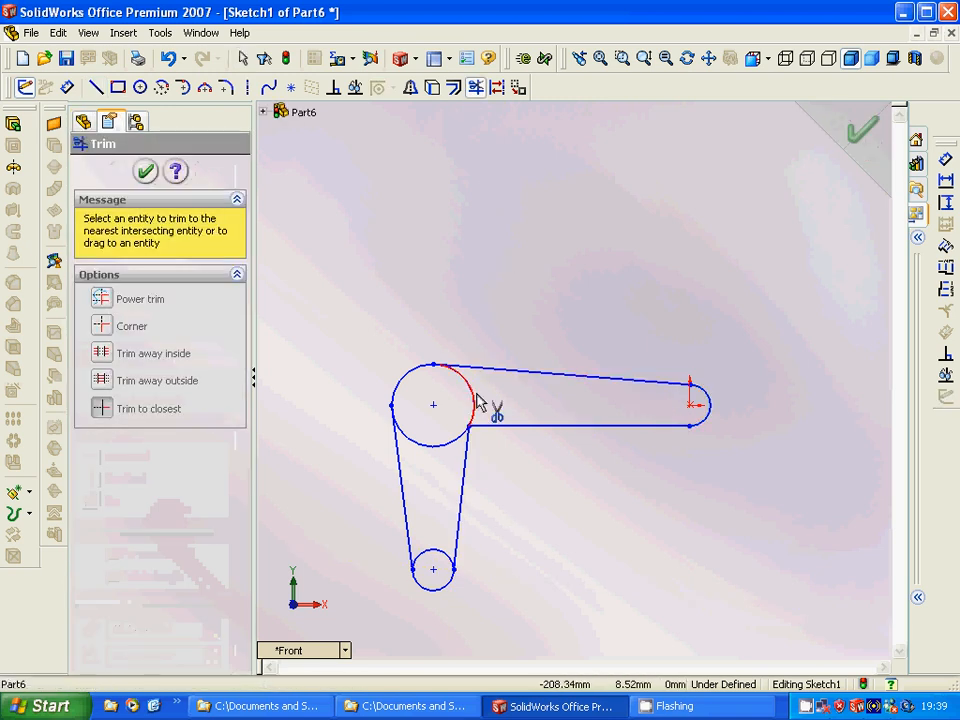
left_click(480, 400)
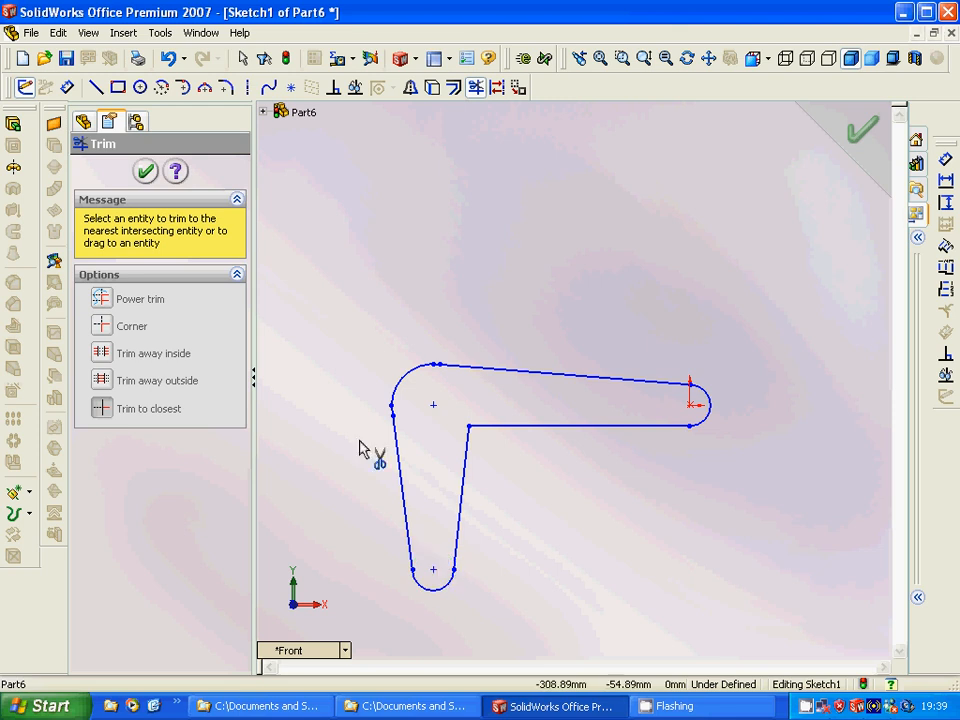
mouse_move(368, 443)
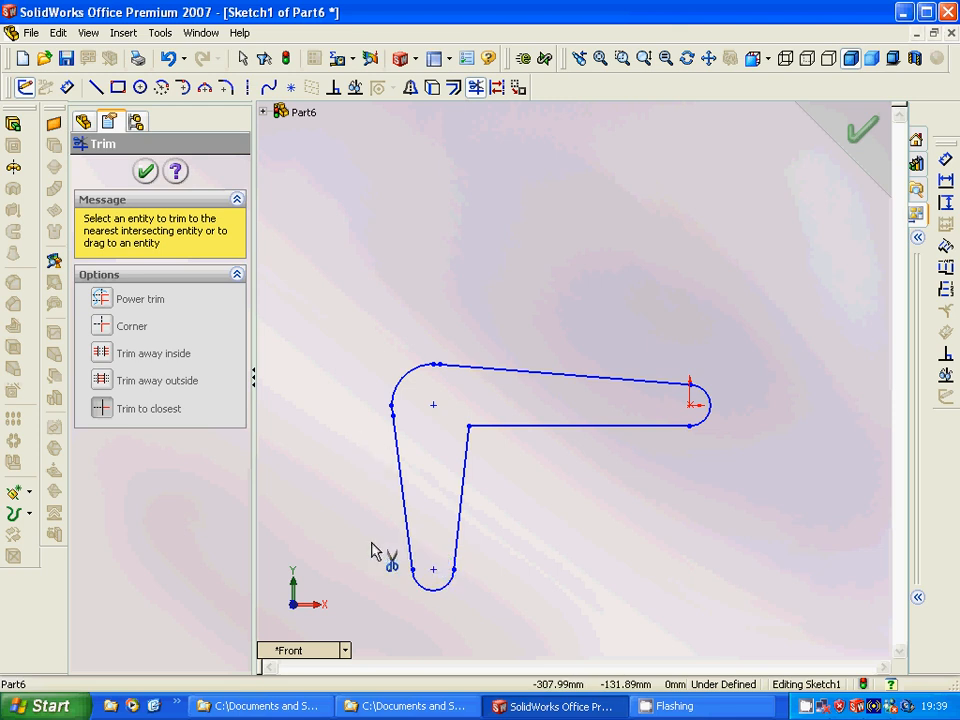
mouse_move(358, 545)
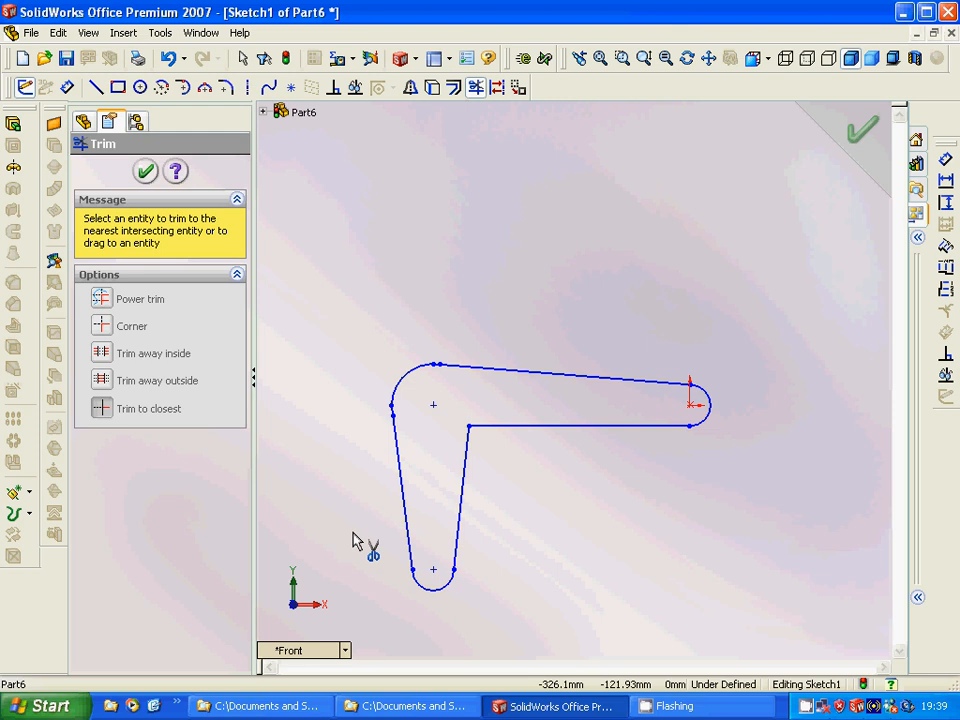
left_click(145, 171)
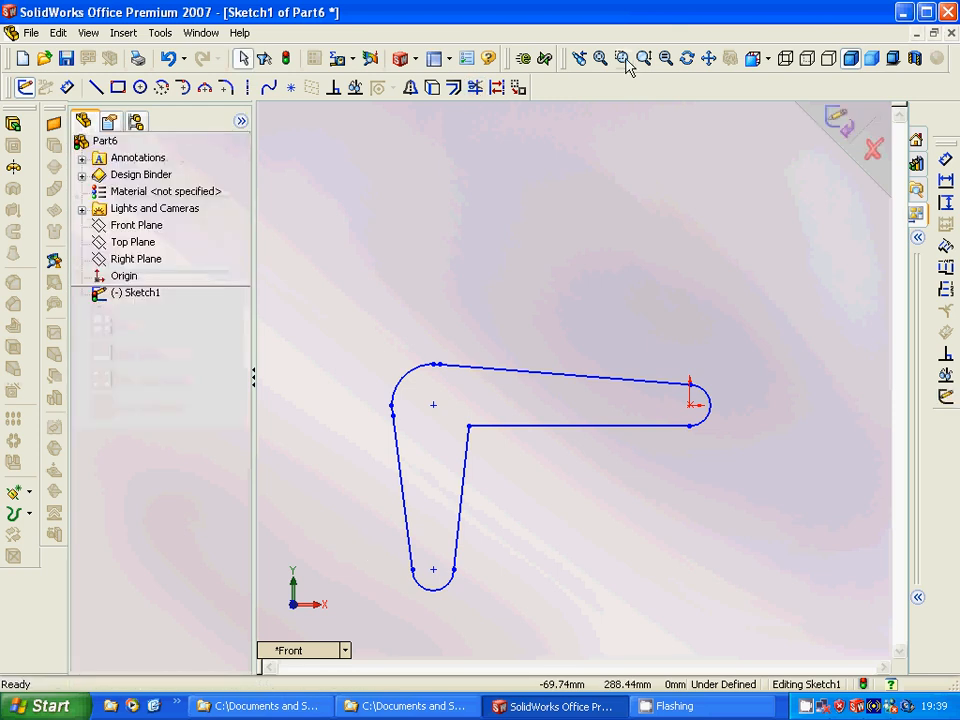
left_click(621, 58)
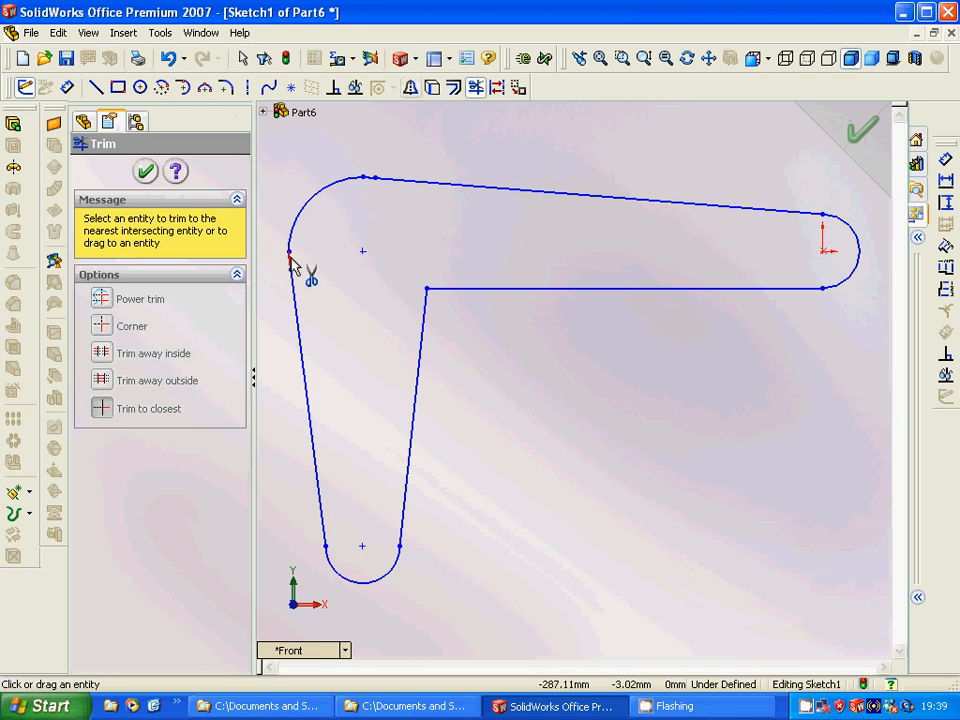
mouse_move(298, 272)
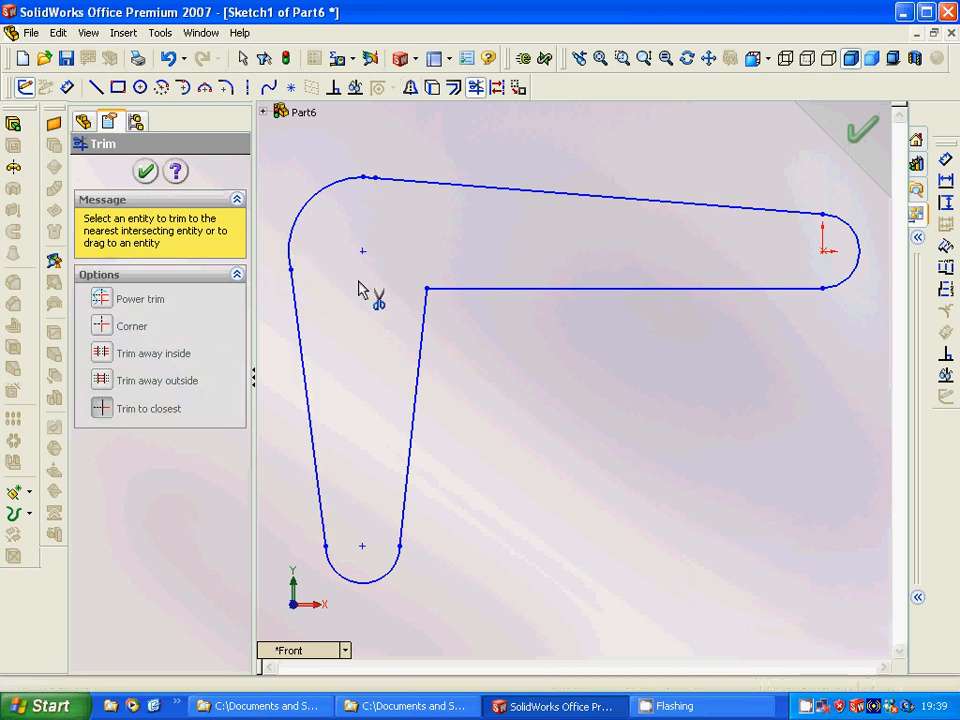
mouse_move(372, 183)
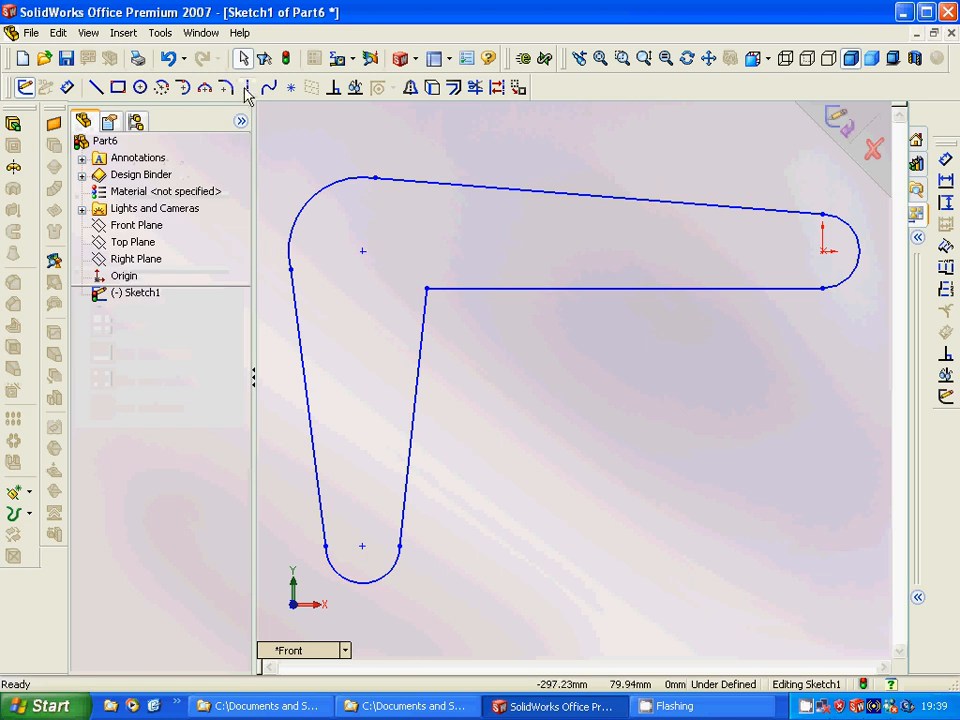
Fillet the inner corner between the two arms with radius 10
left_click(247, 87)
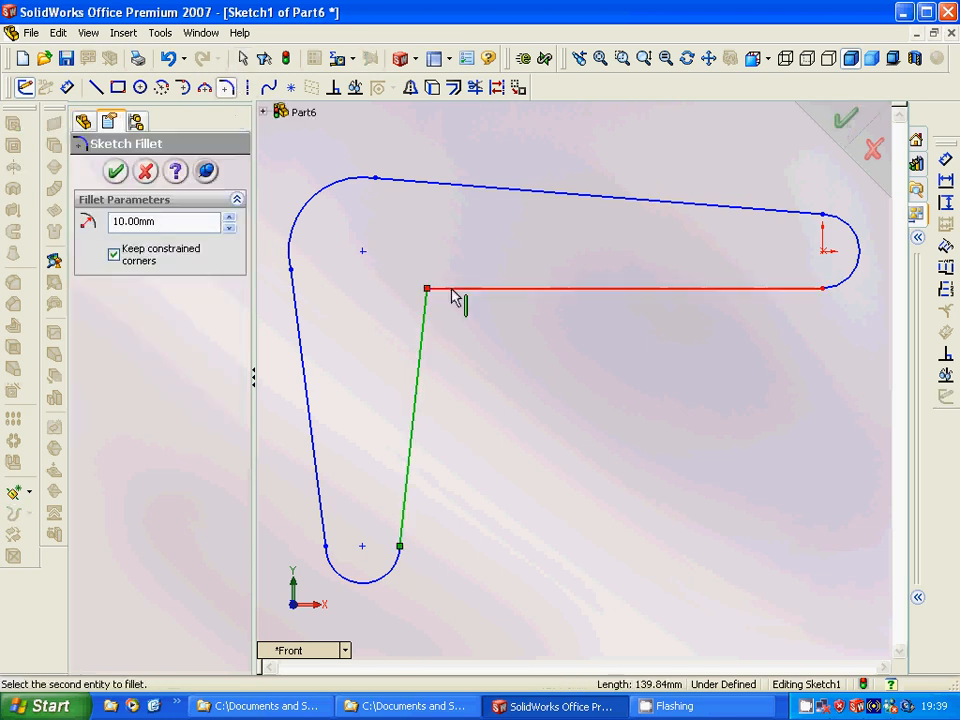
left_click(427, 290)
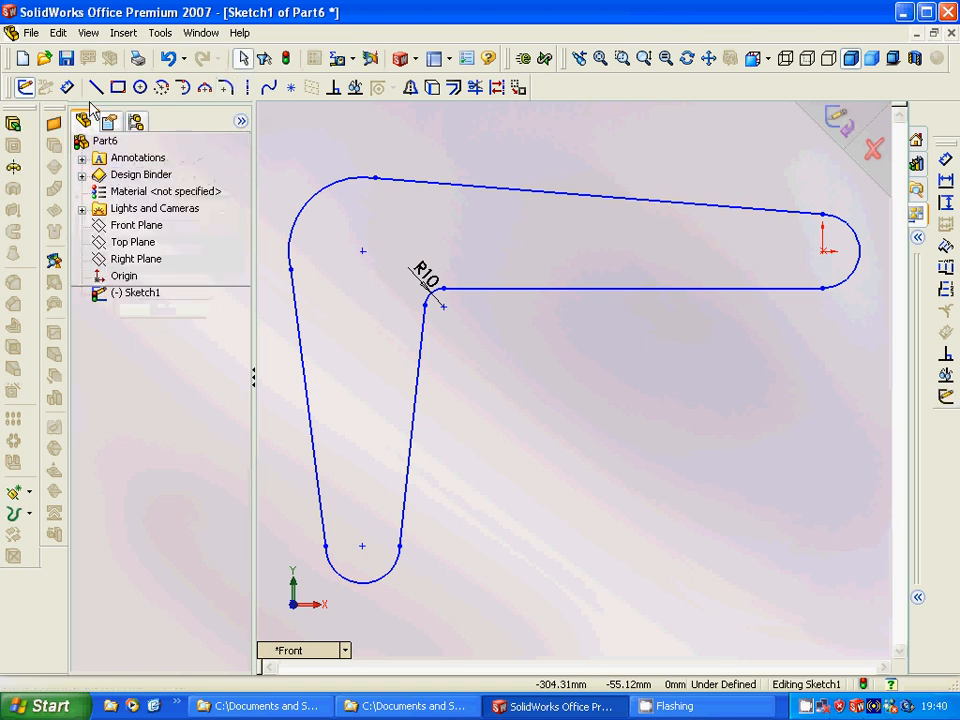
Centre a radius-10 pin-hole circle on the lower arm's rounded end
left_click(140, 87)
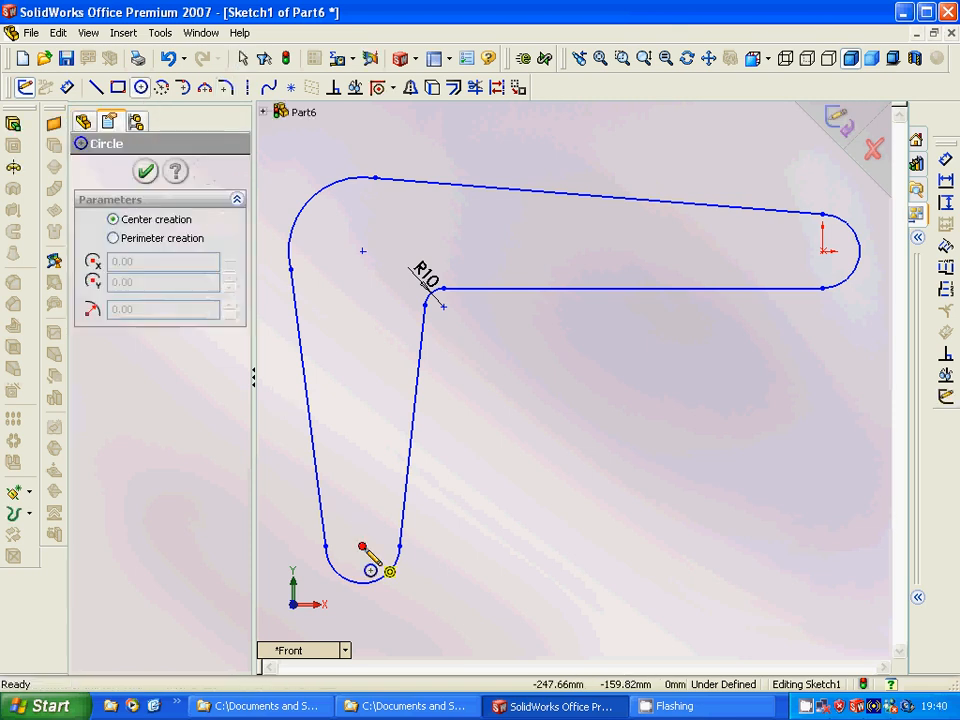
left_click(365, 547)
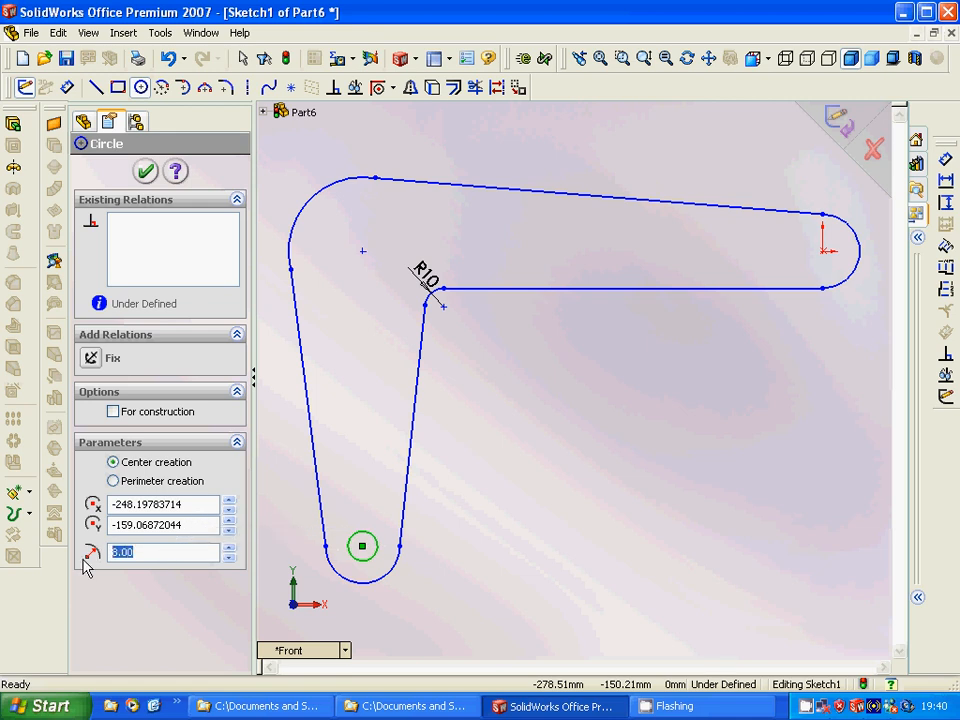
type("10")
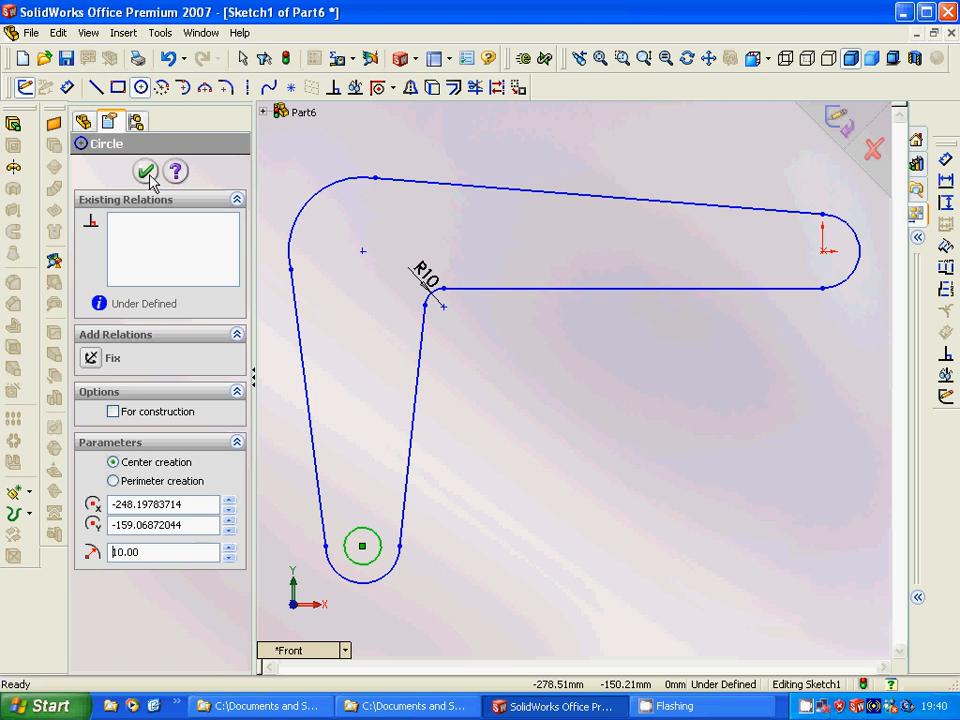
left_click(146, 171)
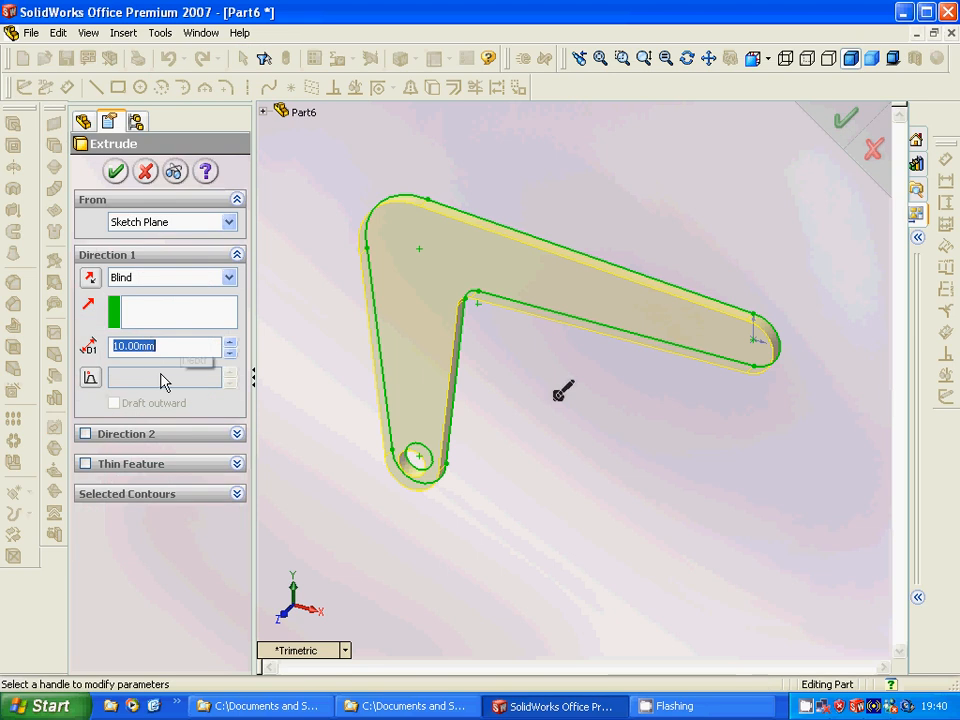
mouse_move(55, 337)
type("20")
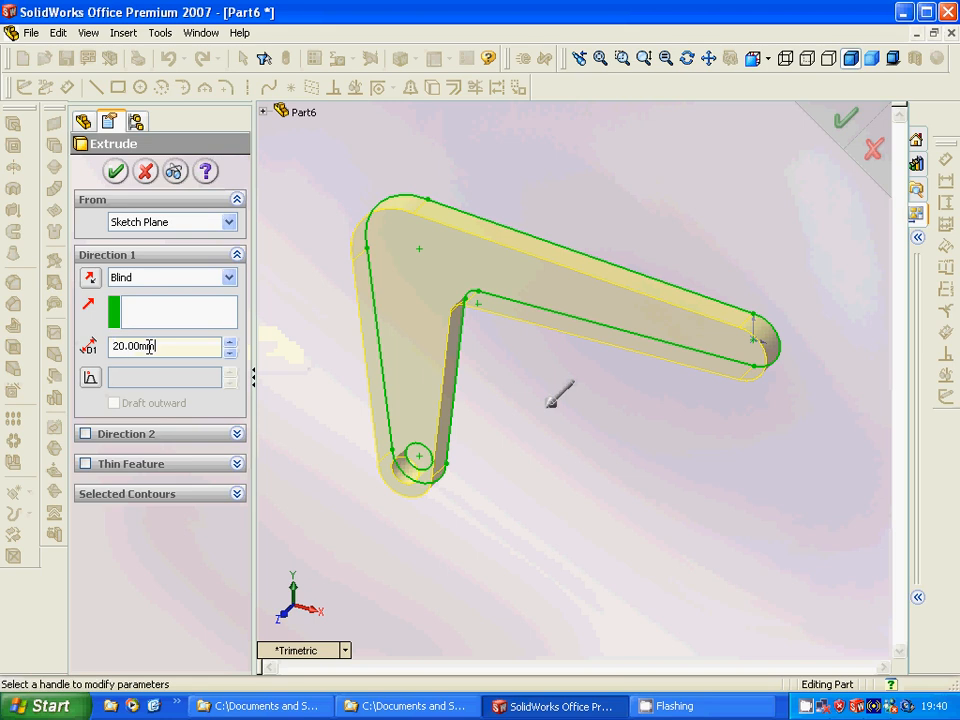
Replace the extrude depth value for a 20 mm mid-plane extrusion
triple_click(163, 346)
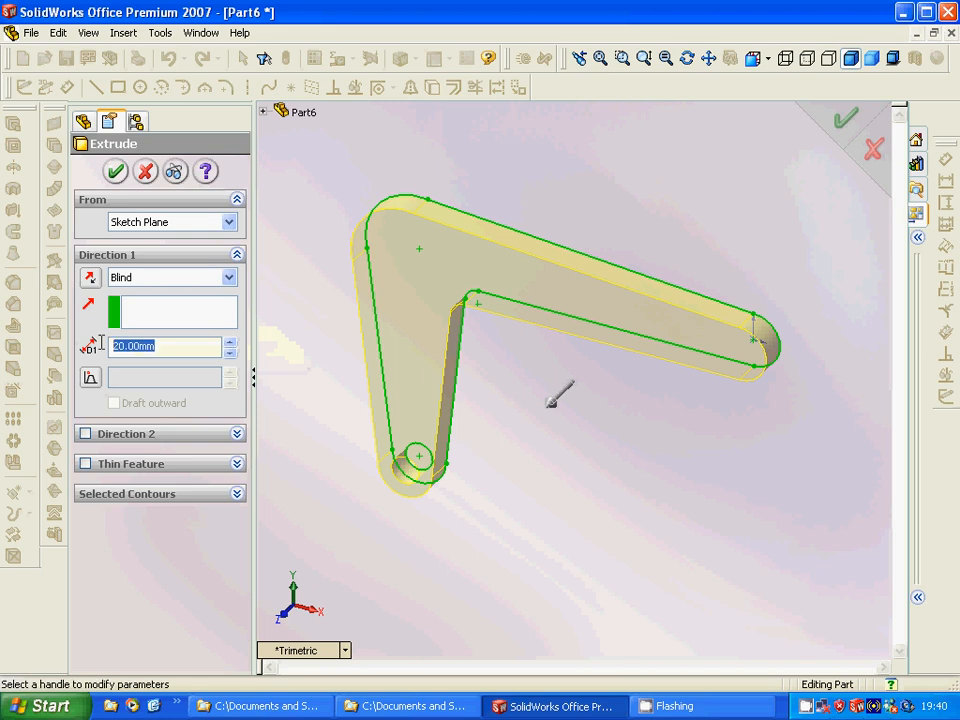
type("10")
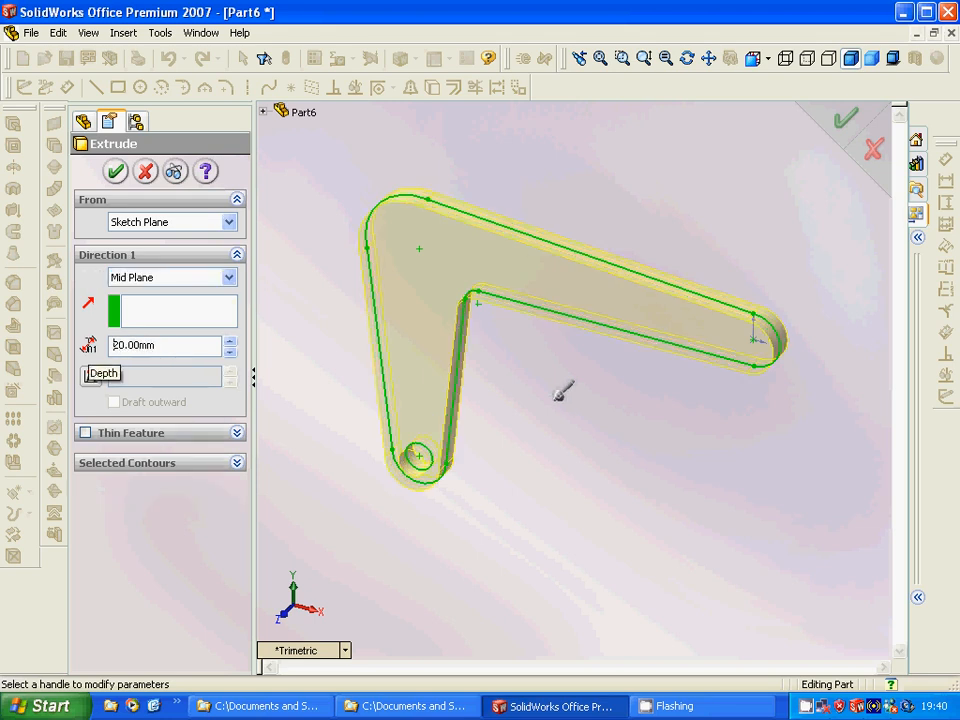
Confirm the 20 mm plate extrusion, select Top Plane and view from the top
left_click(115, 172)
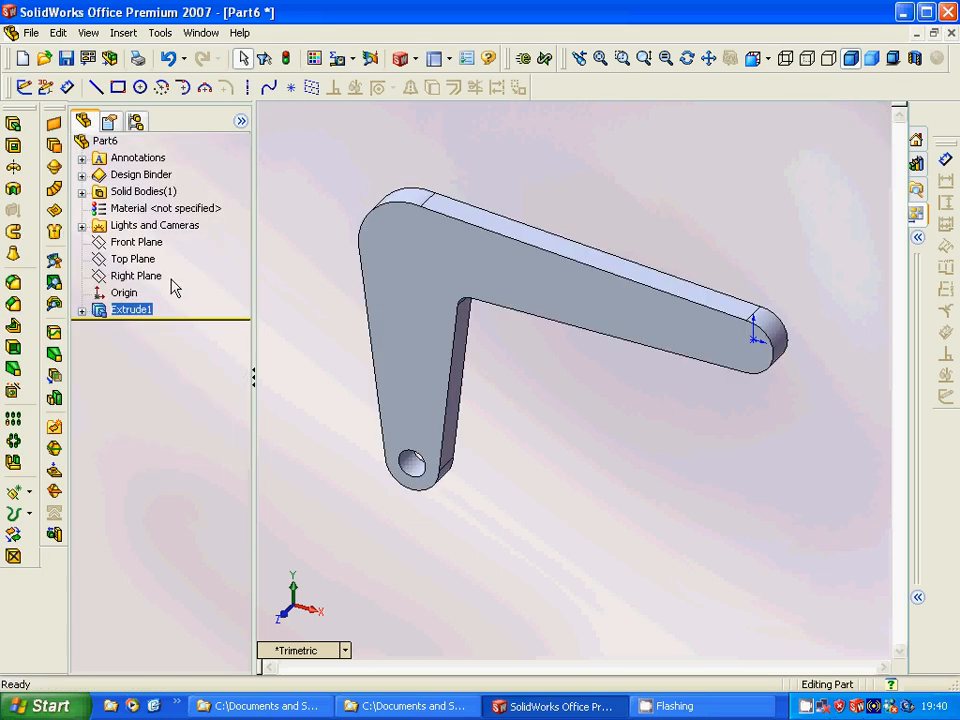
mouse_move(600, 372)
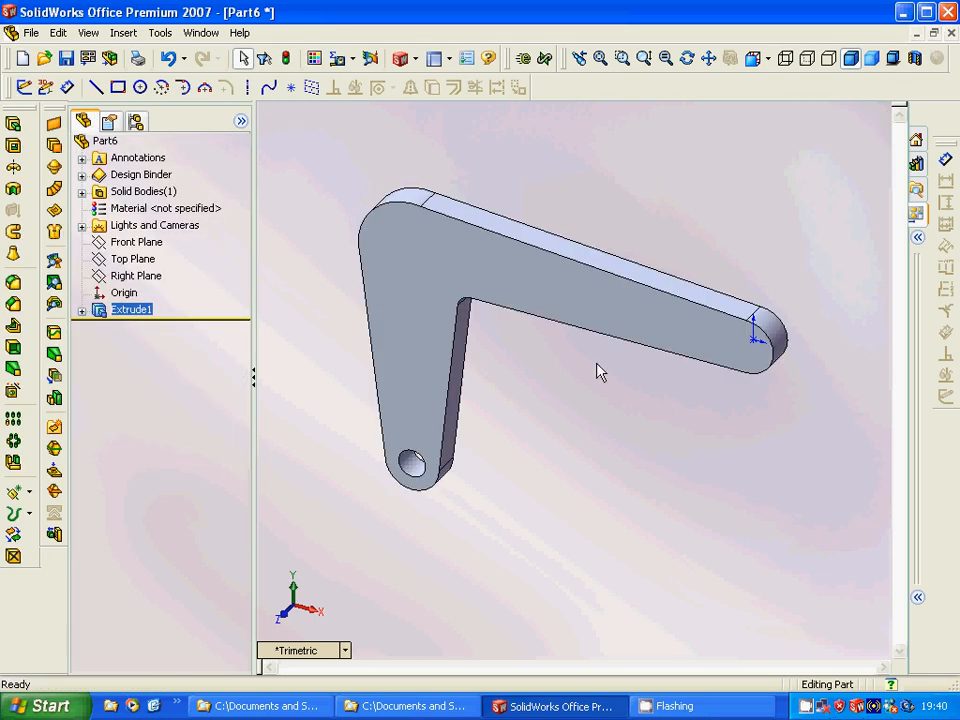
left_click(165, 208)
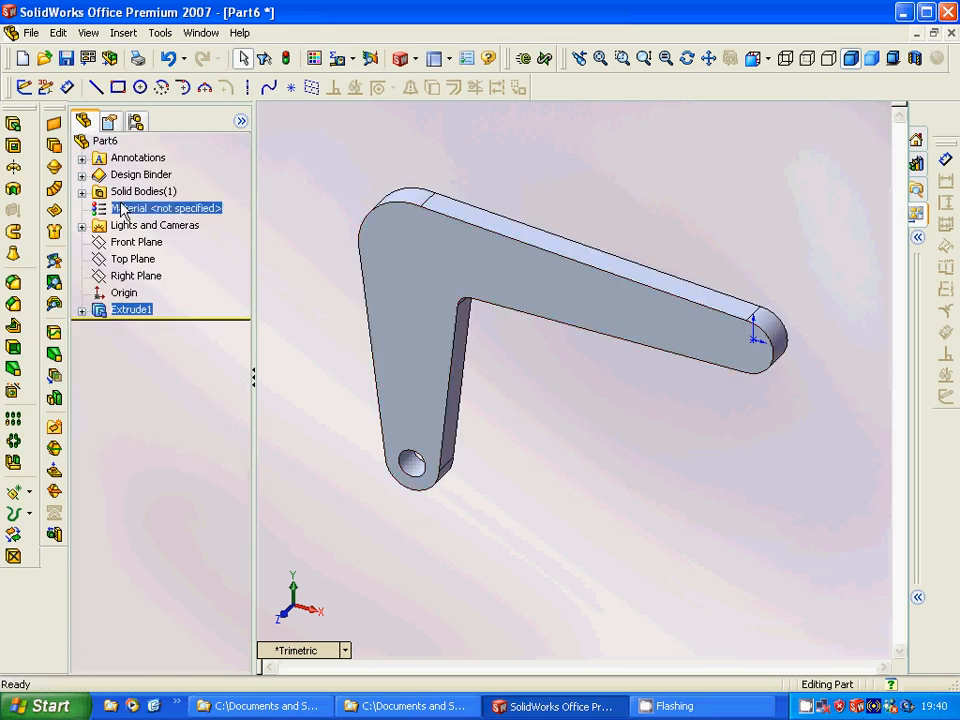
left_click(137, 241)
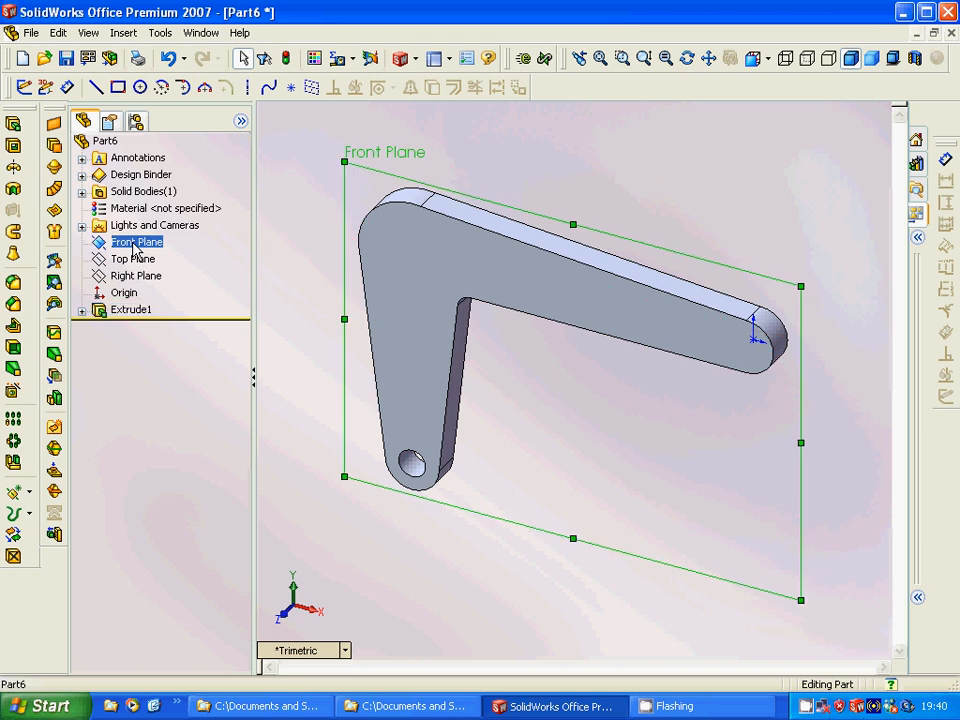
left_click(131, 258)
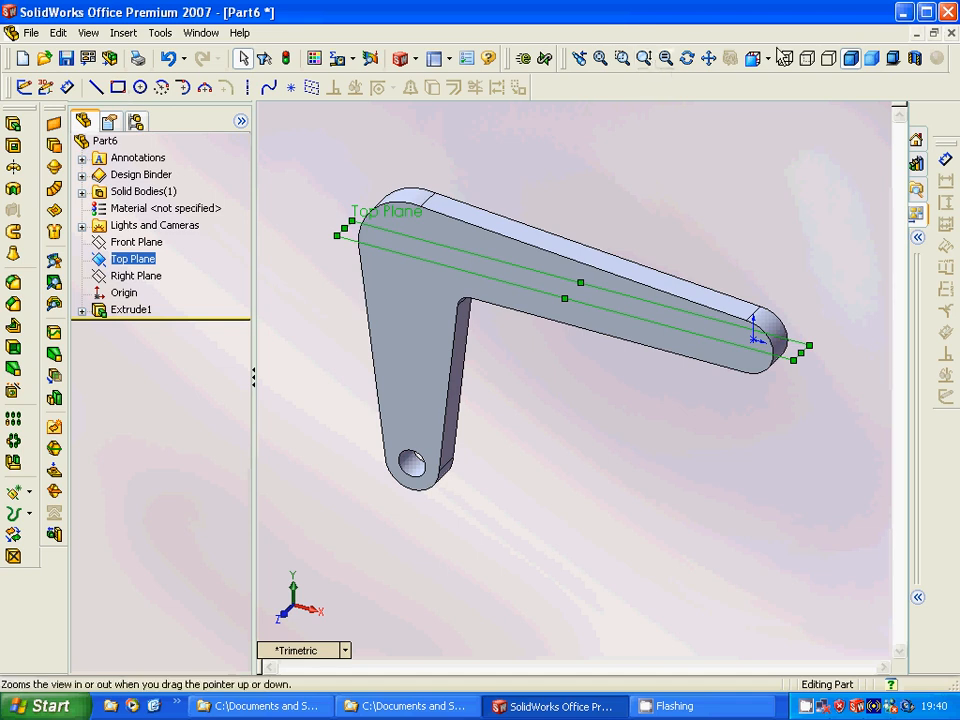
left_click(758, 58)
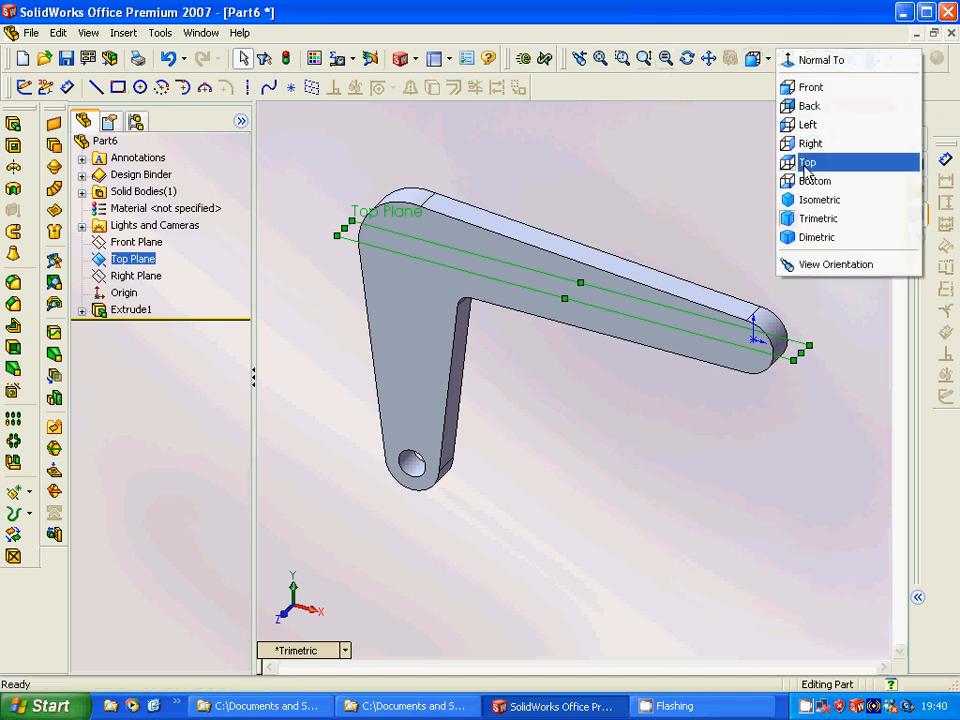
left_click(807, 162)
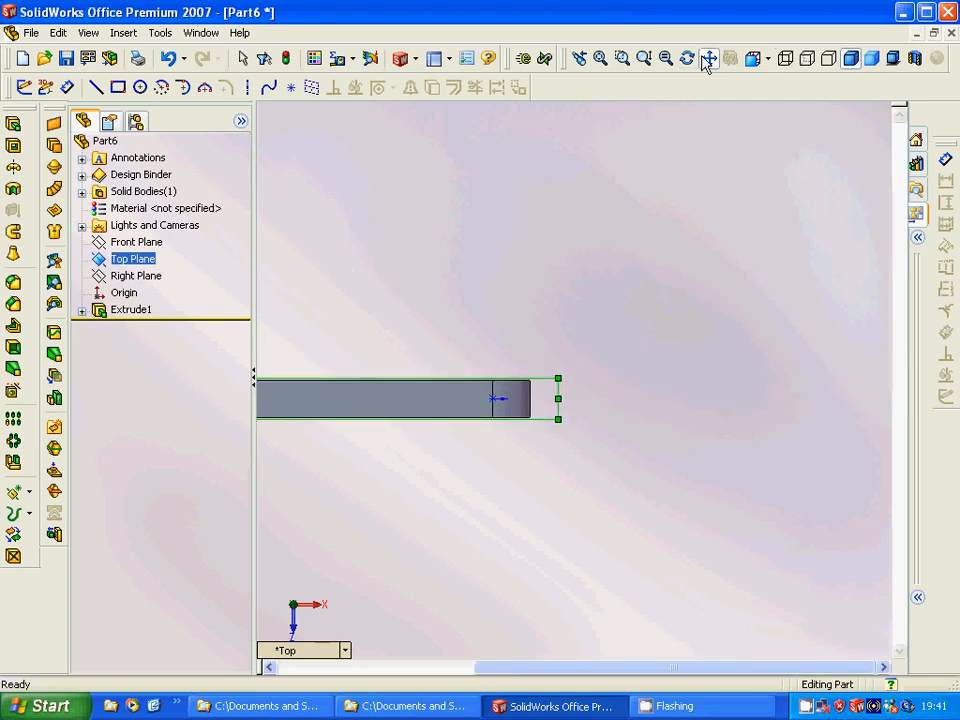
Dimension the Top Plane rectangle: 45 mm to top and bottom edges, 50 mm wide
left_click(708, 58)
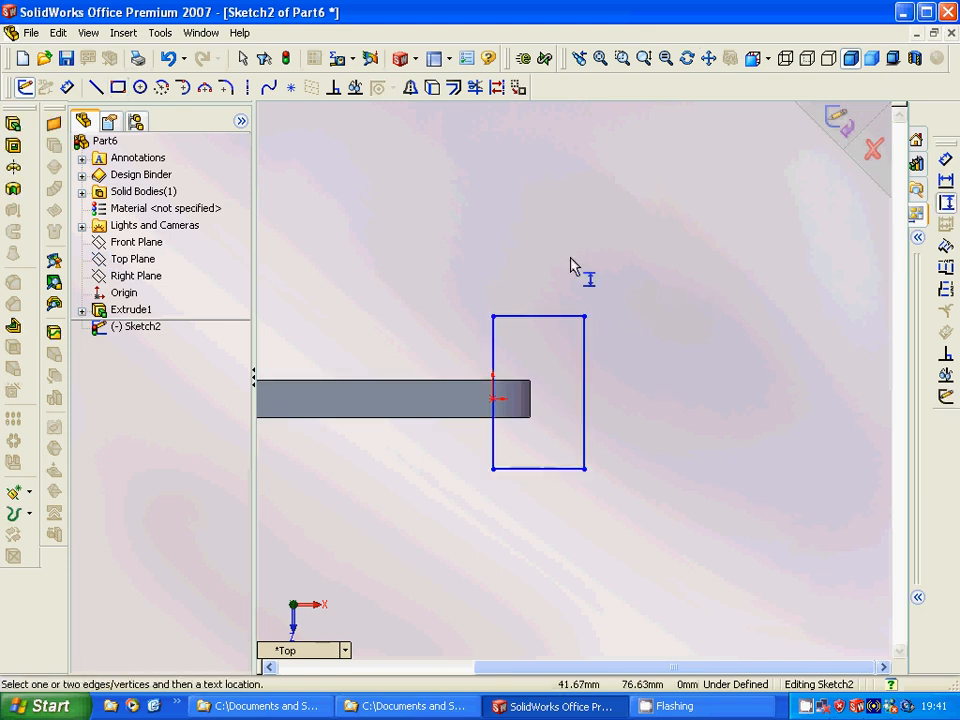
left_click(540, 316)
type("45")
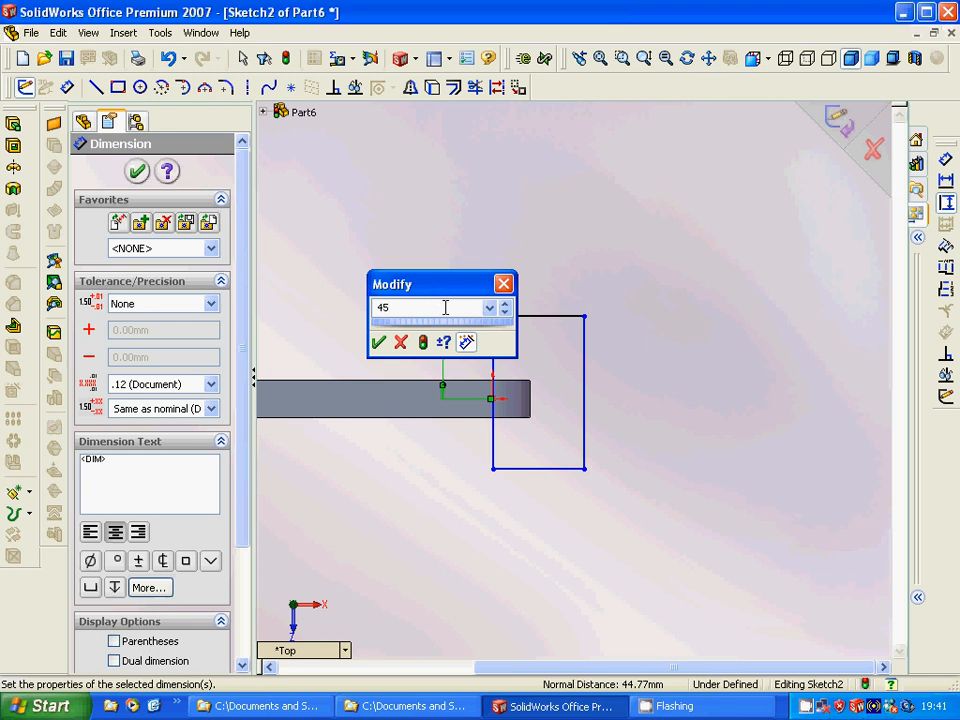
left_click(379, 342)
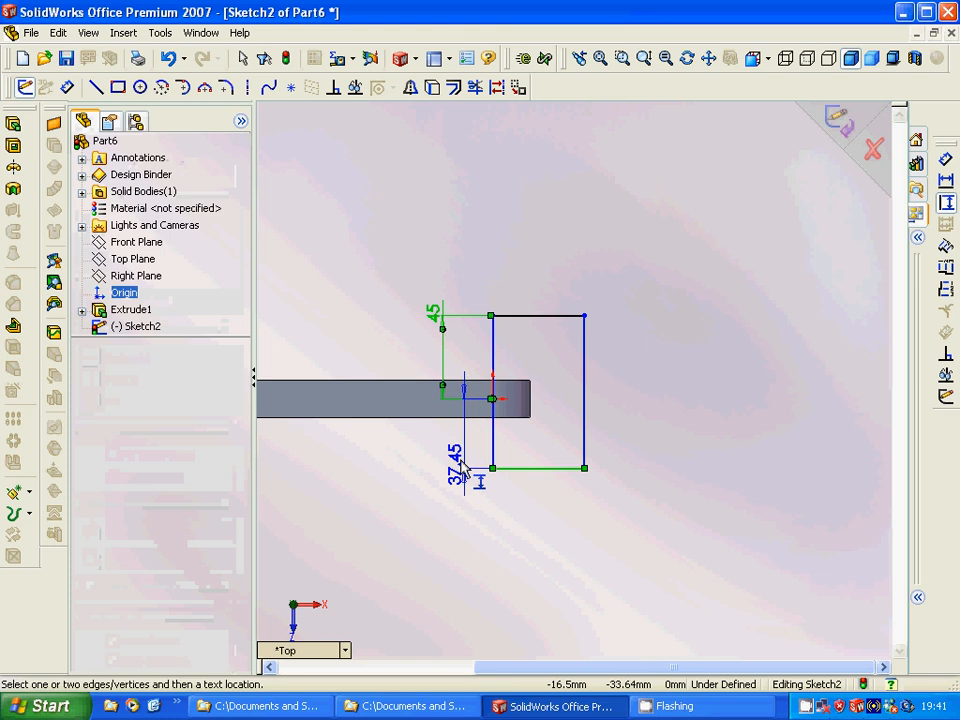
left_click(480, 468)
type("45")
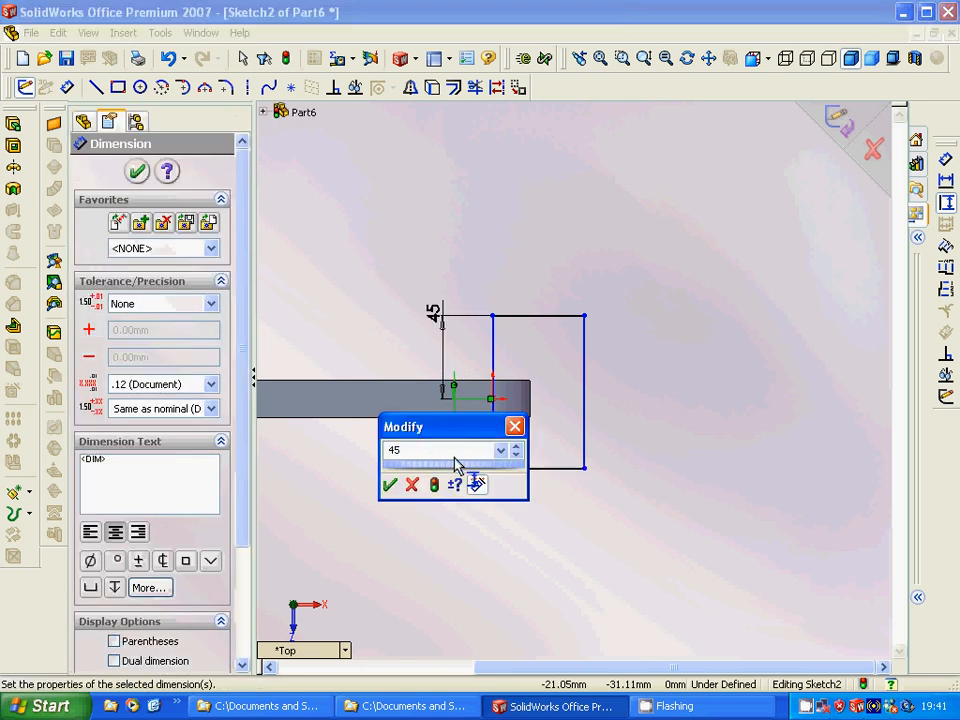
left_click(390, 484)
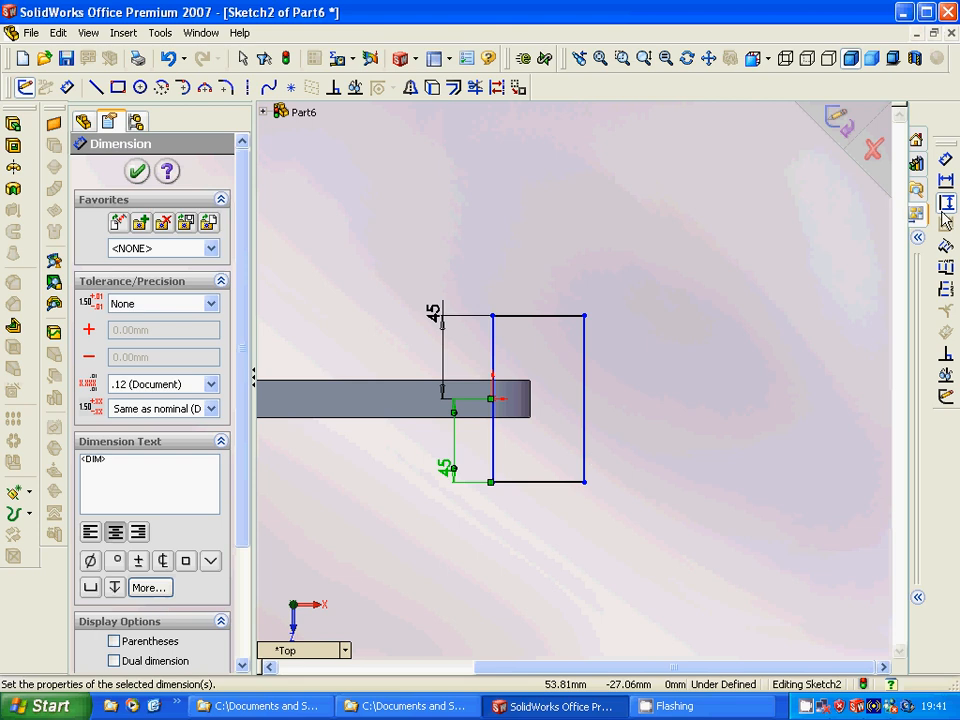
mouse_move(168, 205)
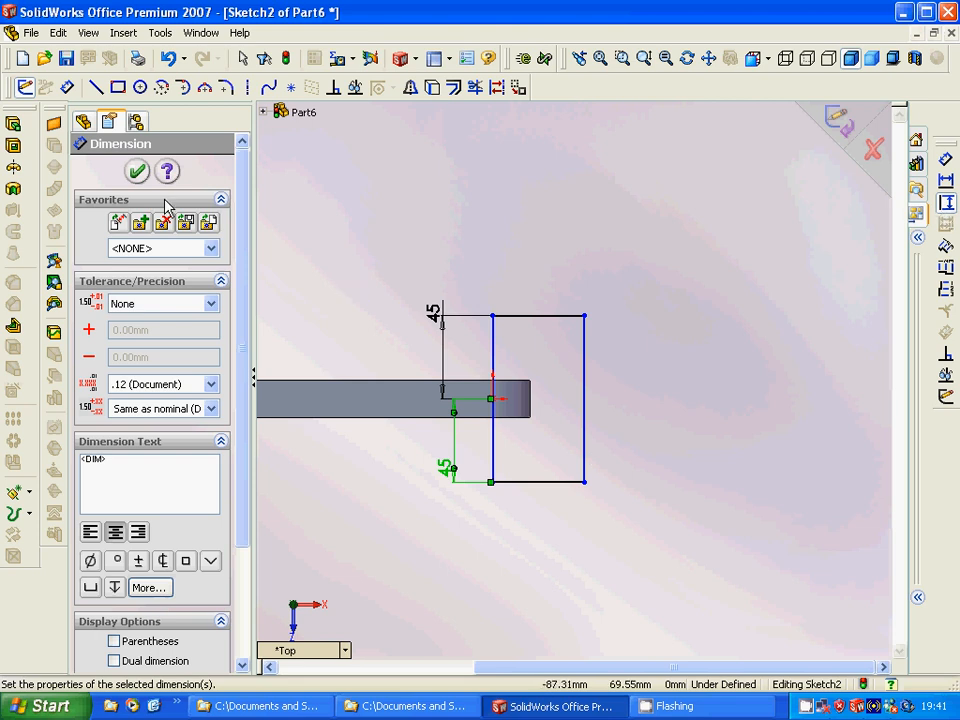
mouse_move(138, 172)
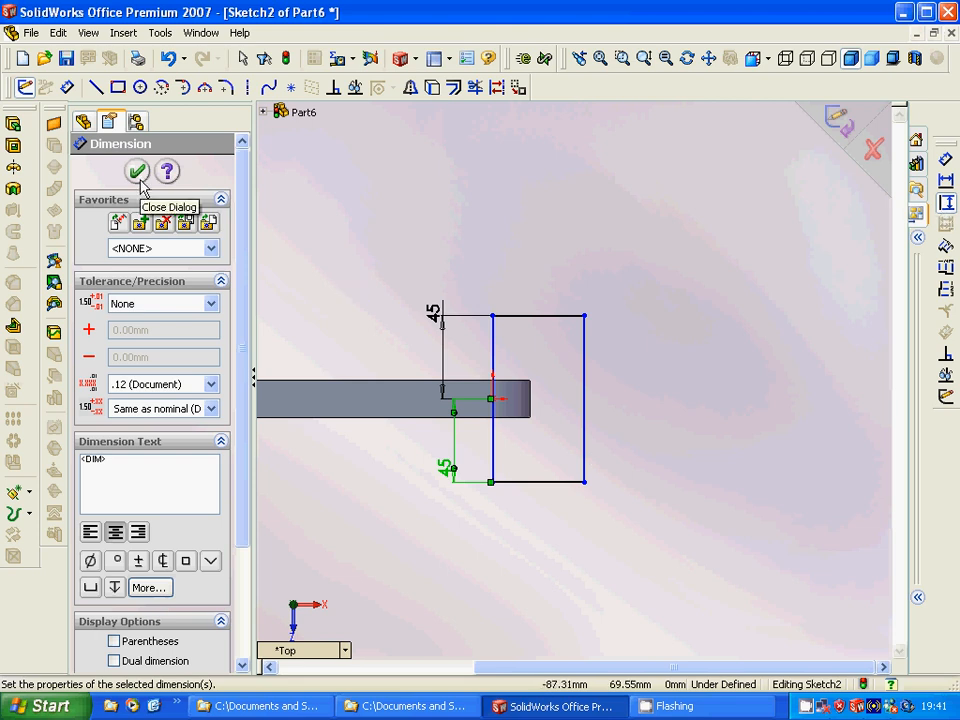
mouse_move(138, 120)
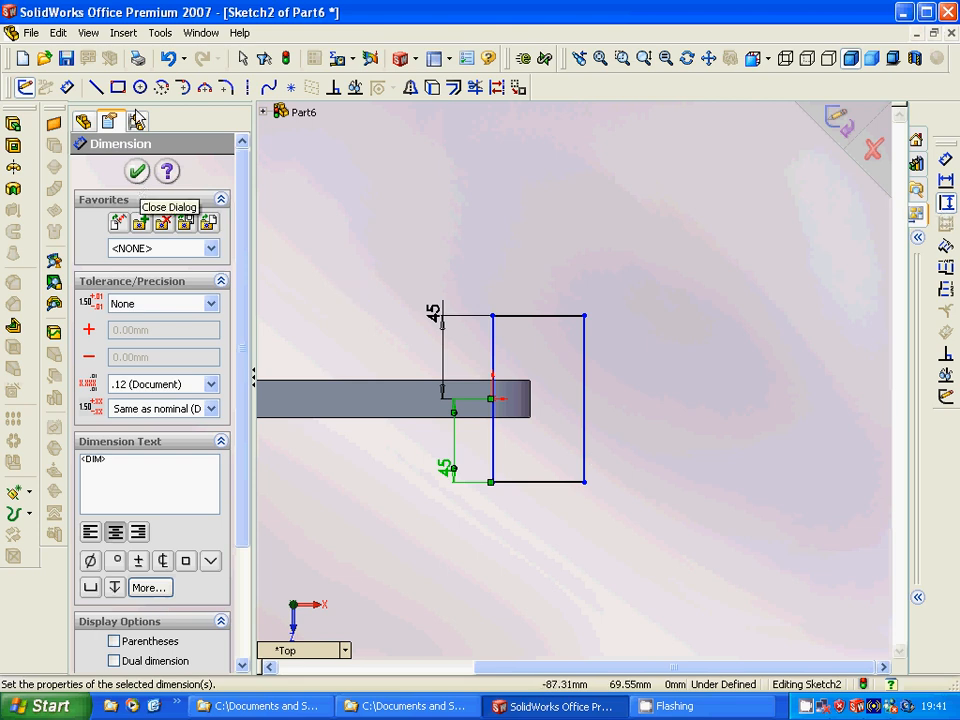
mouse_move(358, 258)
type("5")
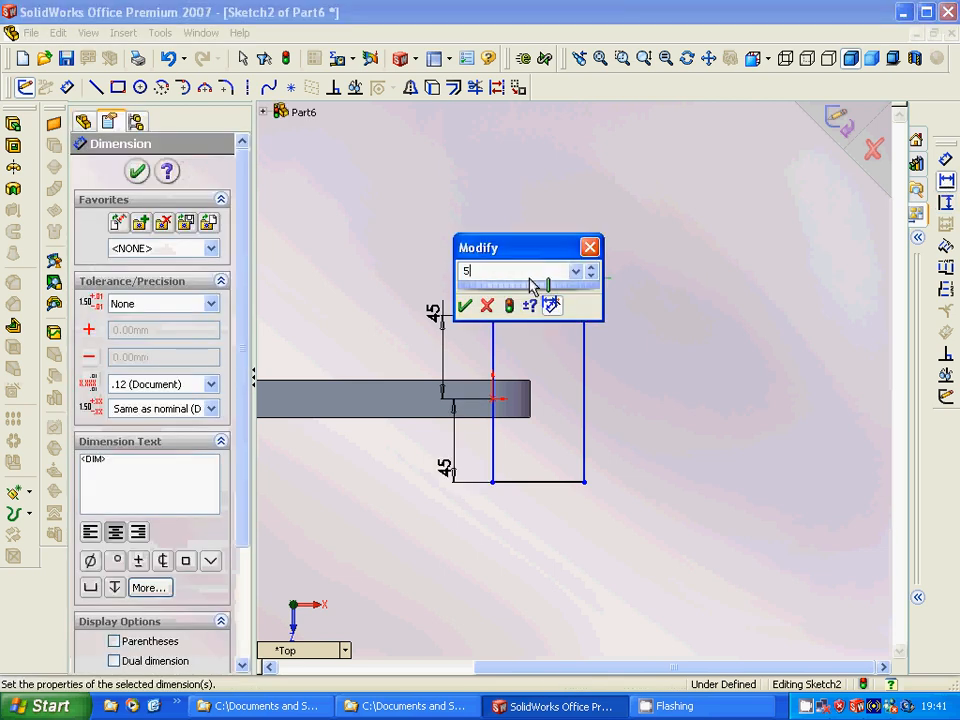
left_click(464, 305)
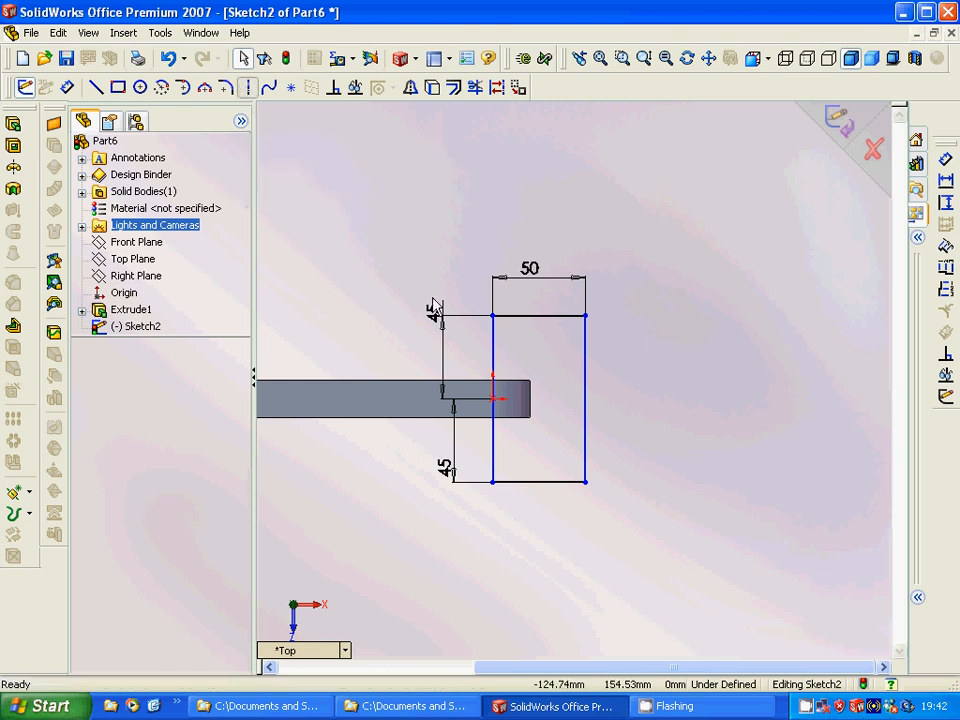
Draw a centreline from the origin and offset it 20 mm bi-directionally
left_click(94, 86)
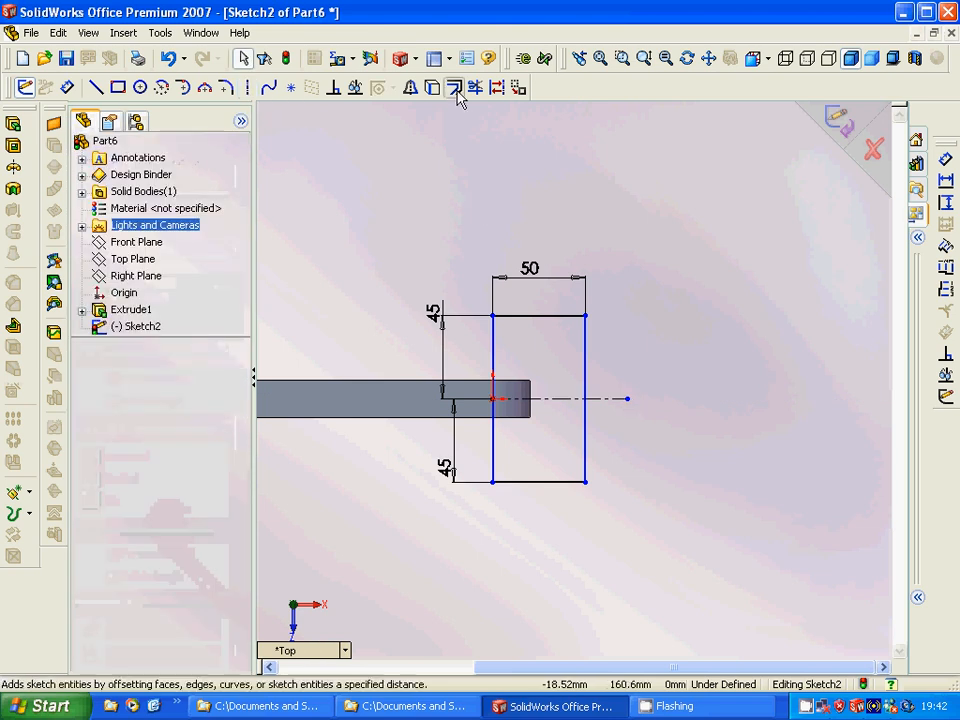
left_click(453, 87)
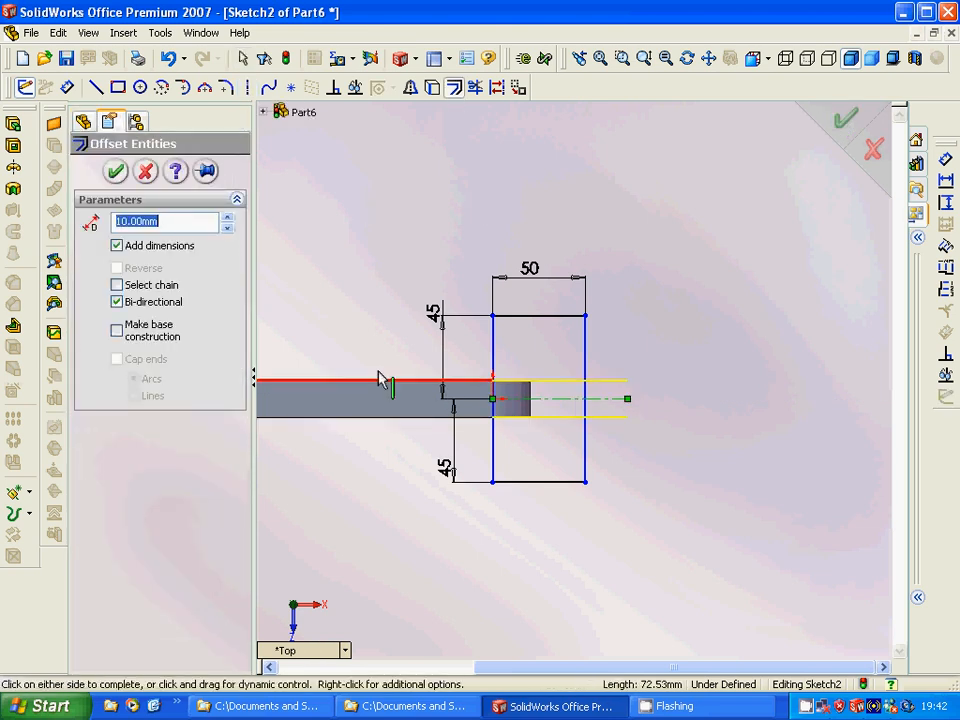
left_click(227, 216)
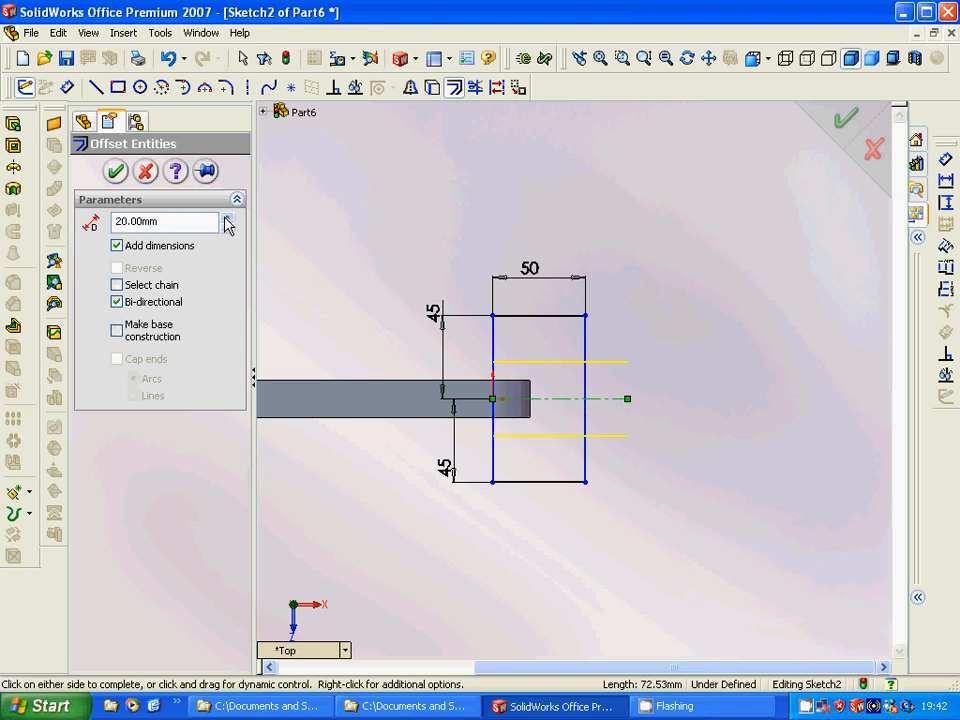
left_click(227, 217)
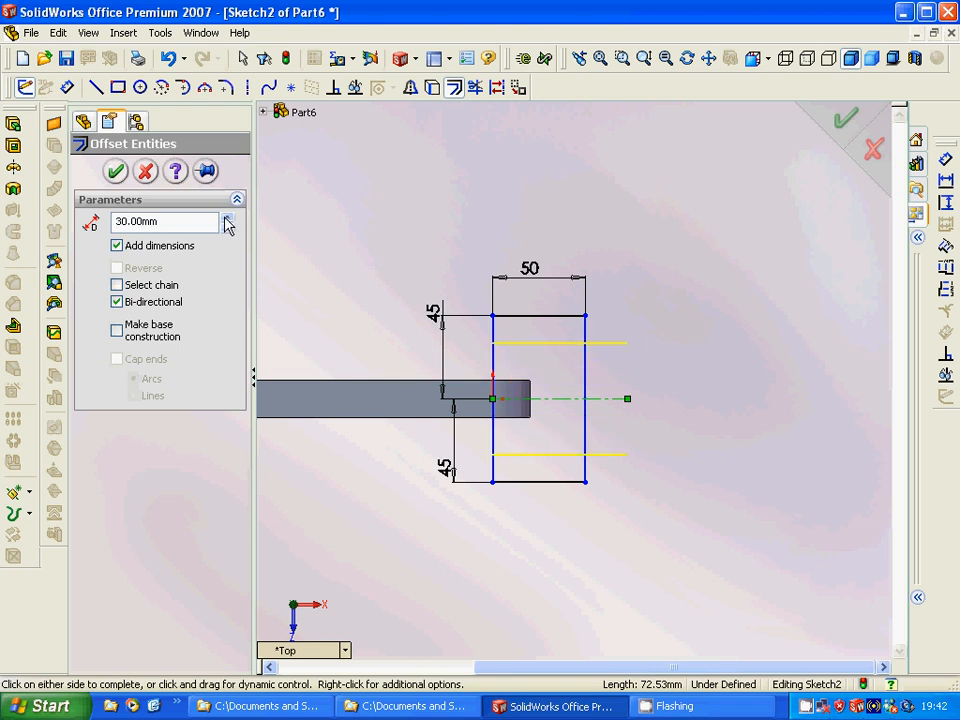
left_click(228, 227)
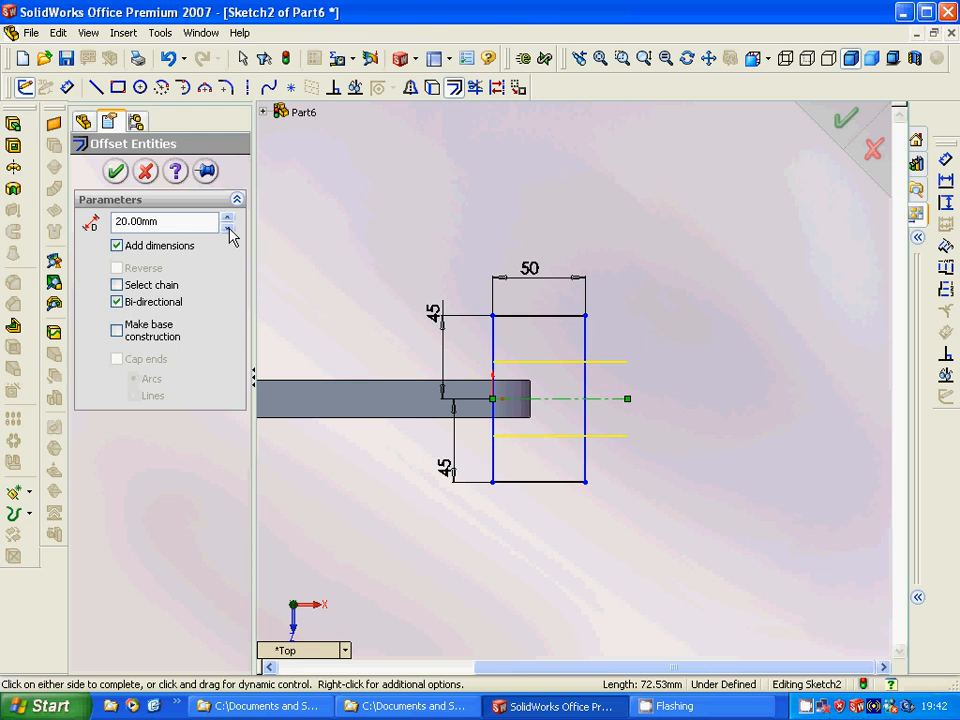
mouse_move(478, 128)
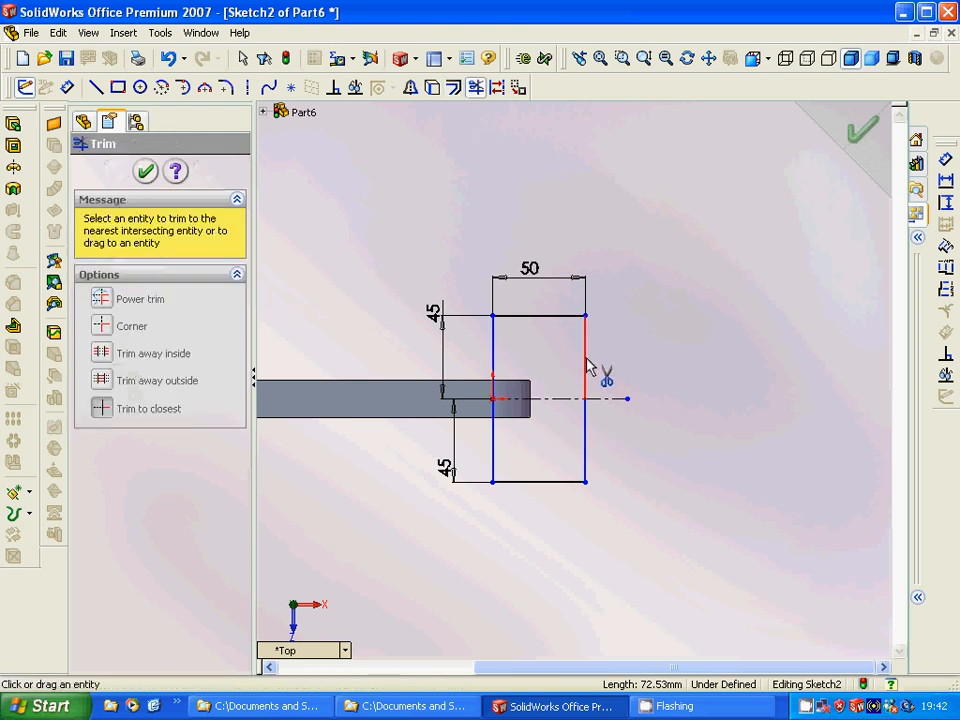
left_click(585, 360)
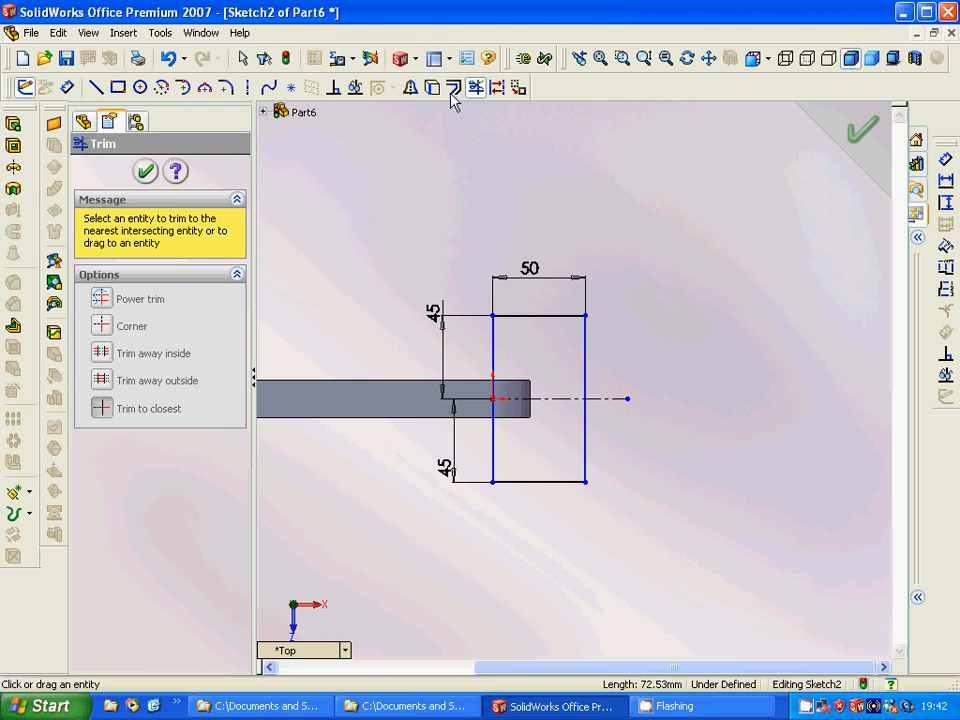
left_click(452, 87)
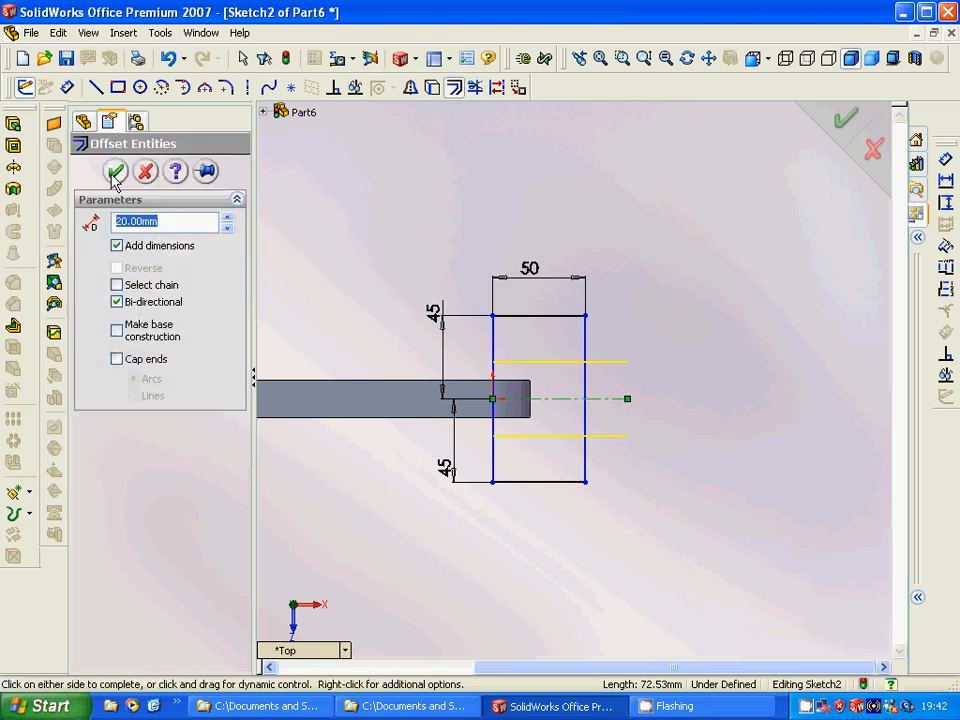
left_click(116, 171)
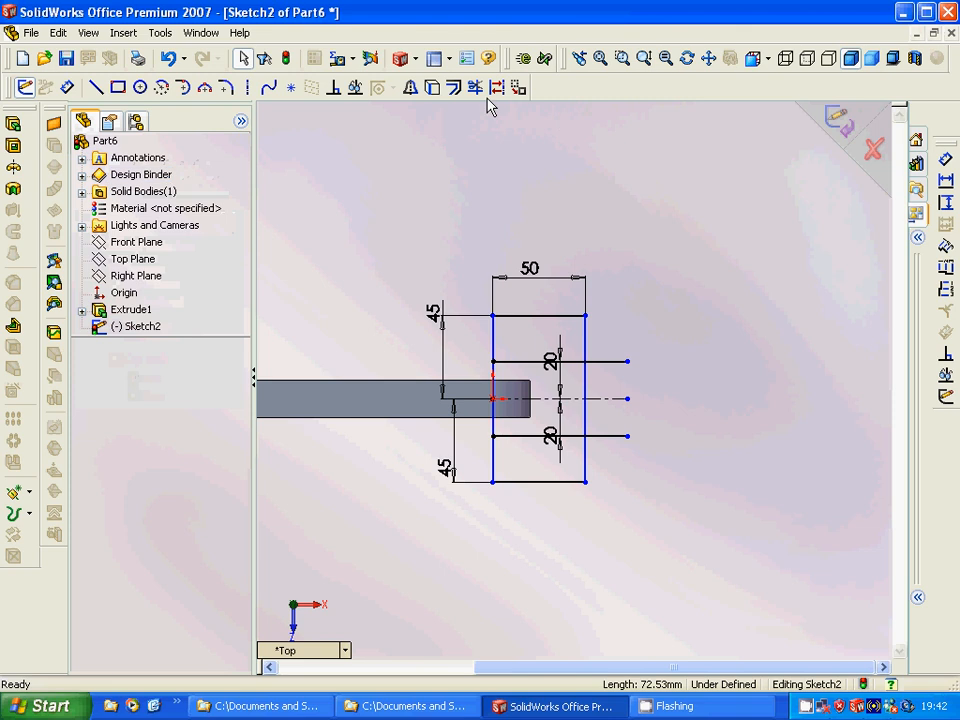
Trim away the rectangle's right edge between the two offset lines
left_click(474, 87)
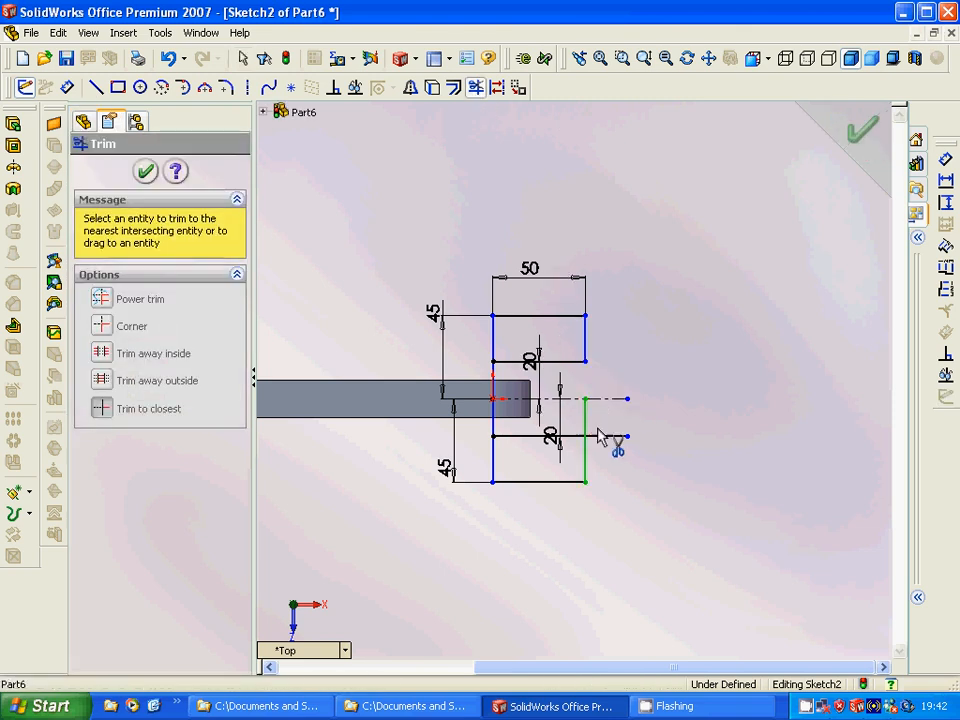
left_click(578, 445)
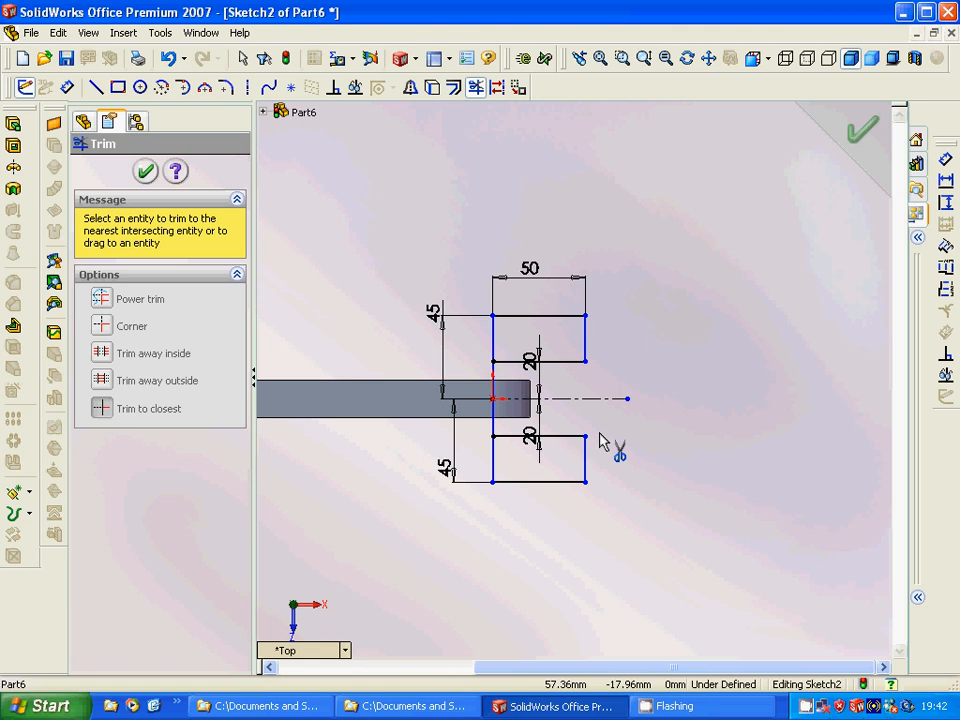
mouse_move(580, 425)
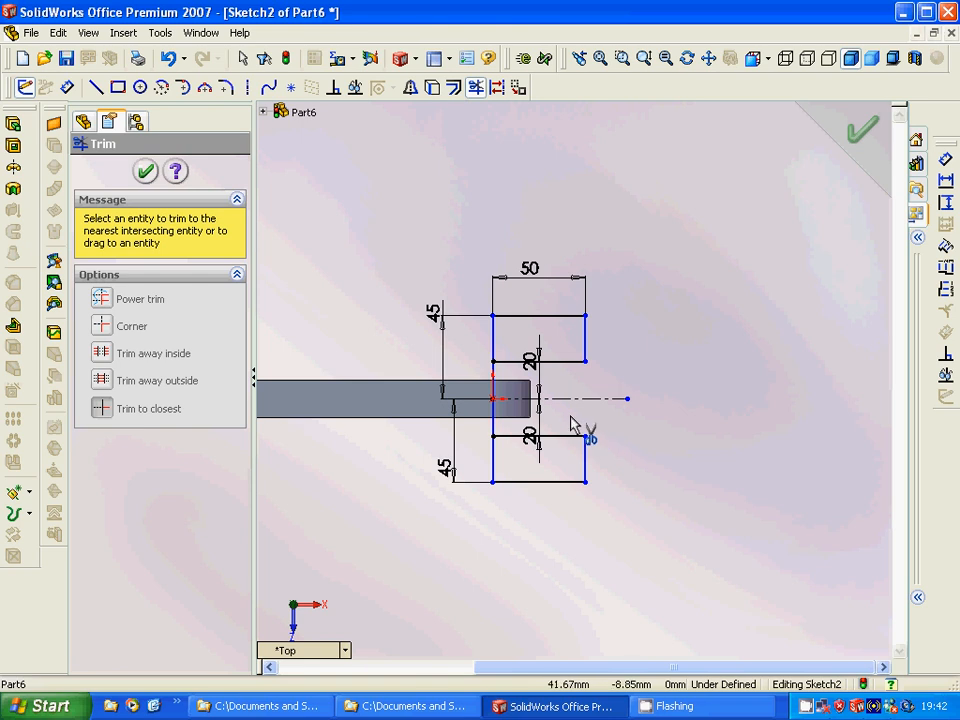
left_click(145, 171)
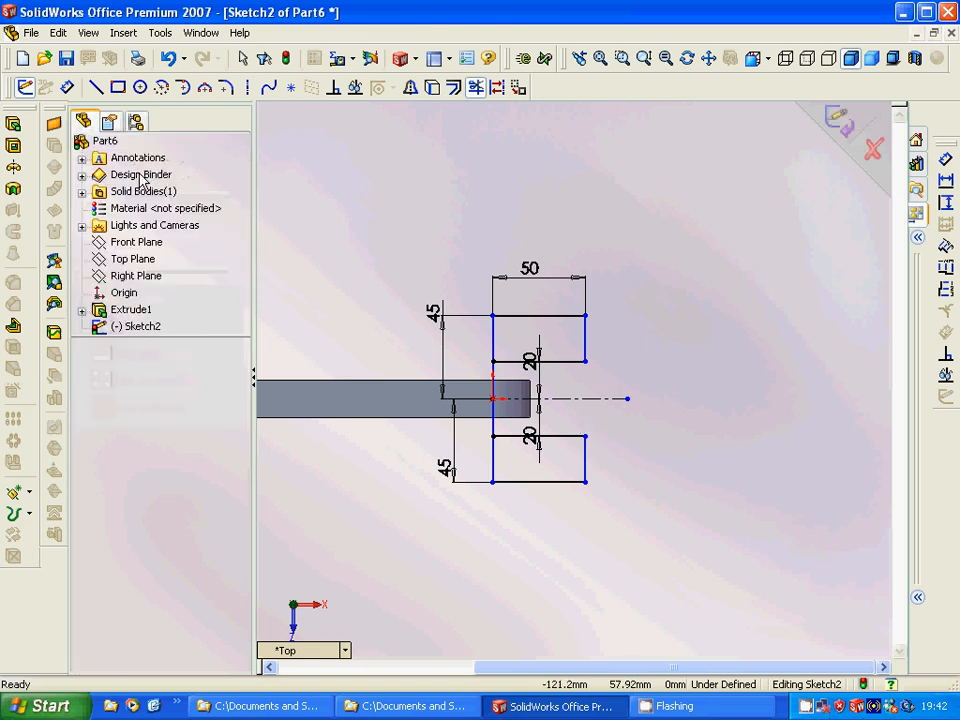
Draw a vertical slot-bottom line and trim the excess lines into a fork outline
left_click(106, 140)
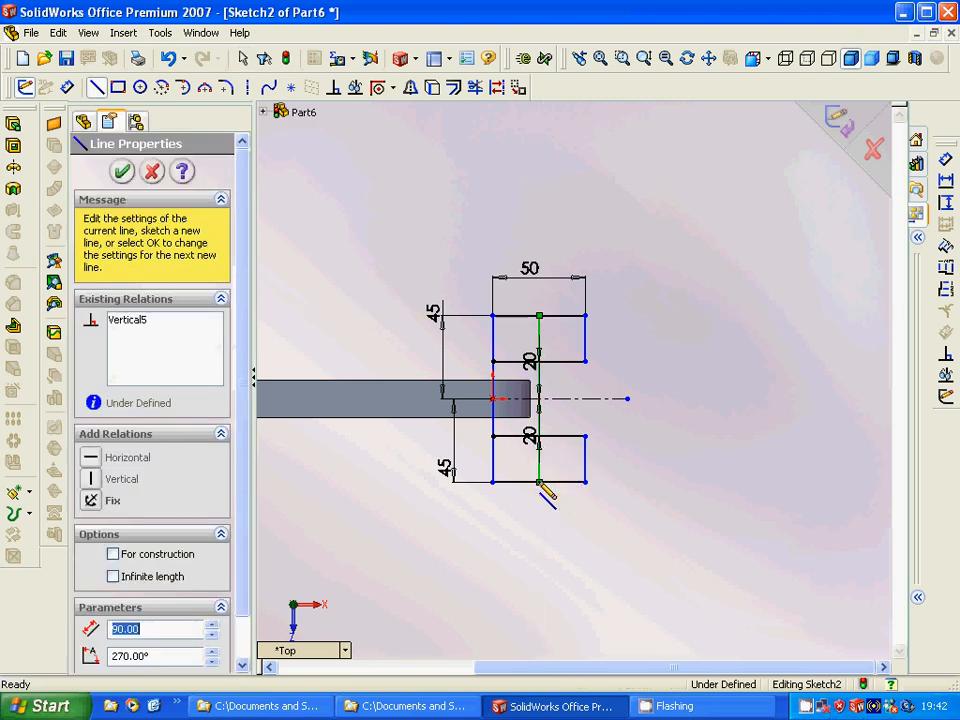
mouse_move(475, 88)
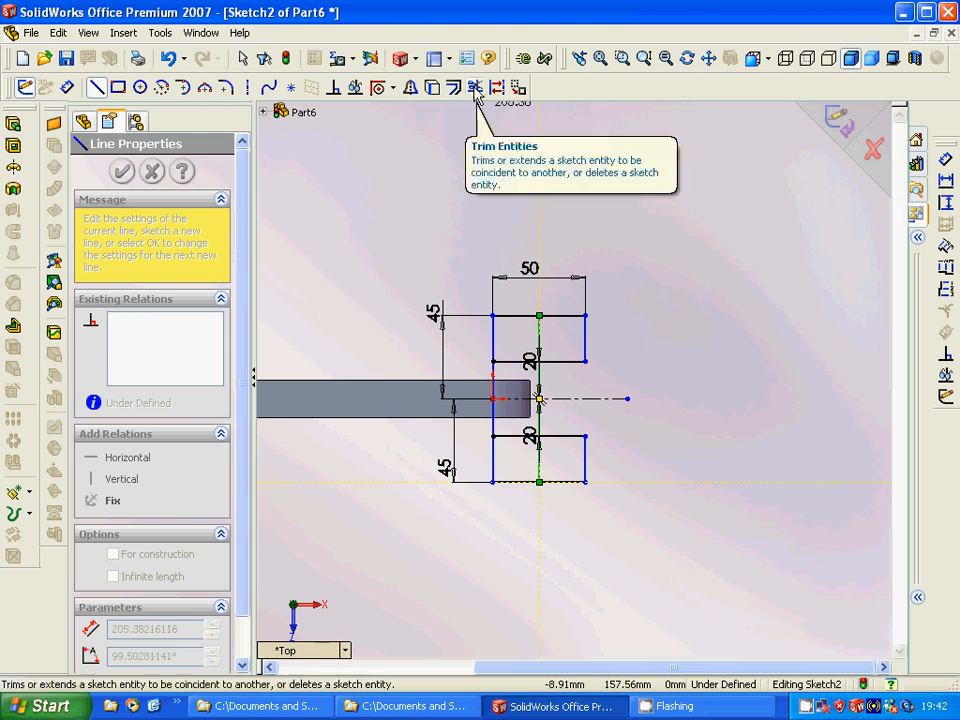
mouse_move(140, 175)
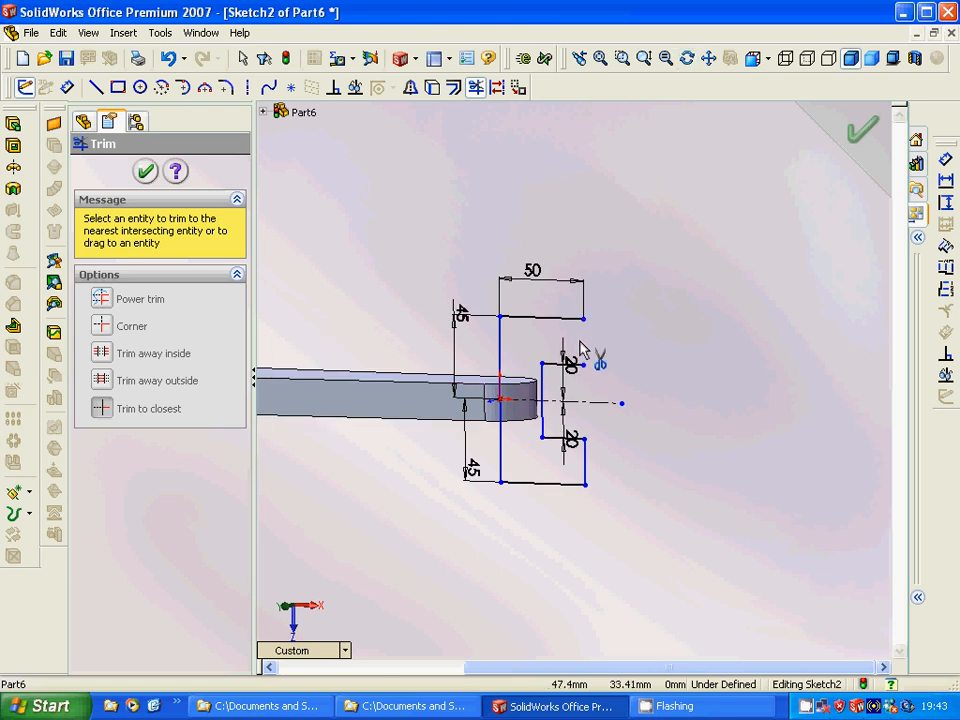
left_click(145, 171)
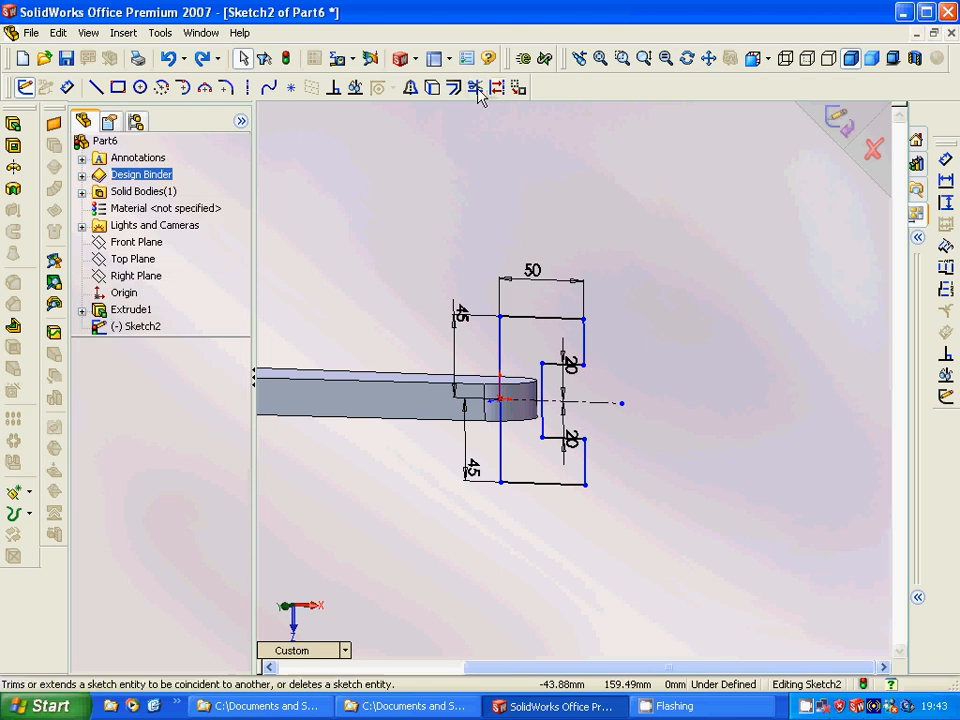
mouse_move(947, 202)
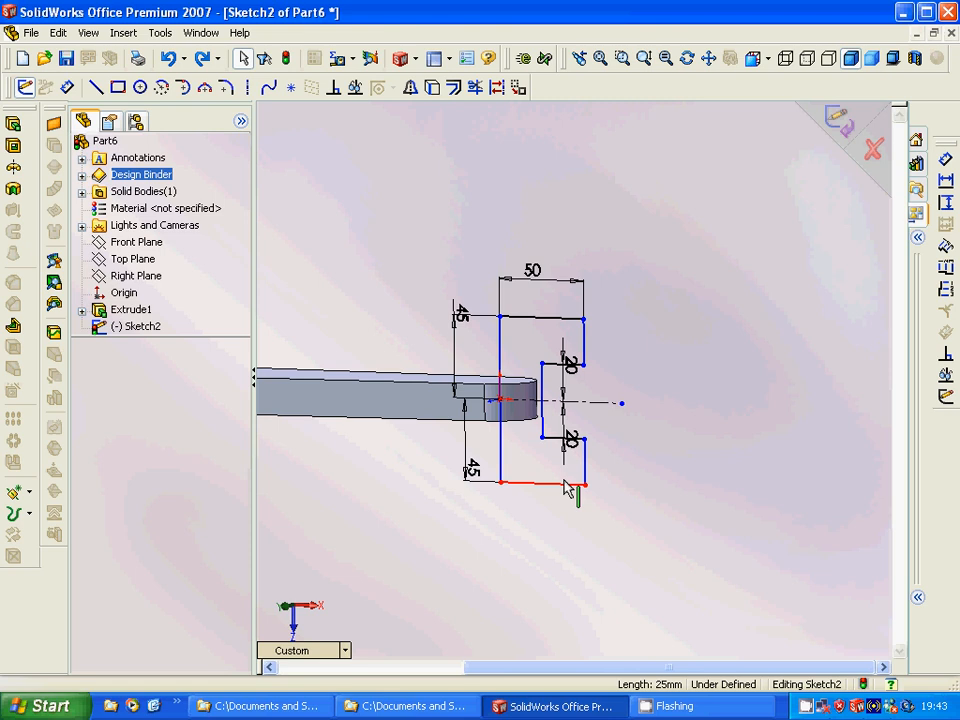
left_click(568, 483)
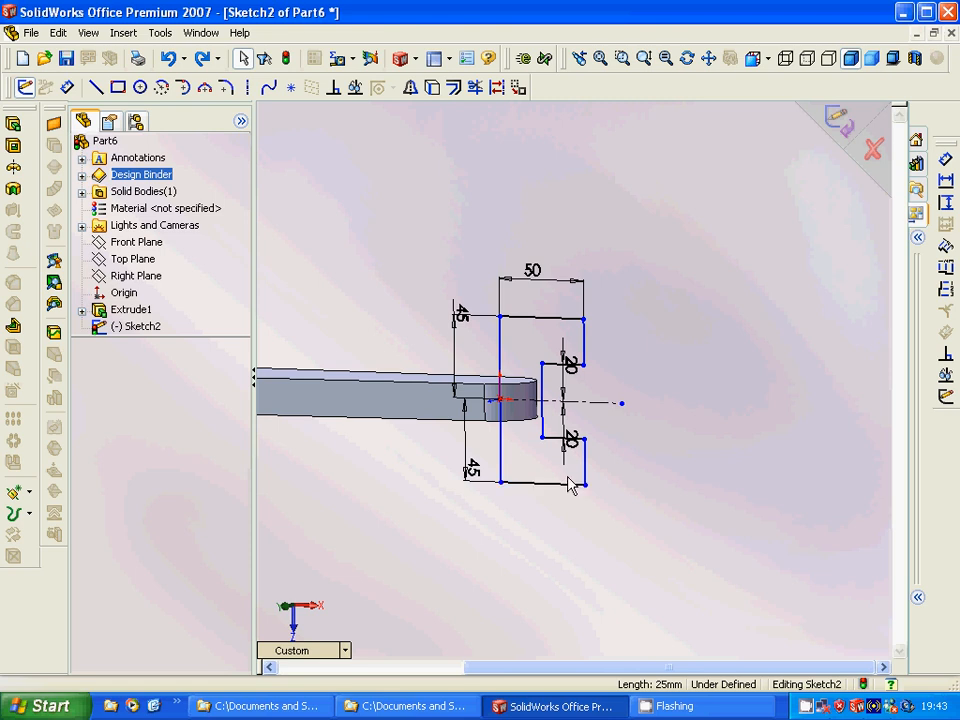
Extrude the fork sketch 40 mm with a Mid Plane end condition
left_click(106, 140)
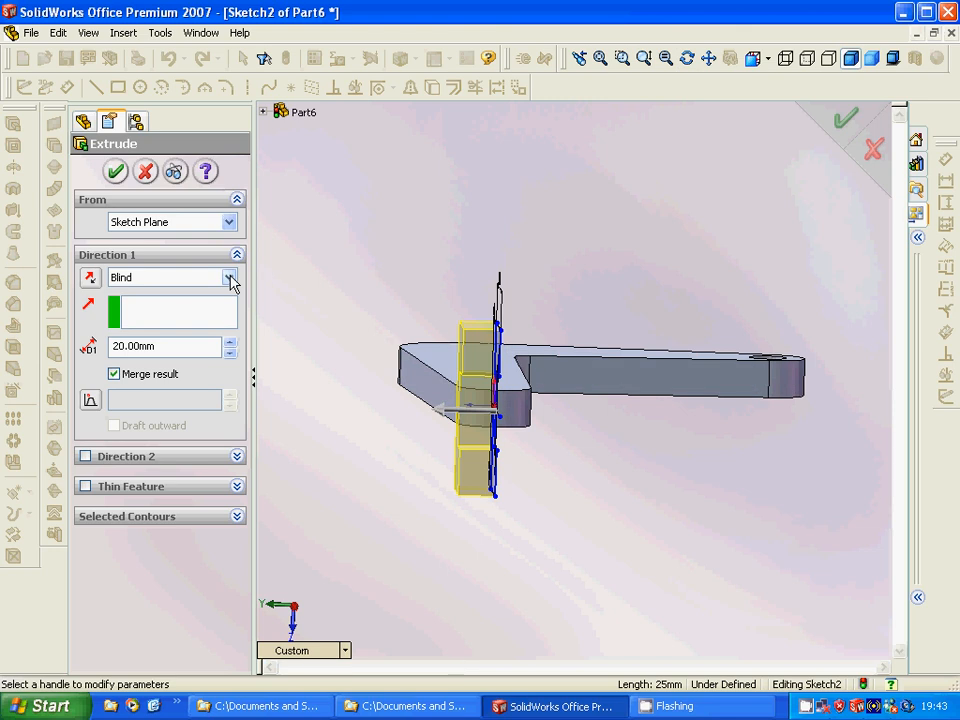
left_click(230, 277)
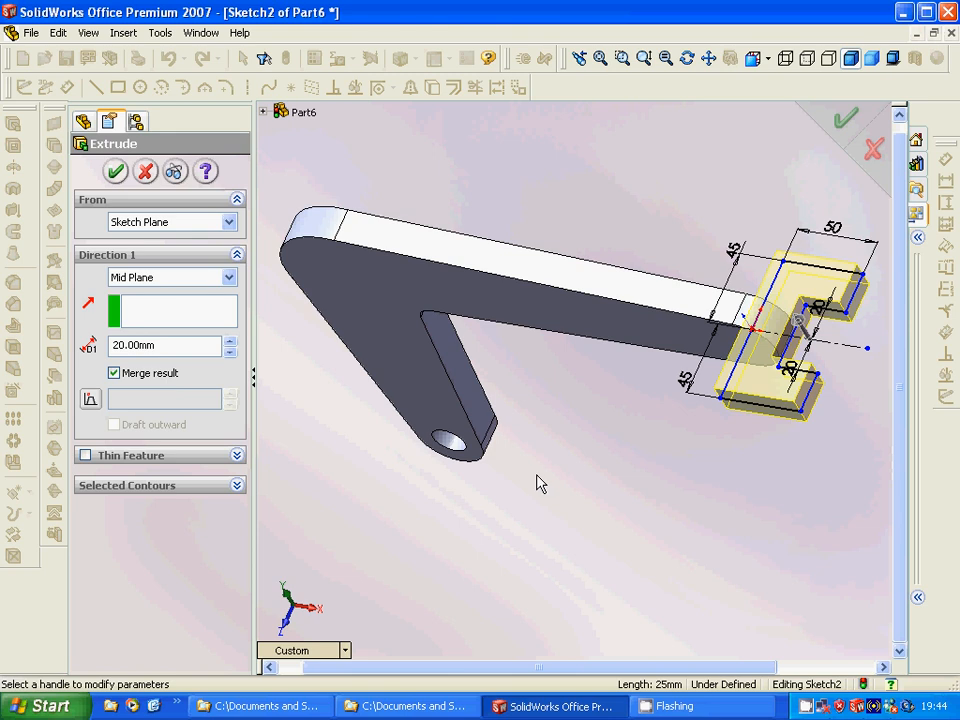
mouse_move(588, 490)
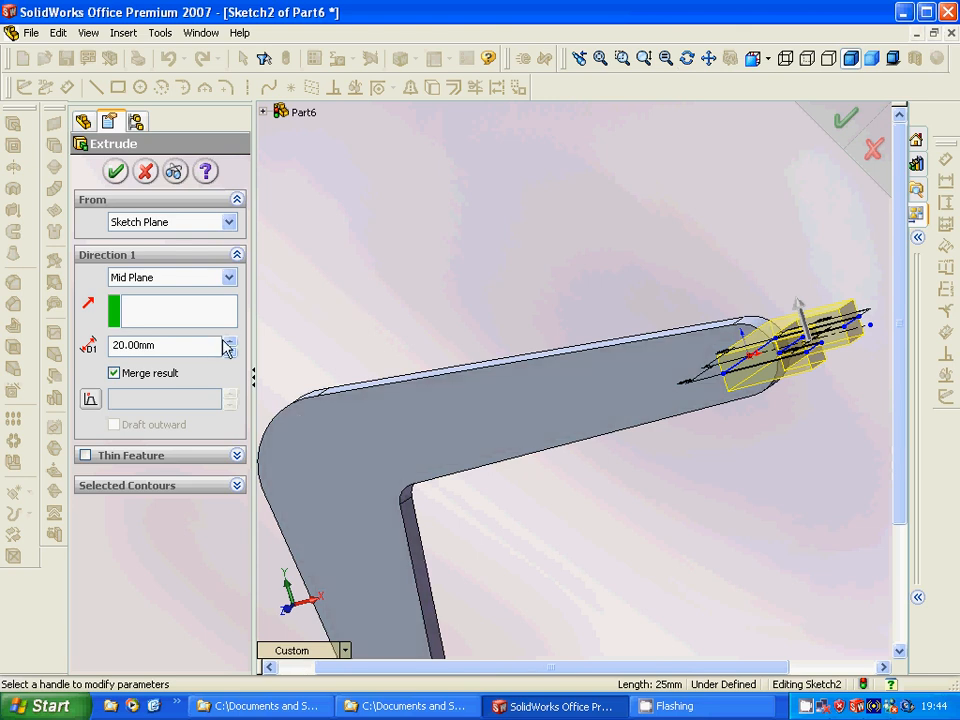
left_click(230, 341)
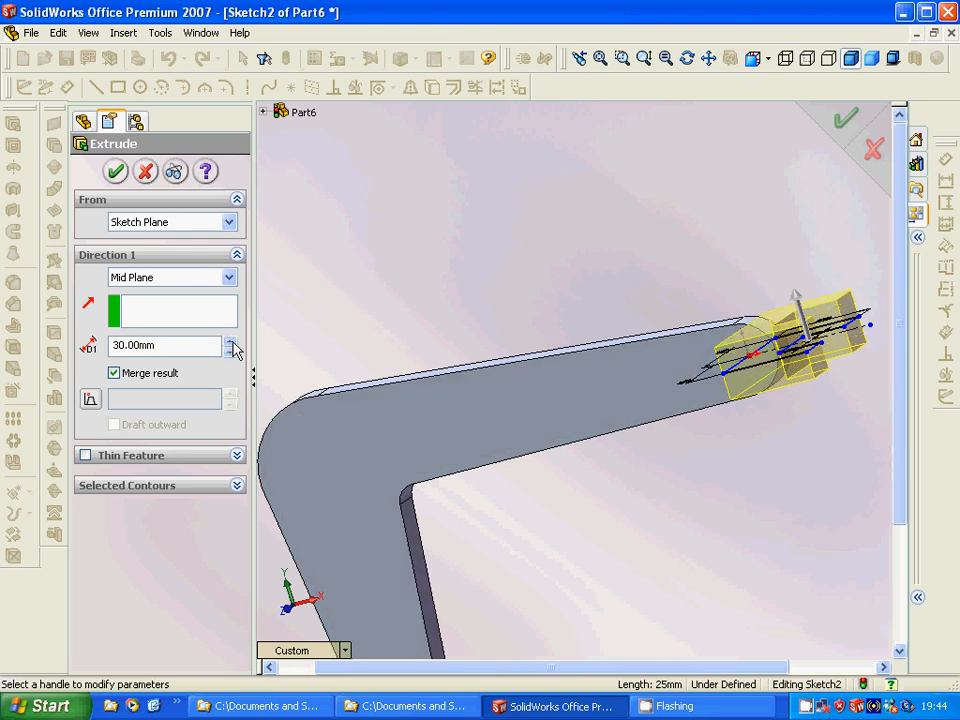
left_click(232, 340)
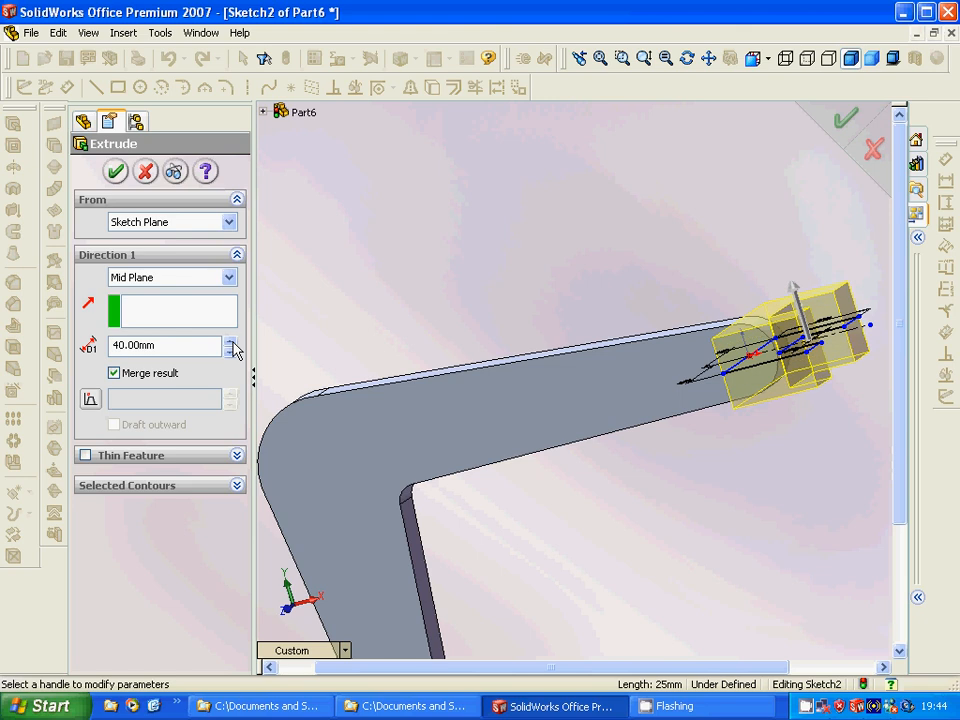
left_click(231, 341)
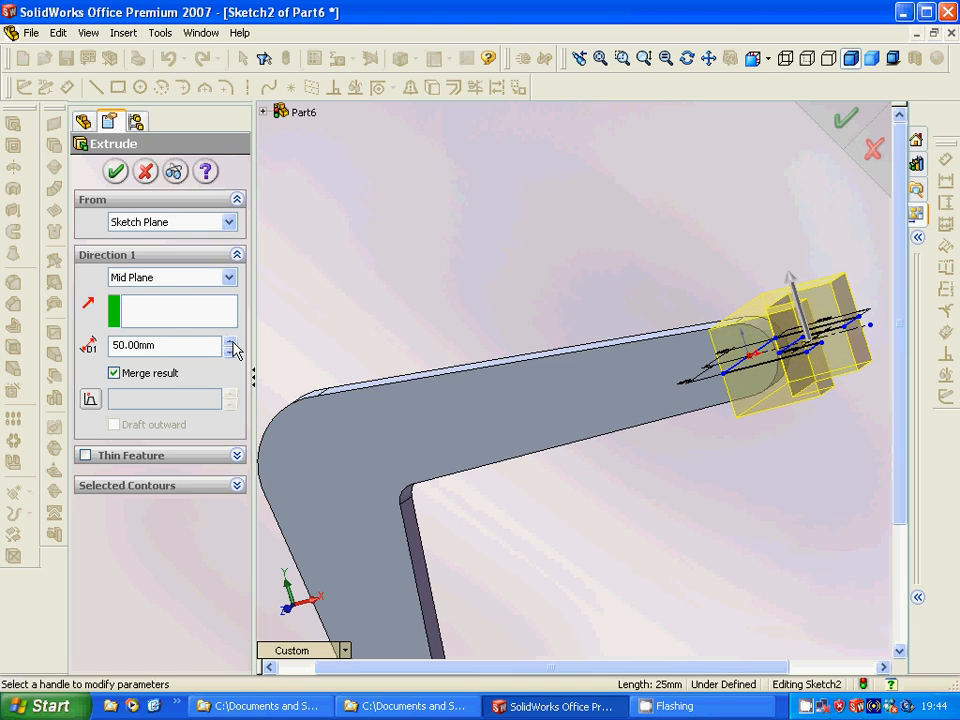
left_click(231, 351)
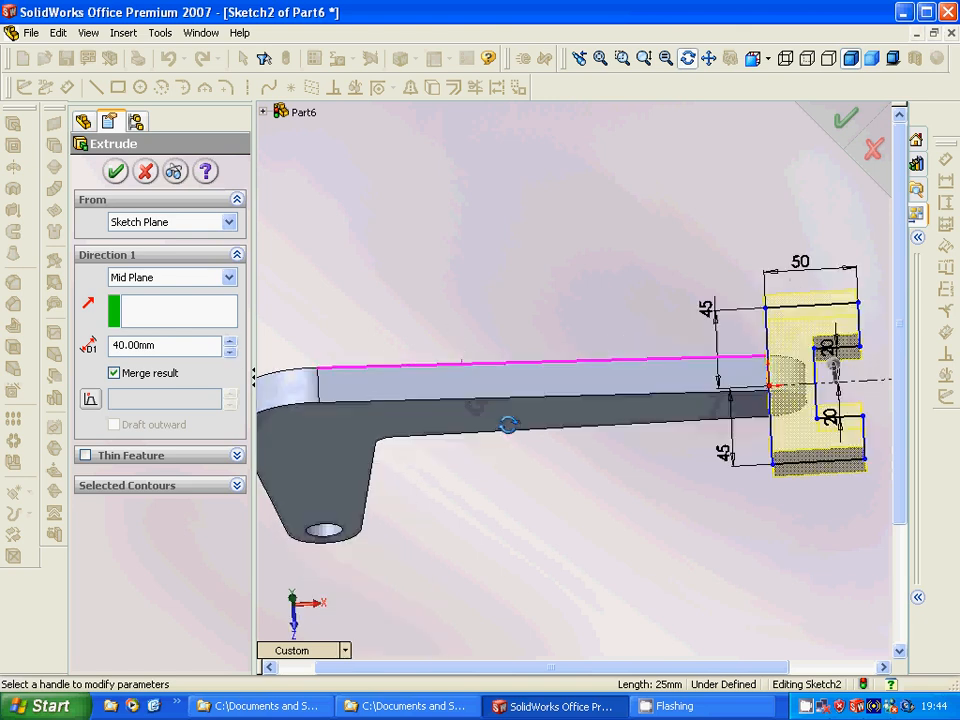
left_click_drag(600, 400, 550, 440)
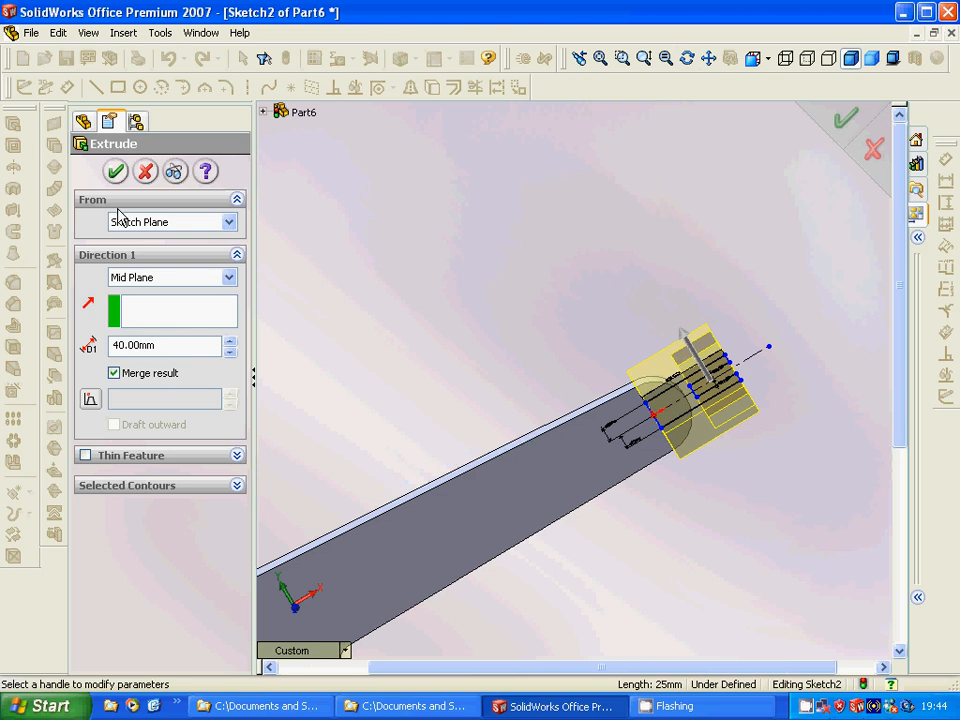
left_click(114, 171)
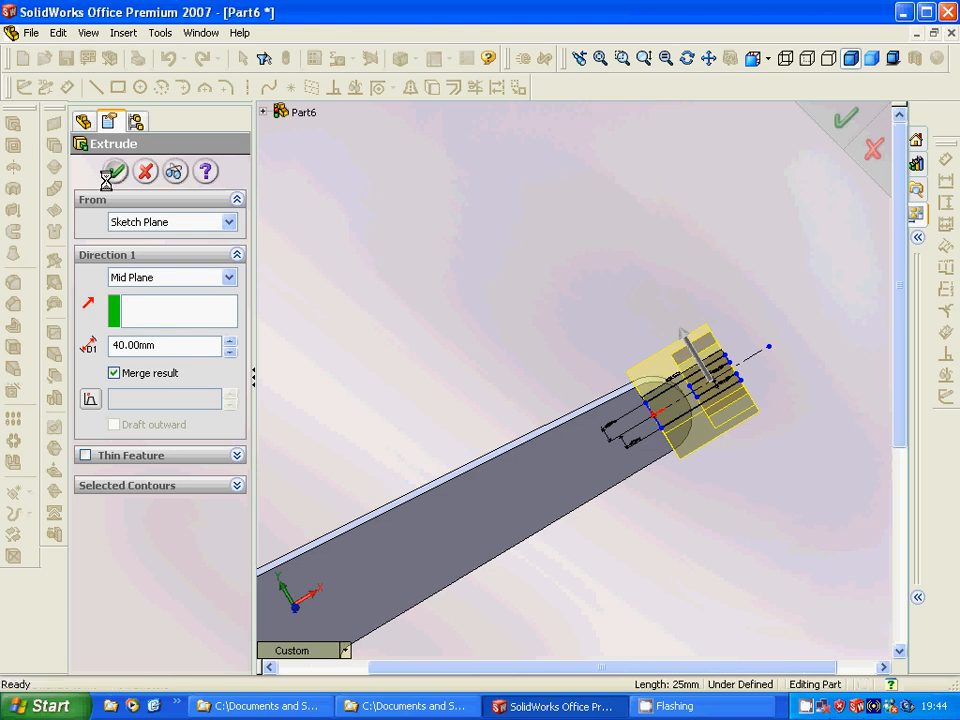
Fillet the fork's slot and prong edges with a 12.5 mm radius, creating Fillet2
left_click(113, 171)
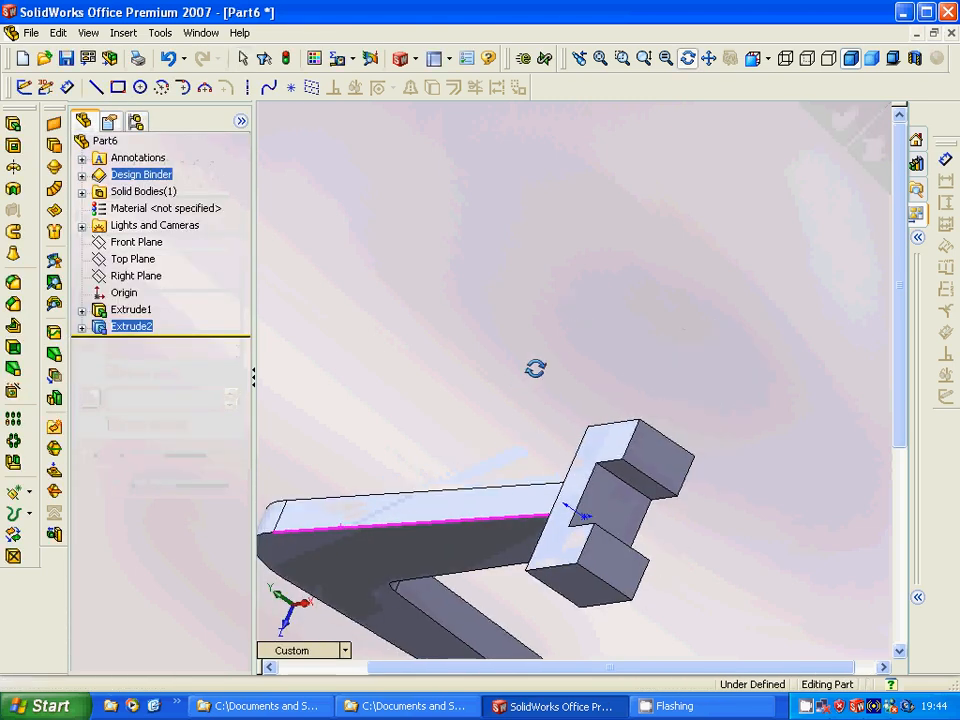
left_click(133, 258)
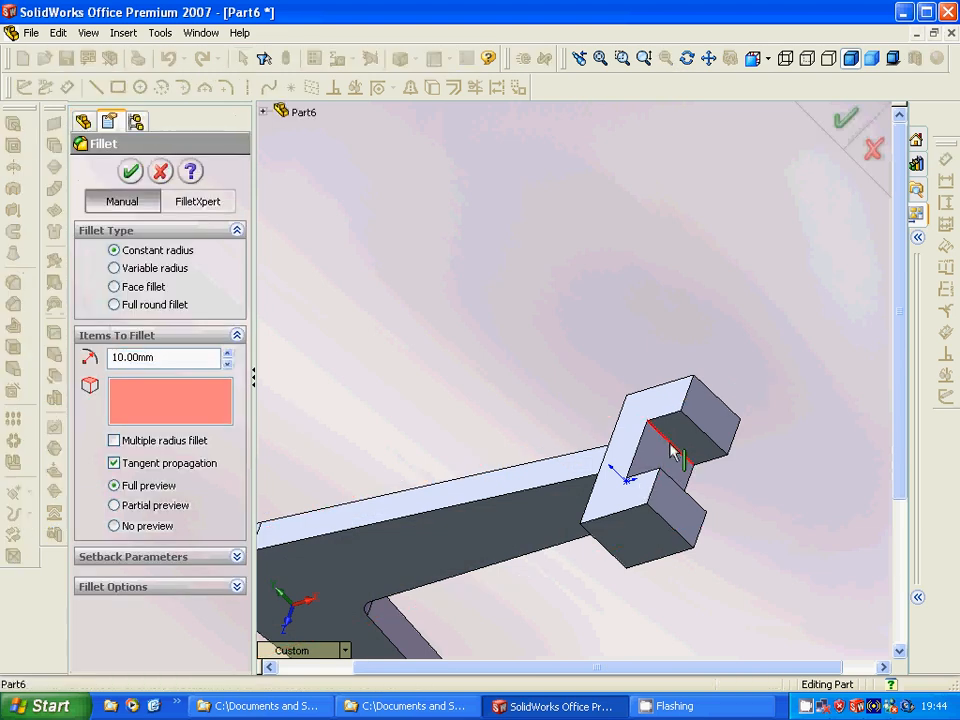
left_click(670, 450)
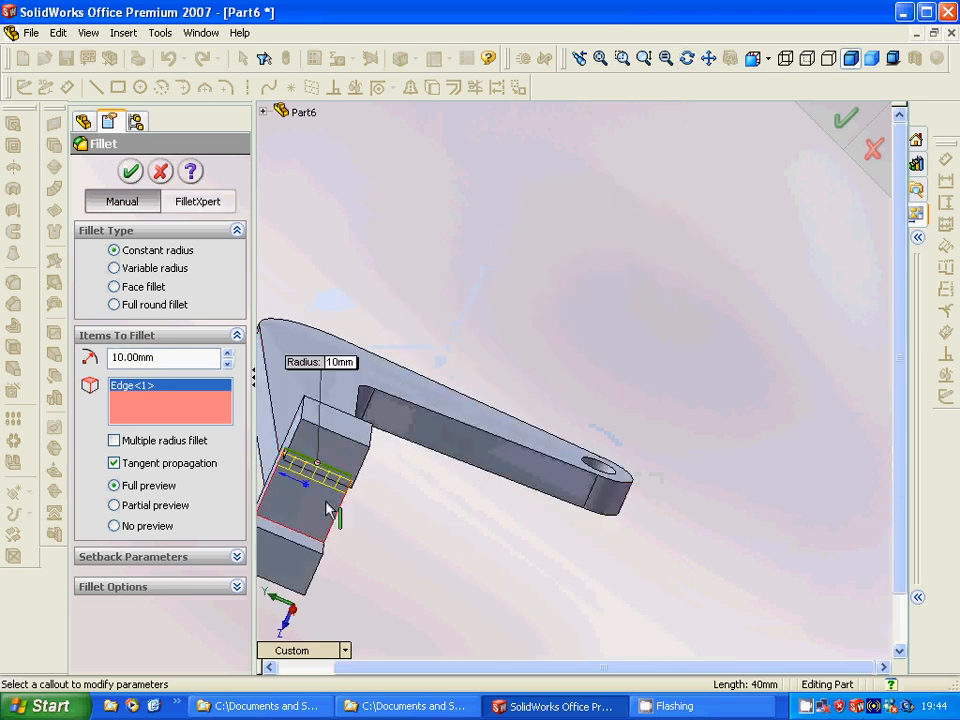
left_click(330, 515)
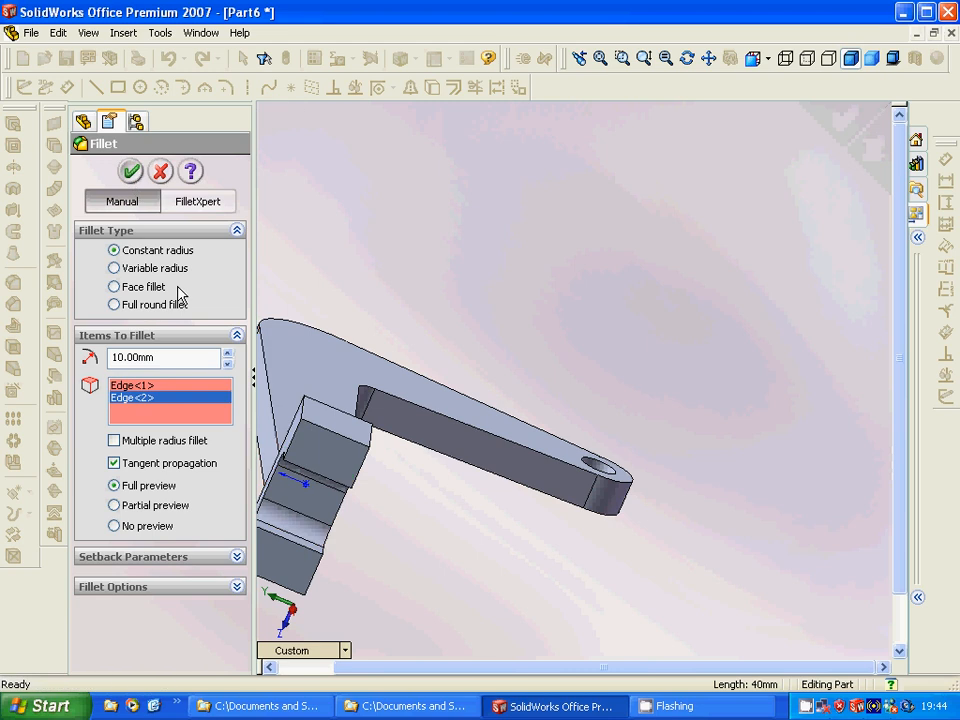
left_click(131, 171)
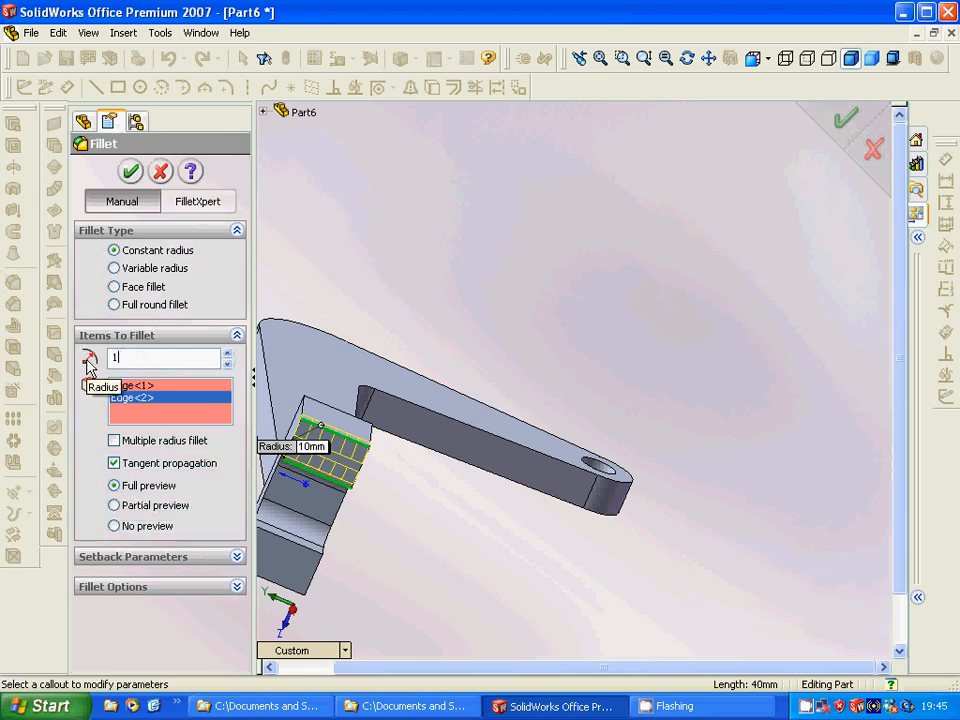
type("12.50mm")
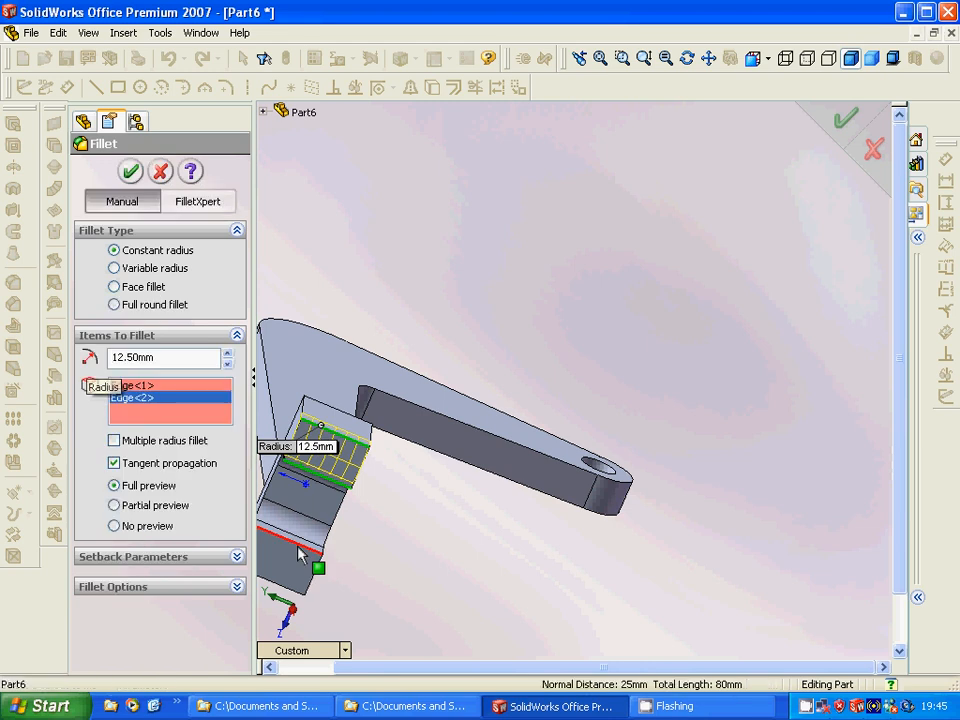
left_click(285, 560)
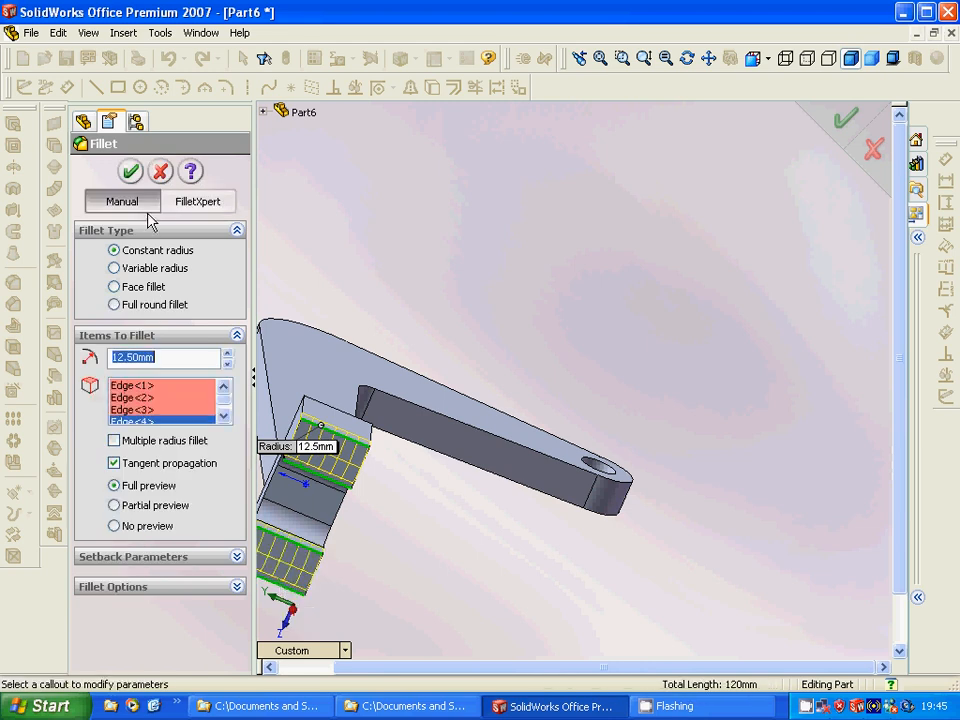
left_click(130, 171)
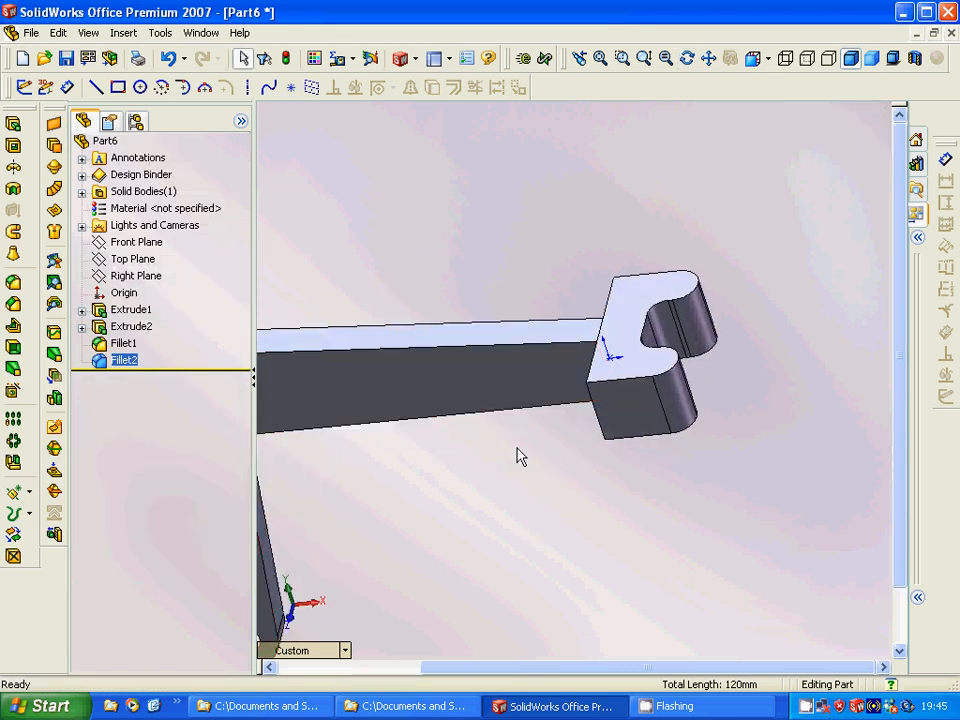
Sketch a pin-hole circle on the fork's top face over the slot's rounded end
left_click(131, 326)
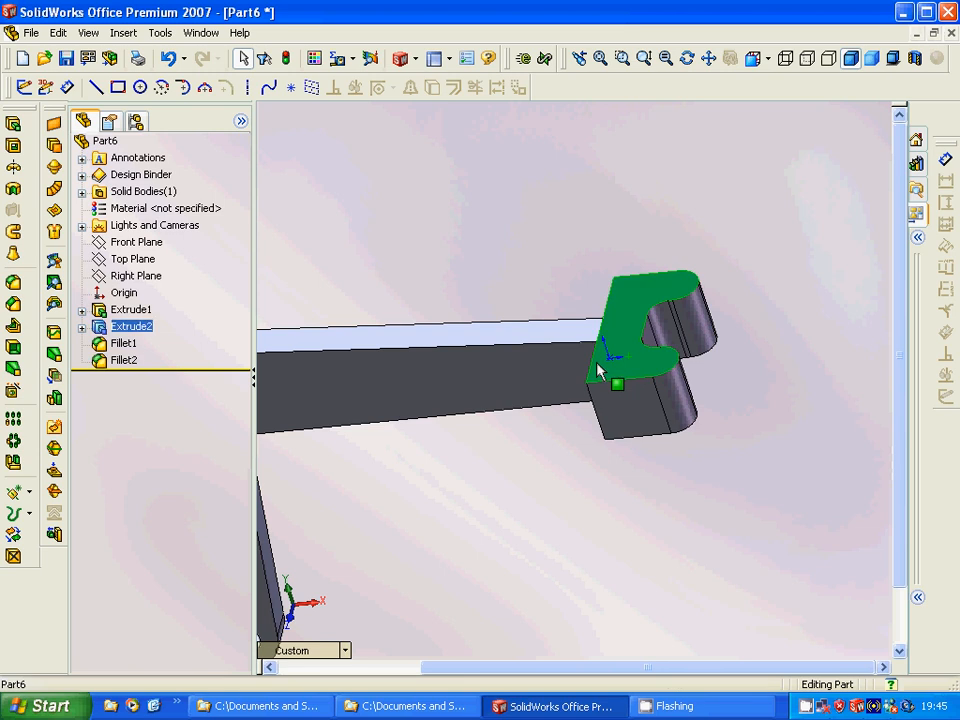
left_click(133, 258)
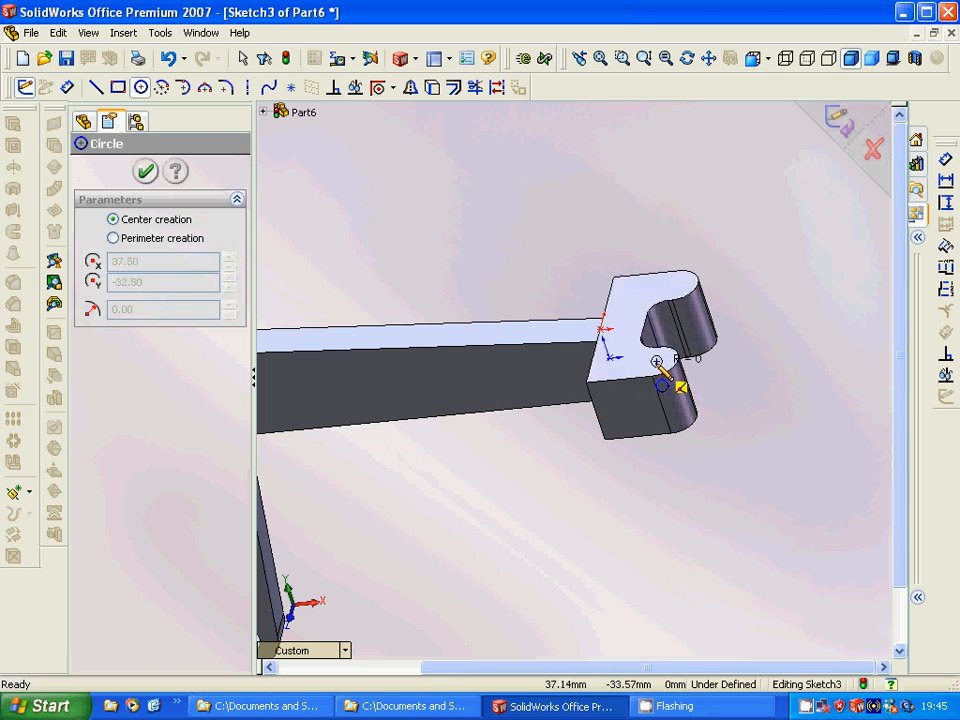
left_click(658, 362)
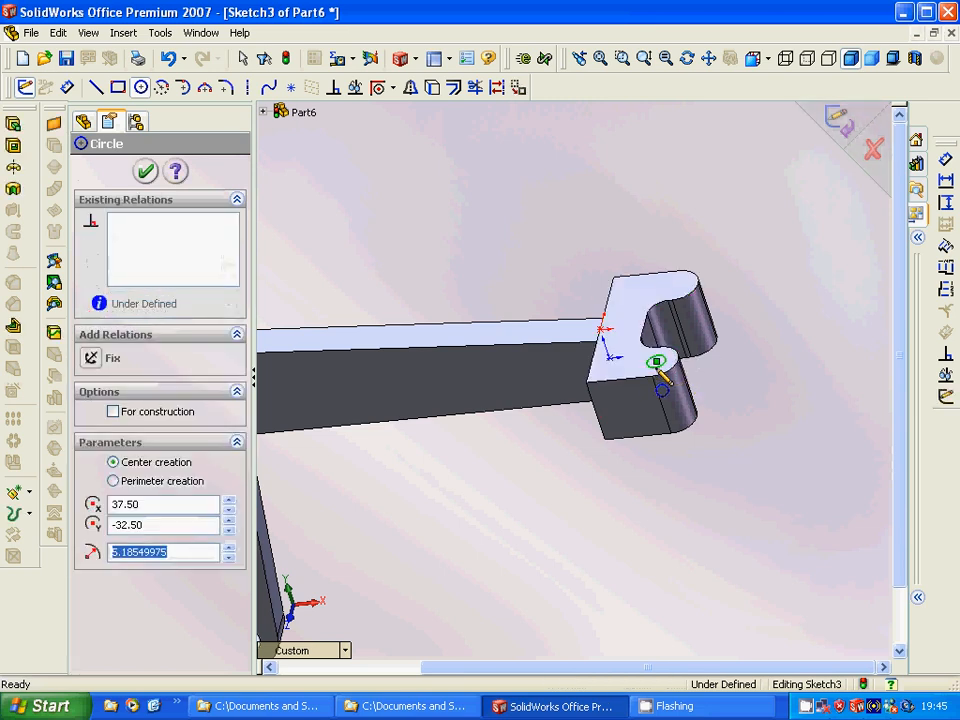
mouse_move(700, 305)
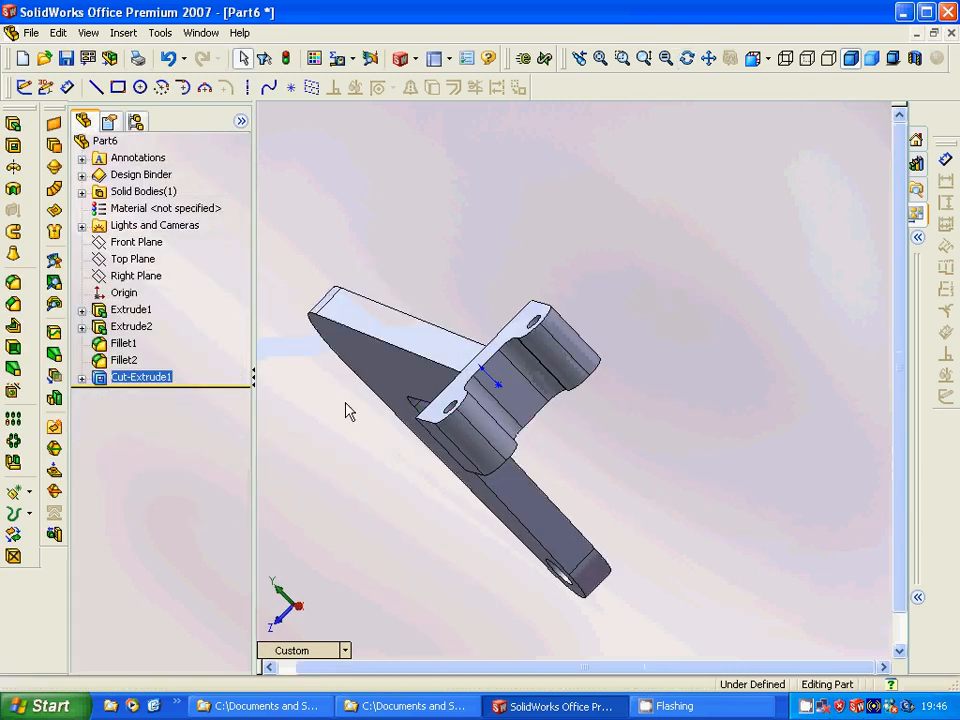
Switch to Front view and create Plane1 on the plate's front face
left_click(131, 309)
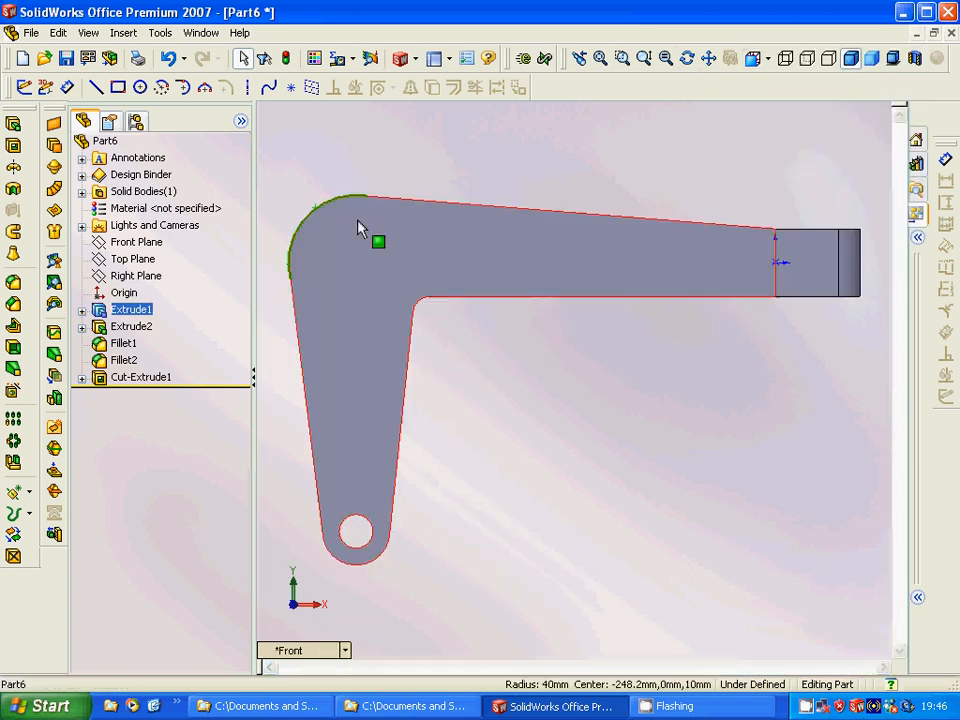
left_click(141, 87)
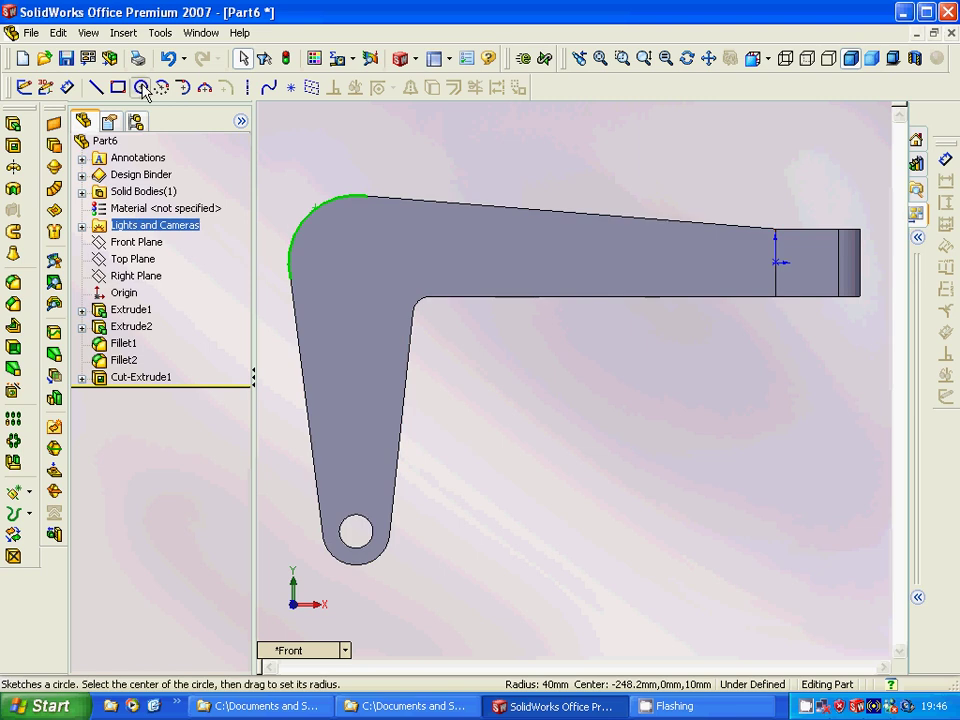
left_click(141, 87)
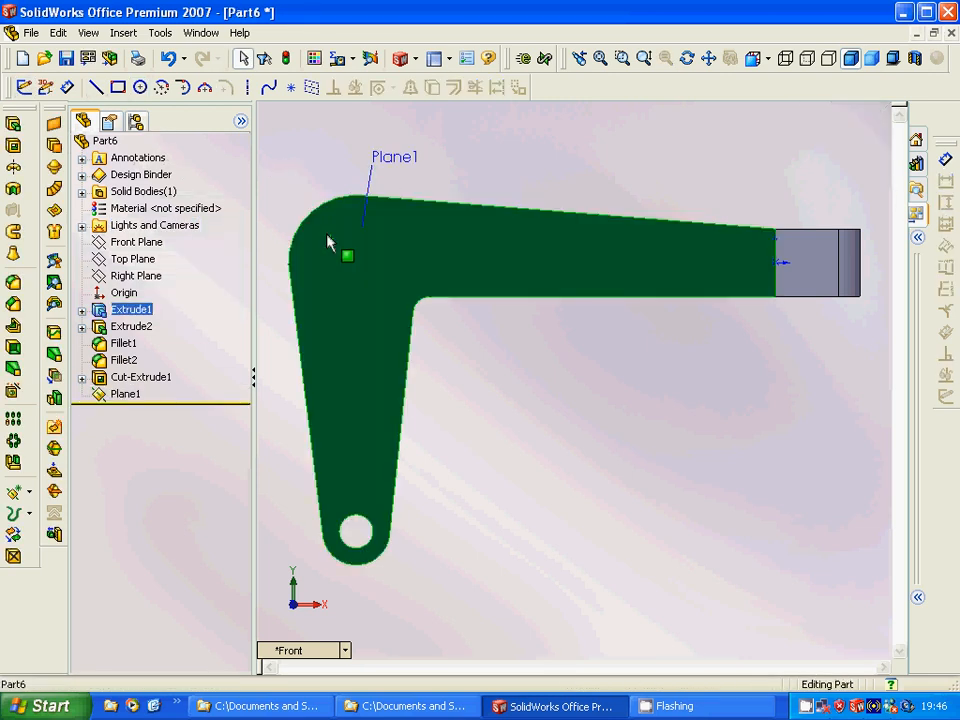
left_click(141, 87)
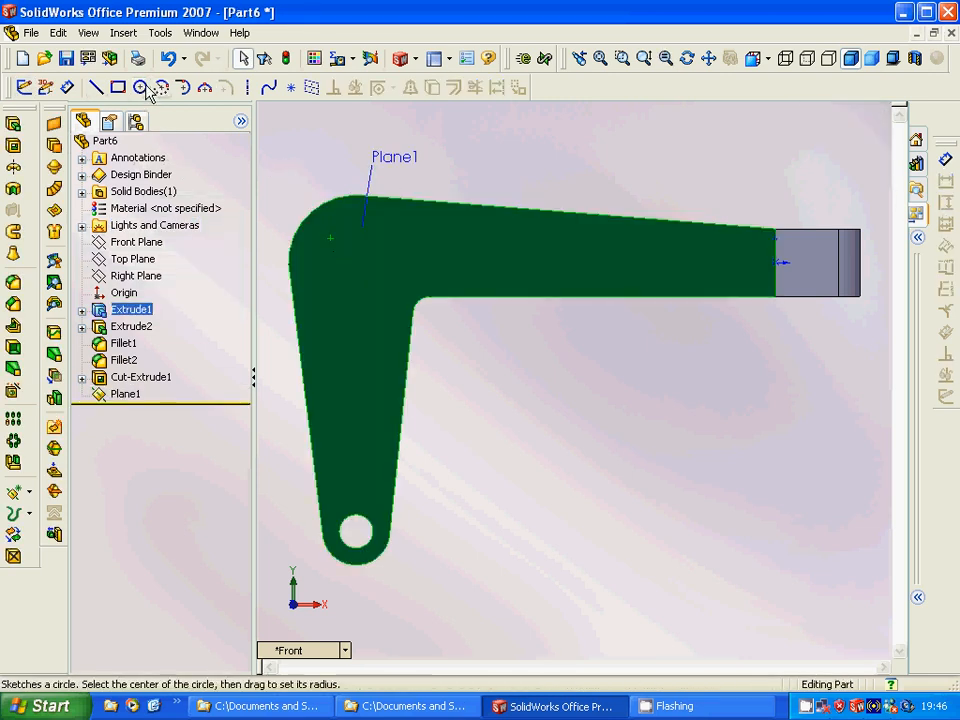
Sketch a radius-25 circle centred on the rounded elbow
left_click(141, 87)
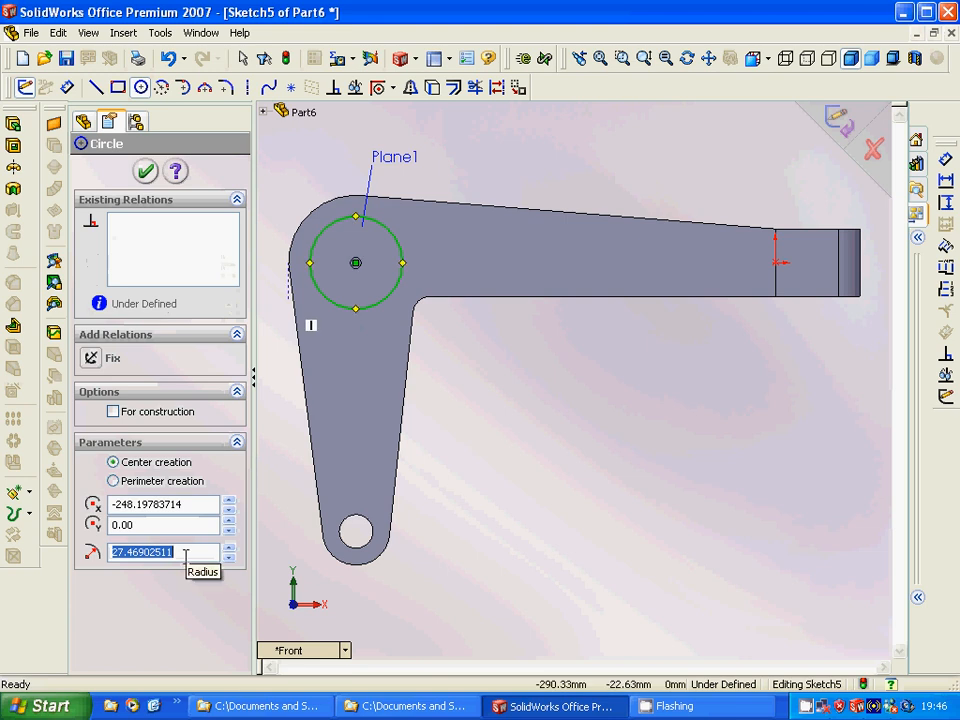
type("25.00")
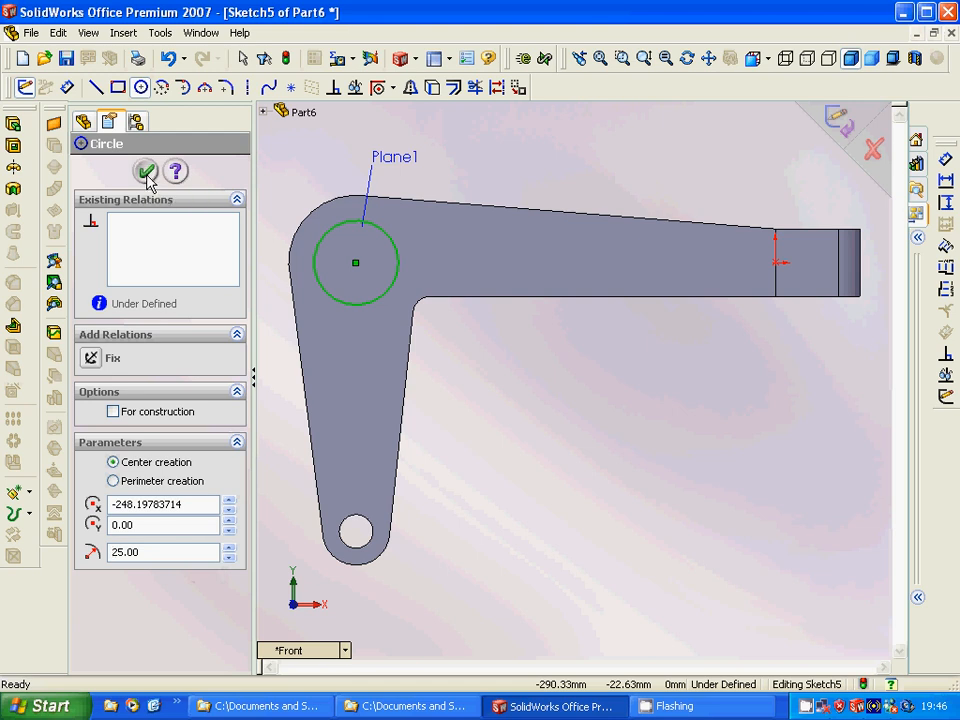
left_click(146, 171)
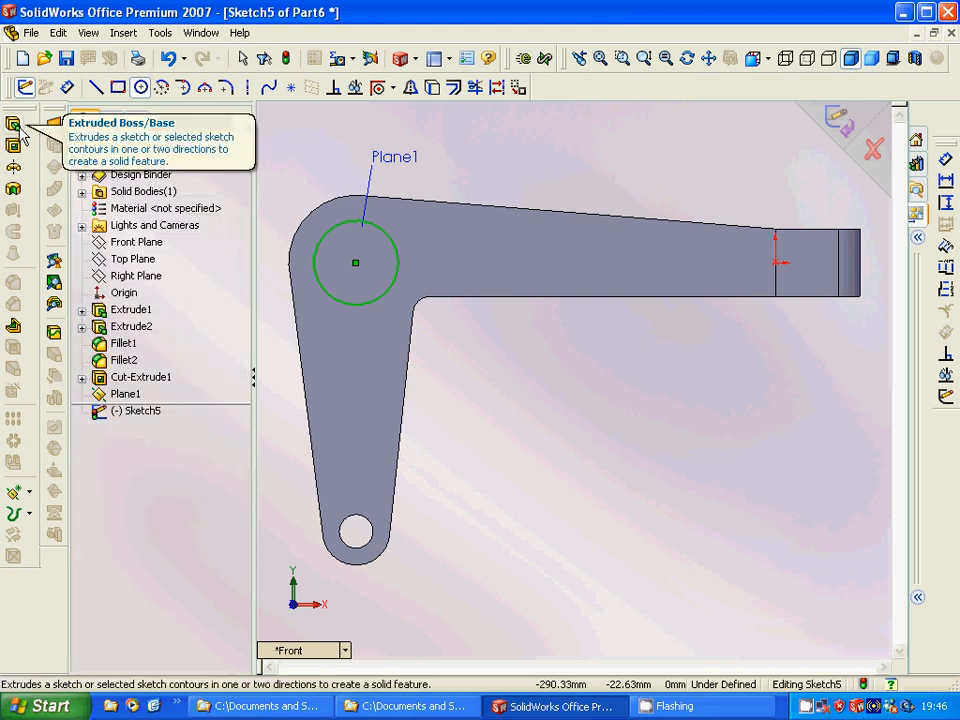
Extrude the radius-25 elbow circle as a 15 mm blind boss, Extrude3
left_click(14, 122)
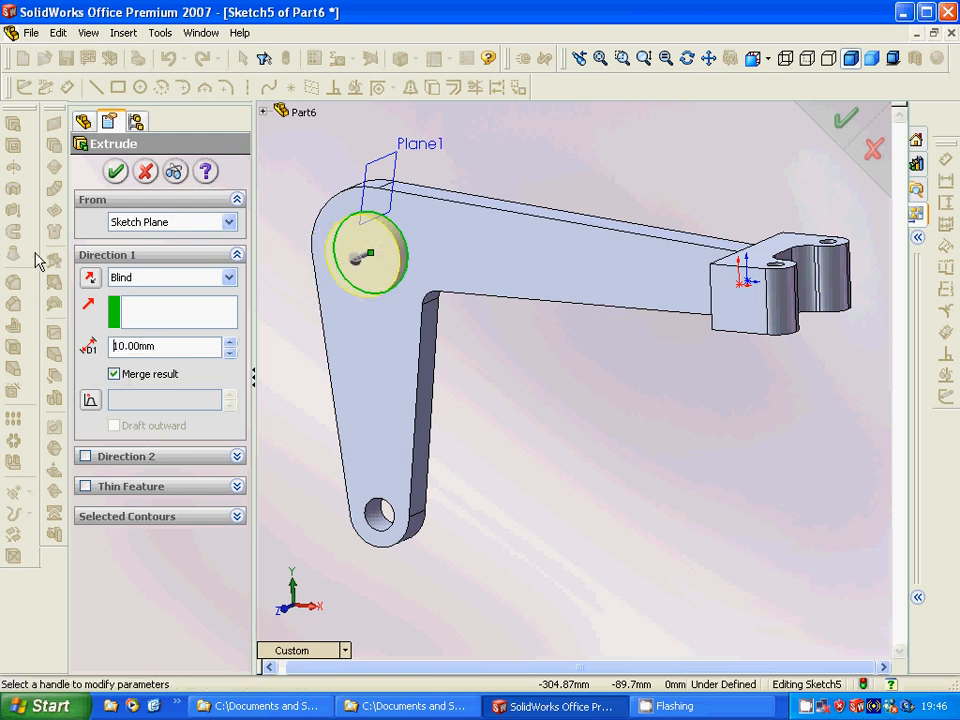
left_click(165, 346)
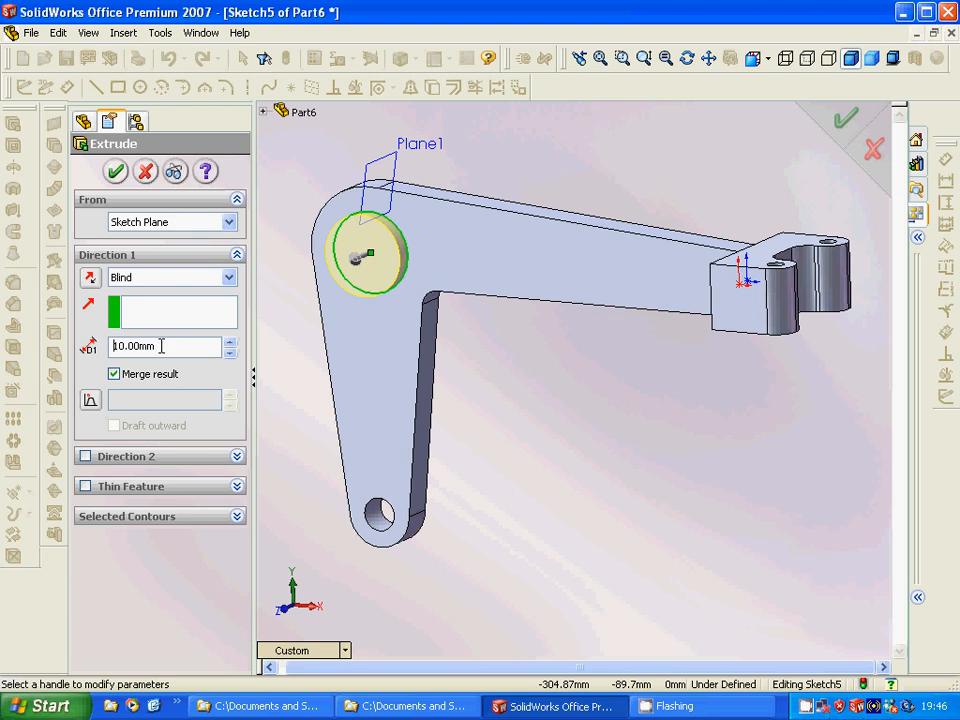
triple_click(160, 346)
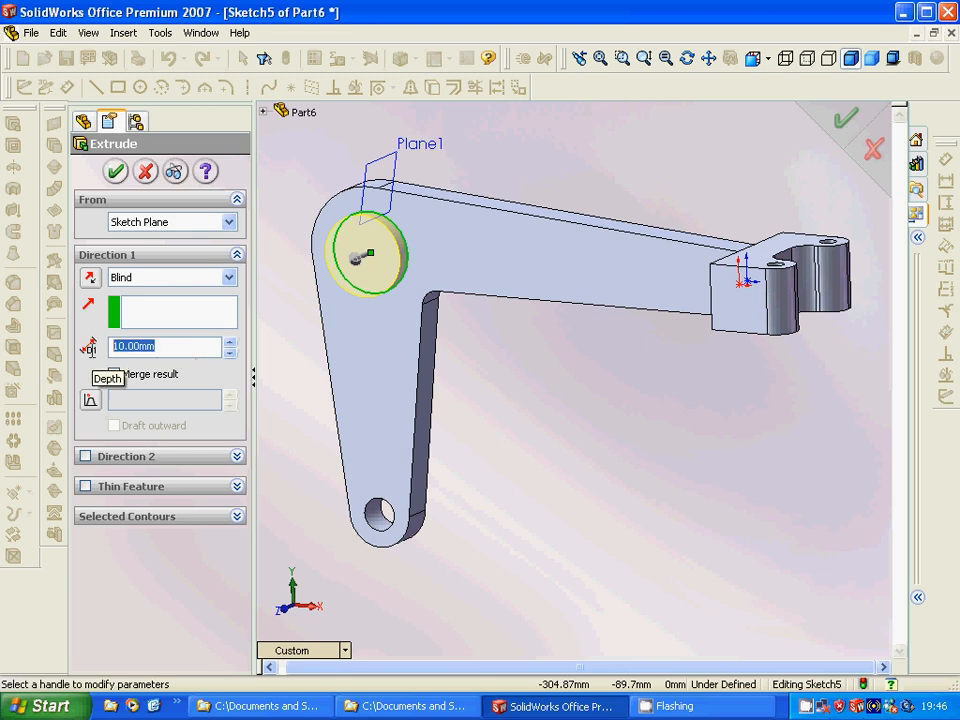
type("15")
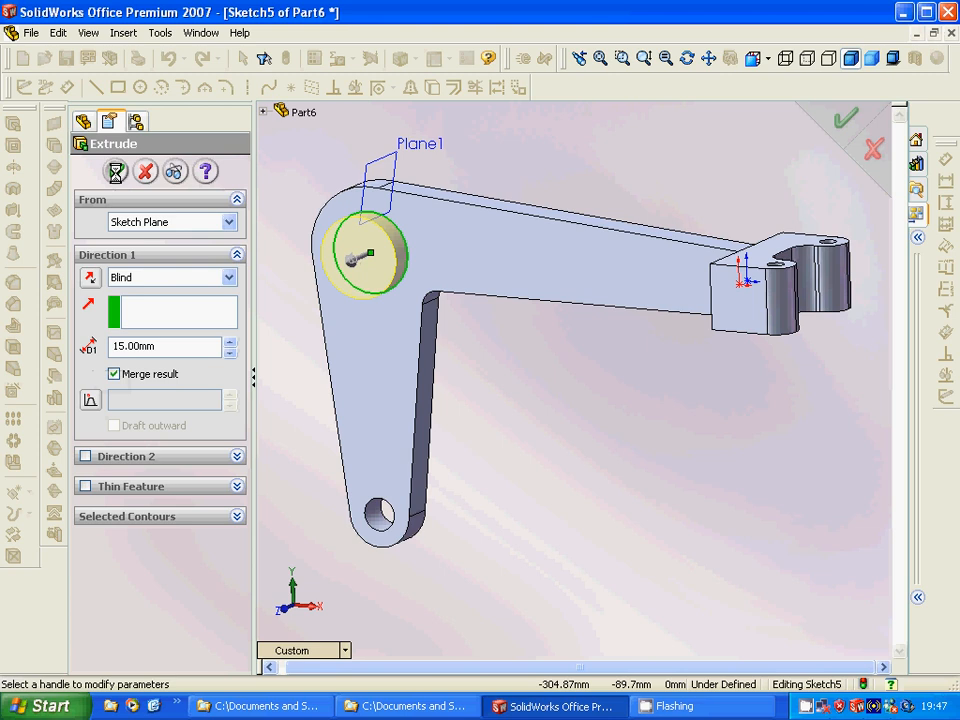
left_click(116, 171)
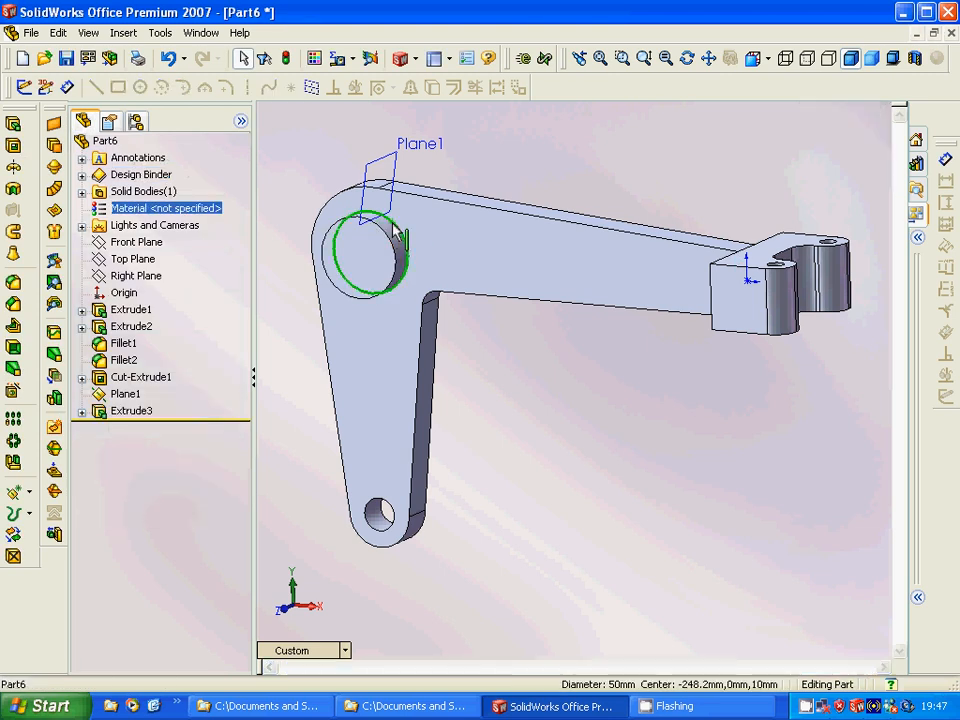
Round the boss base edge with a 10 mm fillet (Fillet3), then select the boss top face
left_click(14, 283)
type("1")
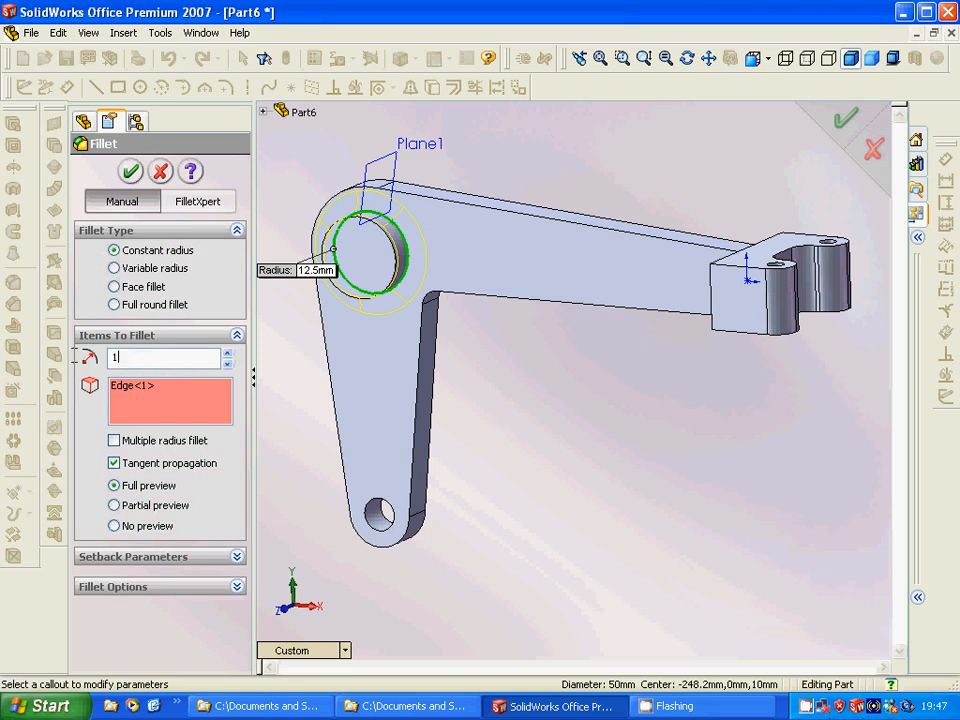
type("0.00mm")
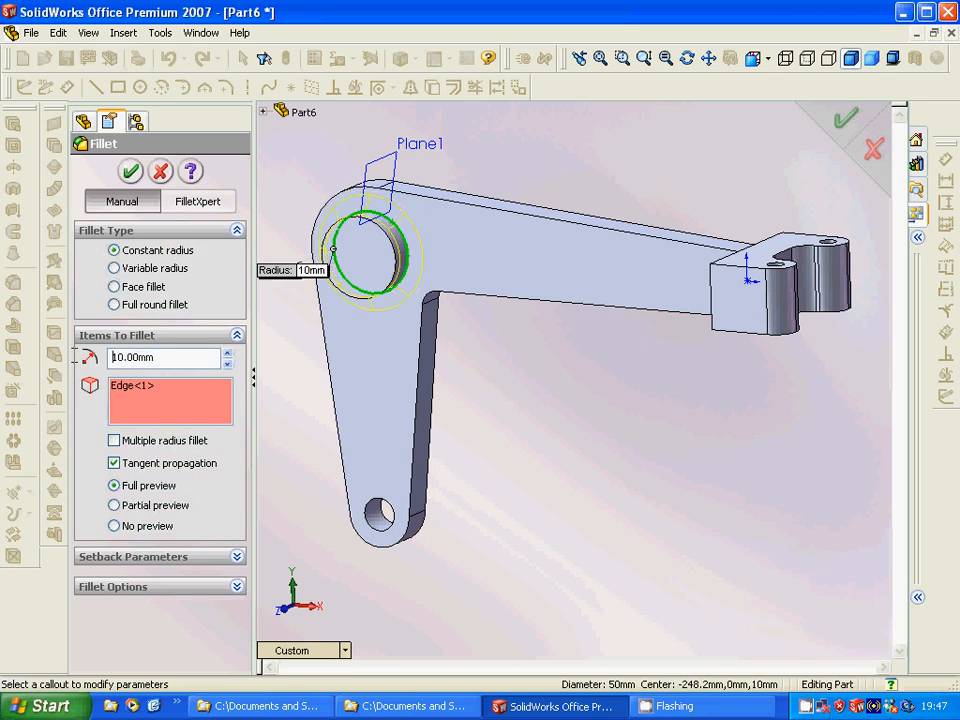
left_click(130, 171)
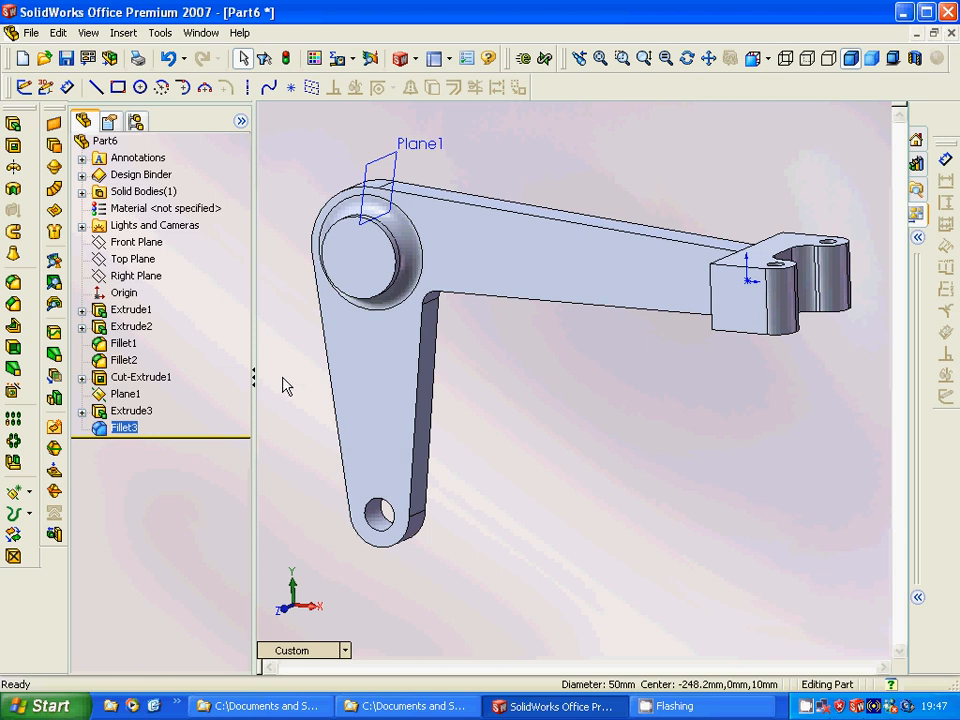
left_click(131, 410)
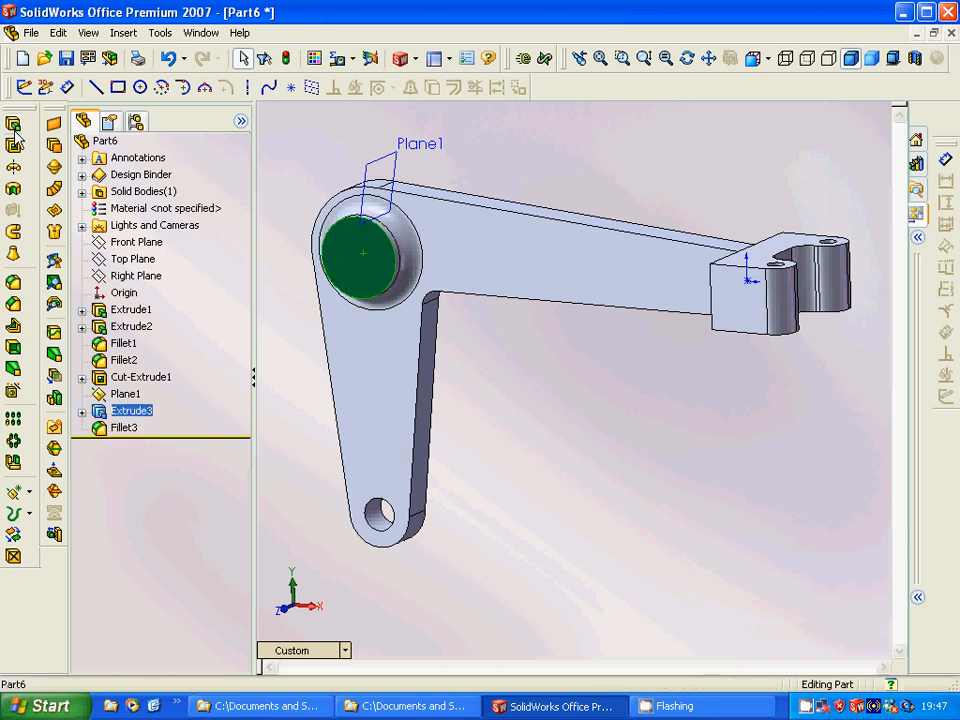
Sketch a hole circle sized 15 centred on the boss top face
left_click(139, 87)
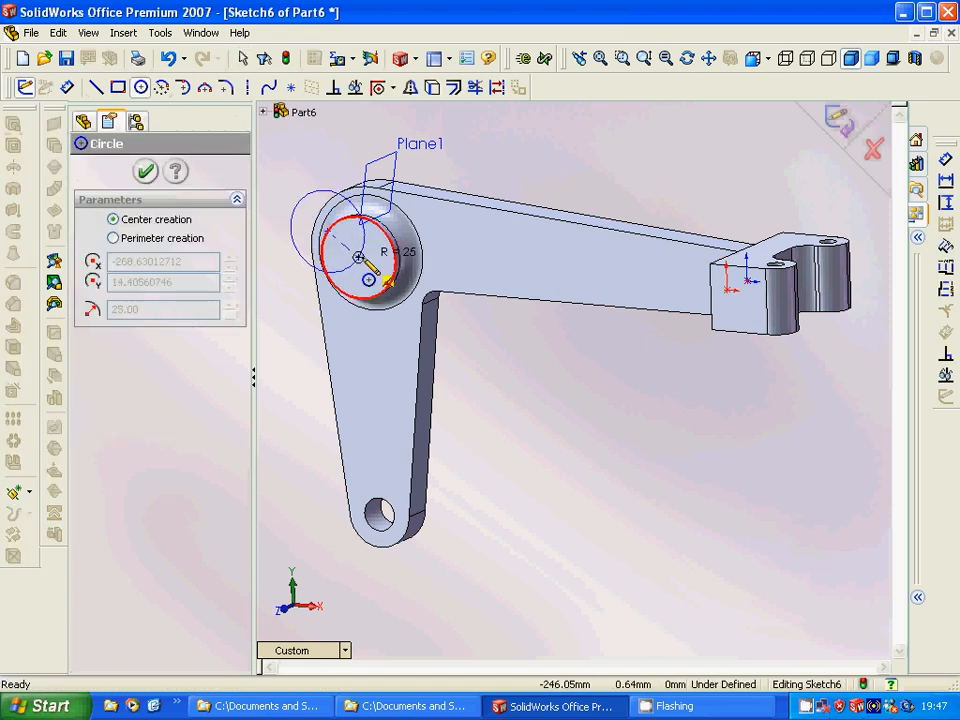
left_click(145, 171)
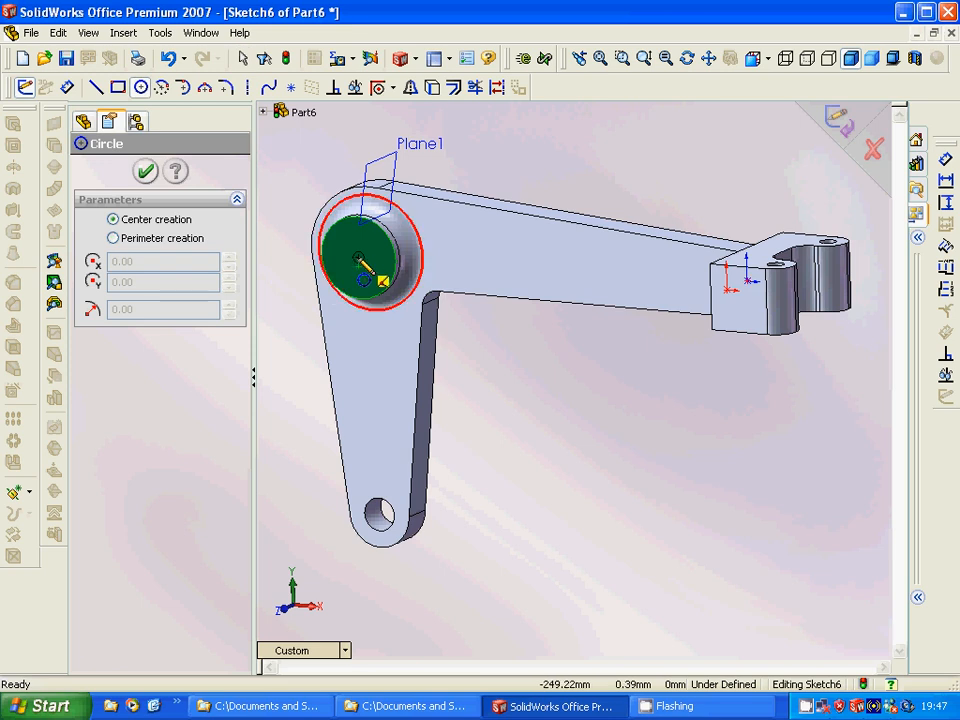
left_click(357, 258)
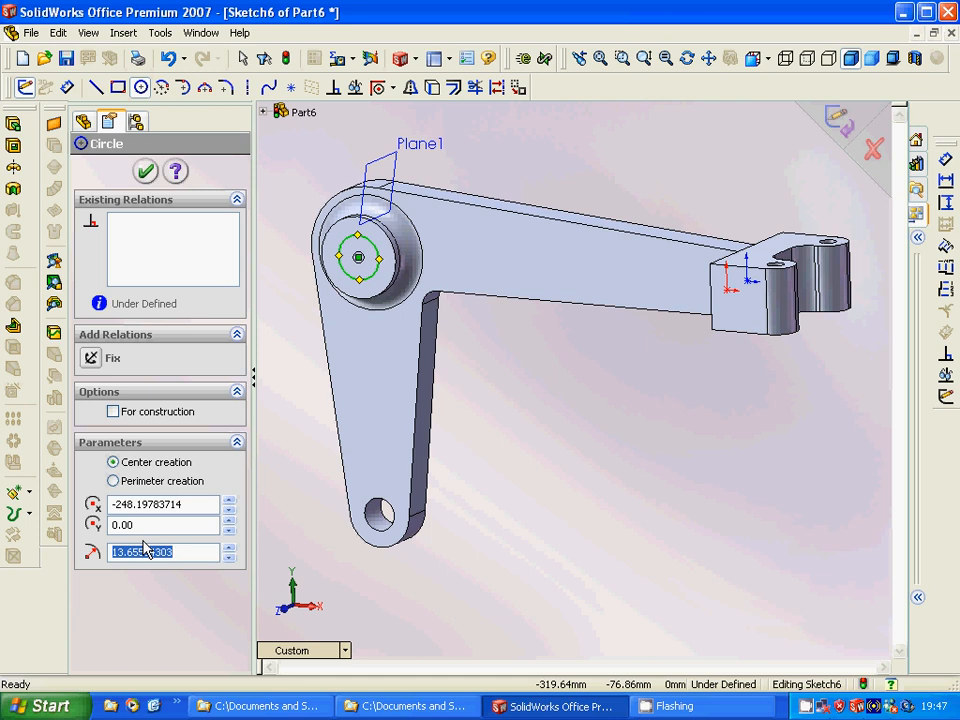
type("15.00mm")
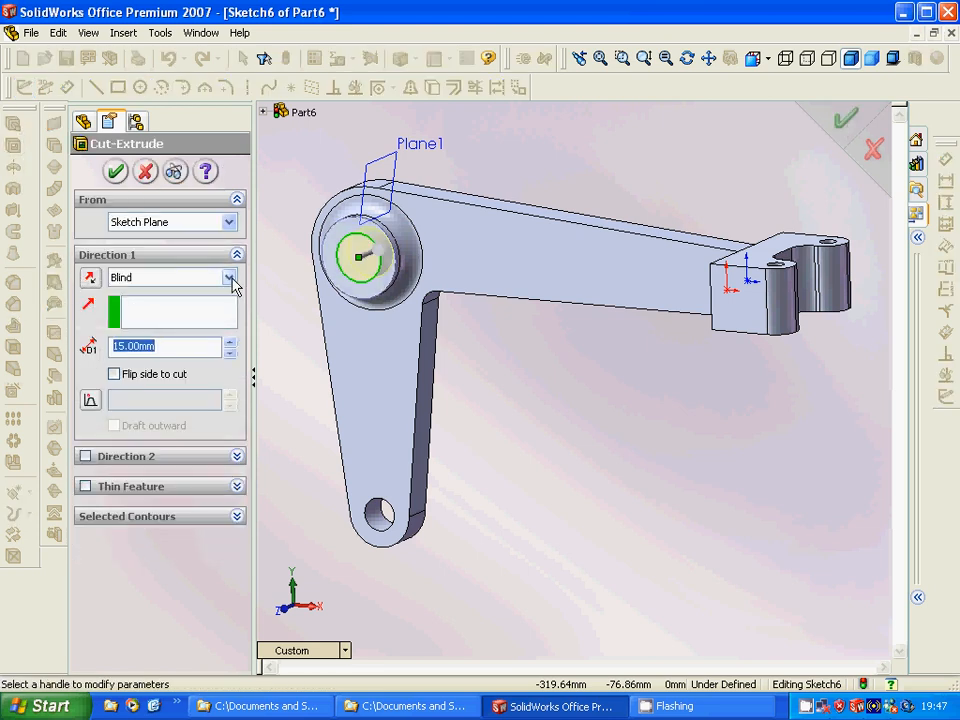
Cut the hole Through All as Cut-Extrude2 and orbit to inspect it
left_click(232, 277)
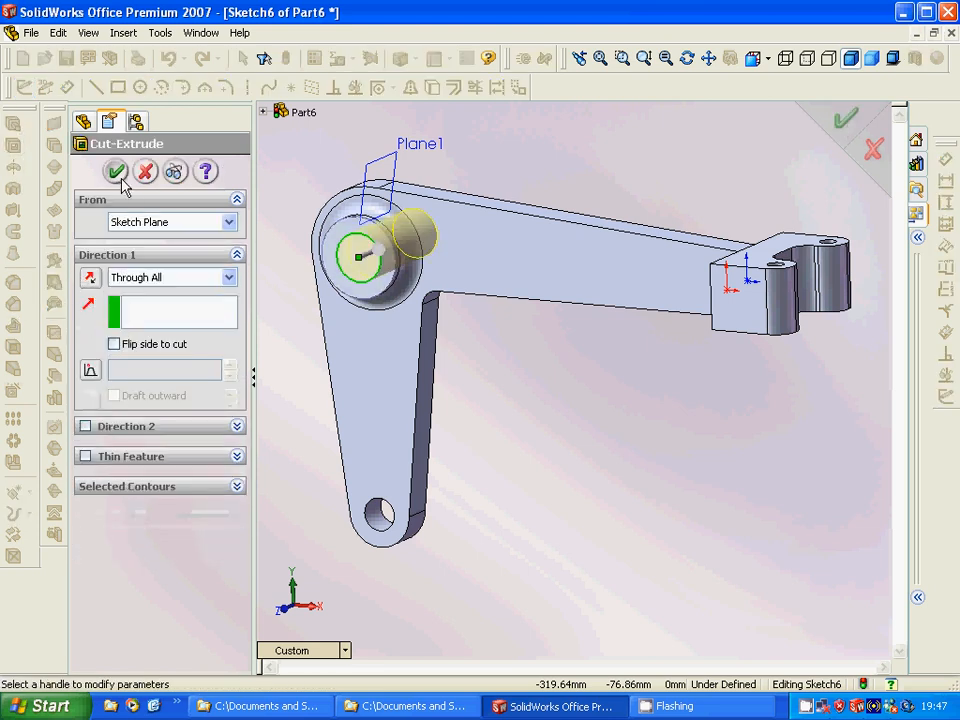
left_click(116, 172)
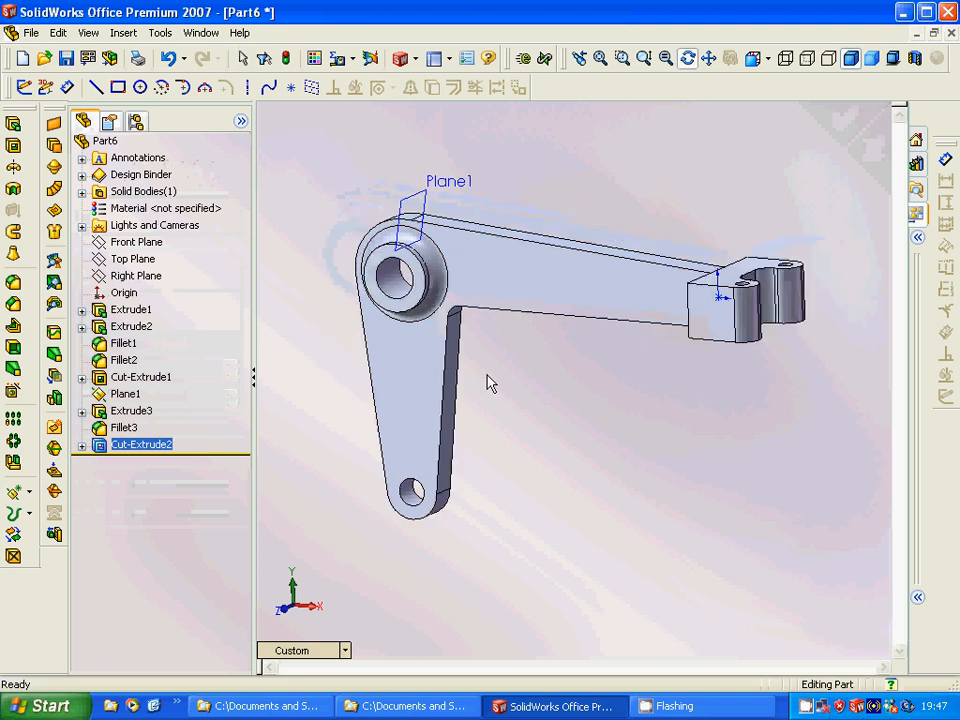
left_click_drag(490, 385, 520, 405)
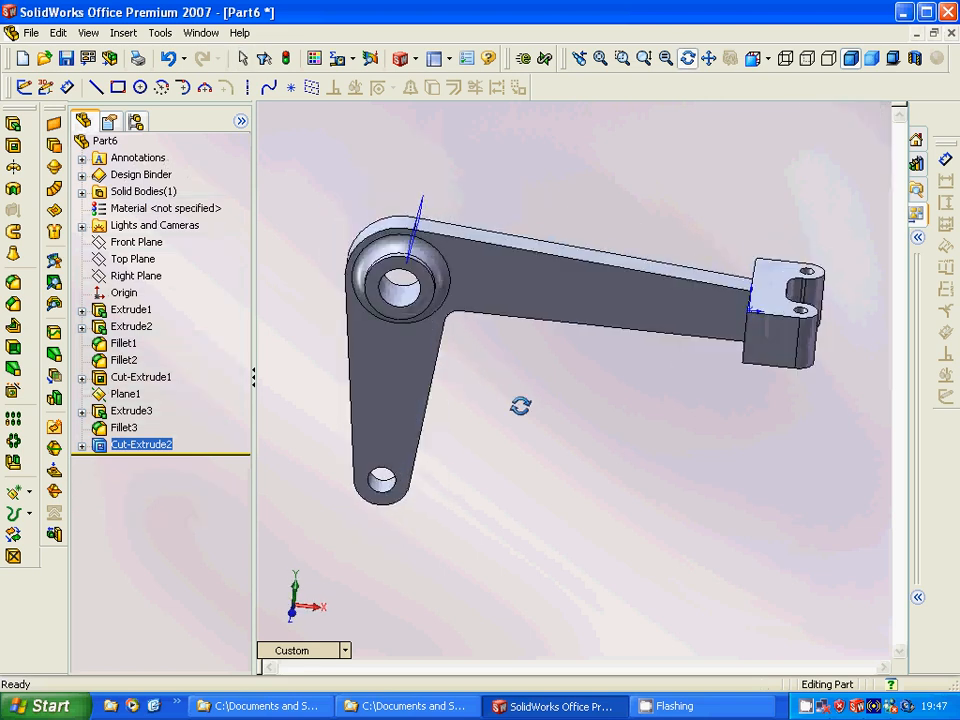
right_click(480, 400)
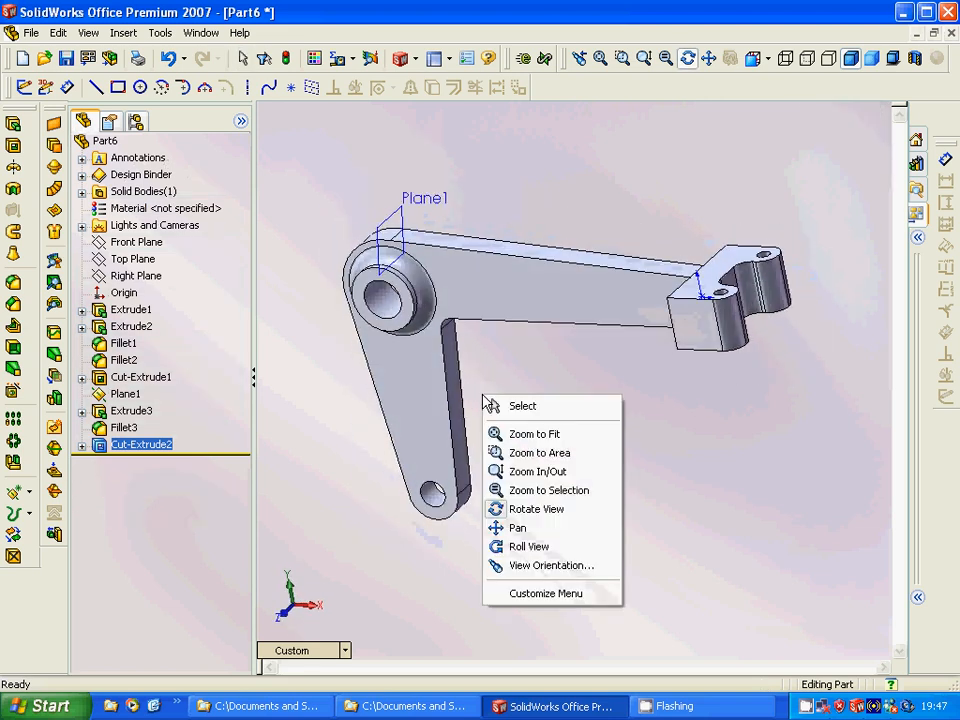